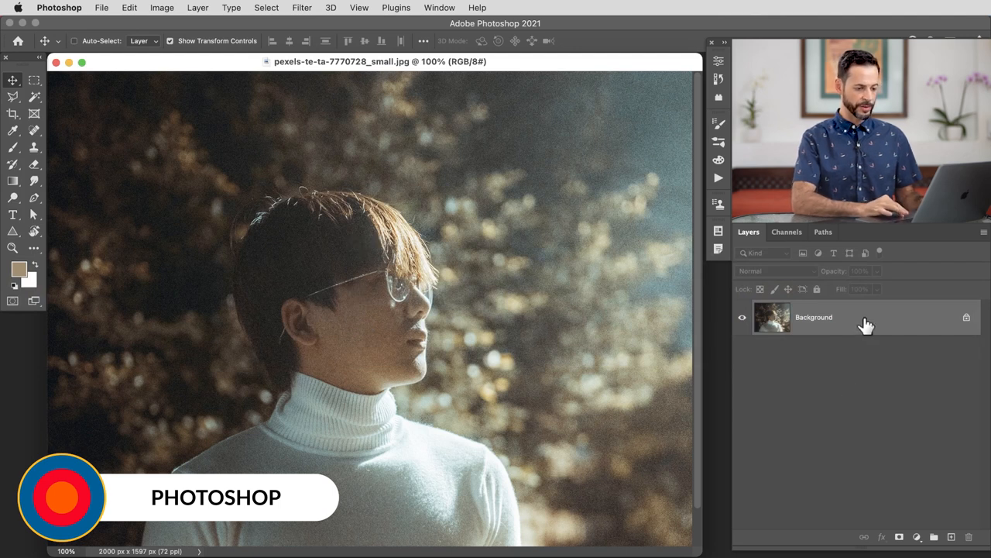
Convert the Background layer to a smart object and open Filter > Noise > Reduce Noise
right_click(813, 317)
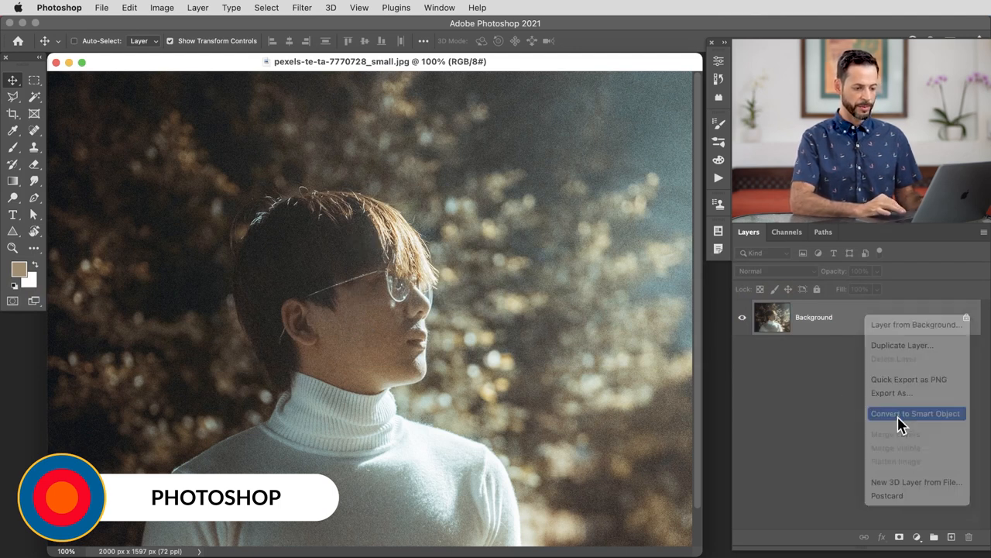
click(916, 412)
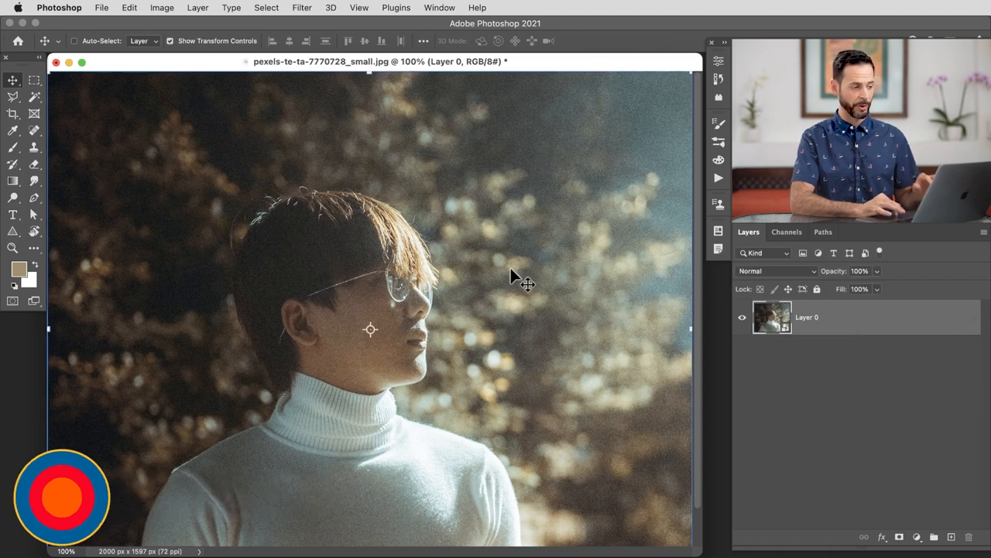
click(302, 7)
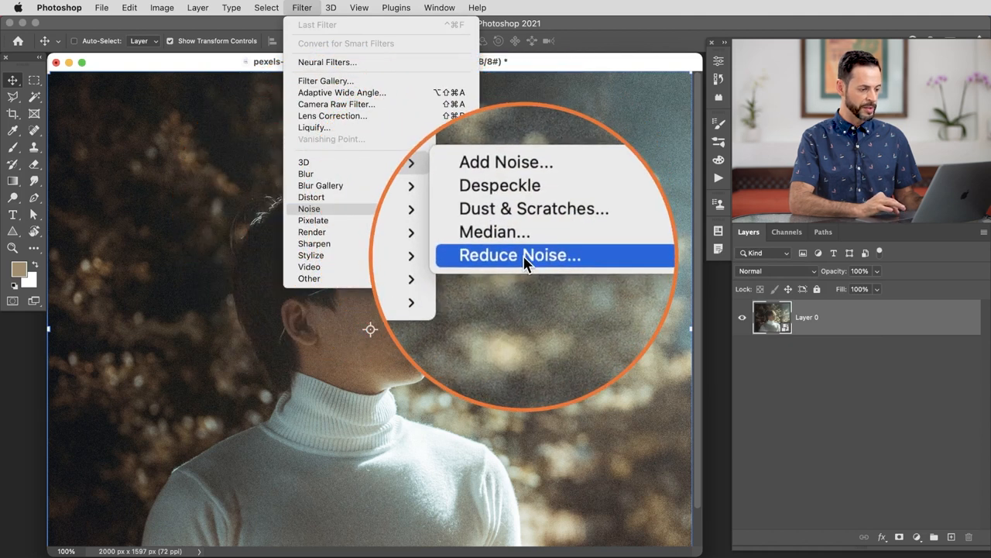
click(519, 255)
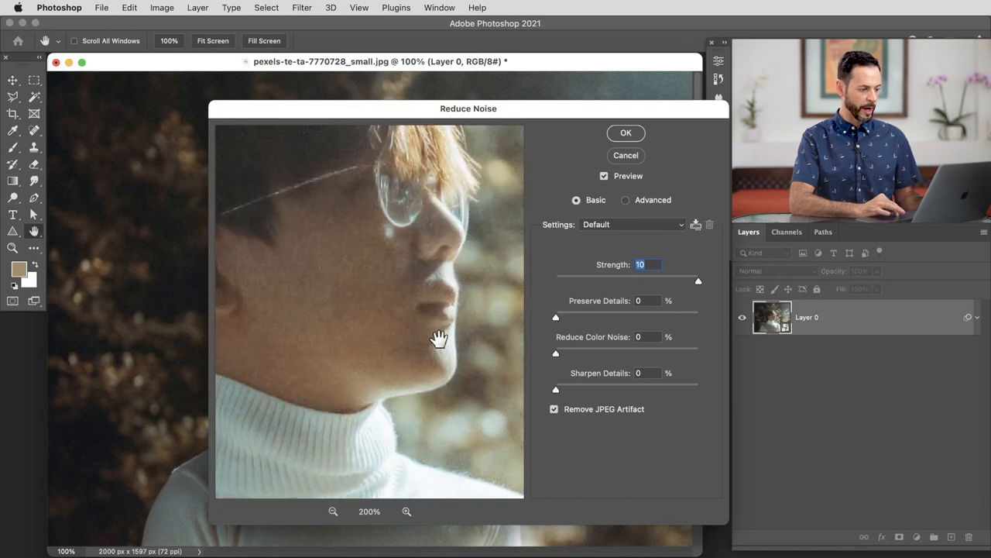
Test Reduce Noise Strength at 0, return it to 10, and pan the preview
drag(697, 280, 555, 280)
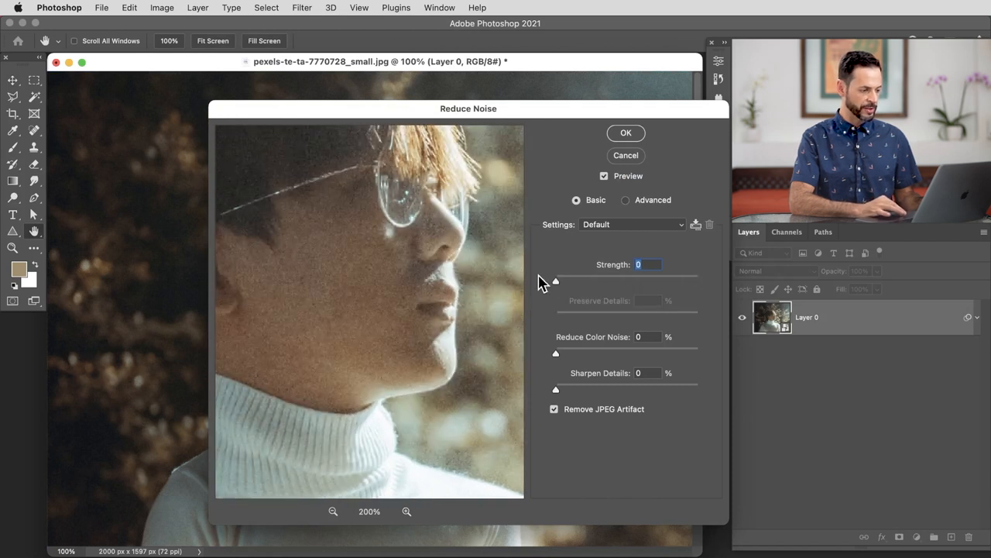
click(366, 280)
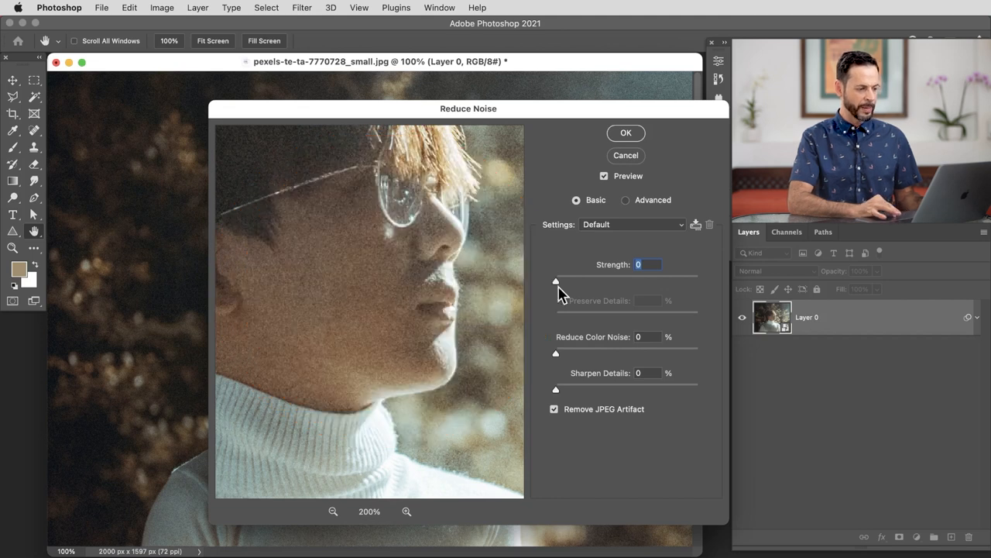
drag(555, 281, 698, 282)
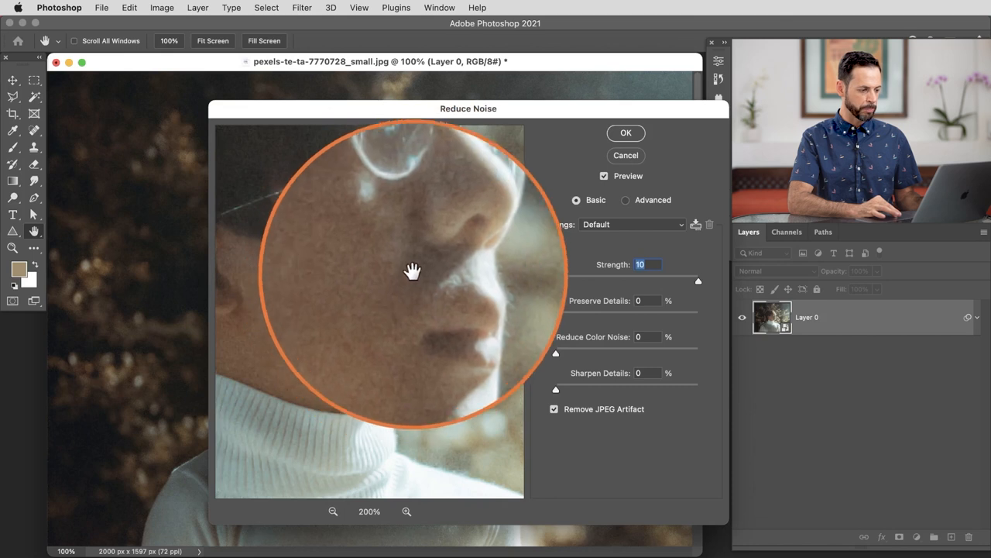
drag(412, 271, 343, 271)
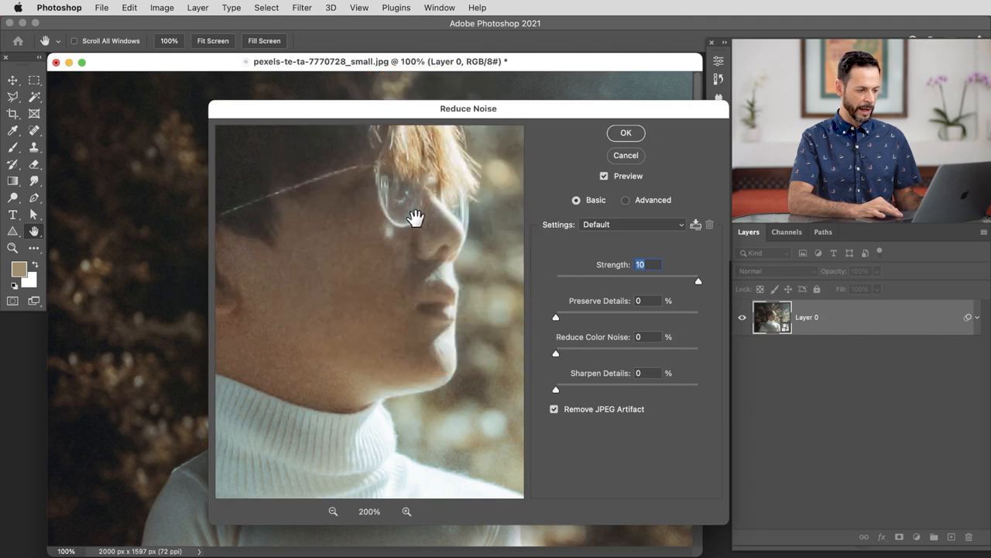
drag(416, 215, 444, 260)
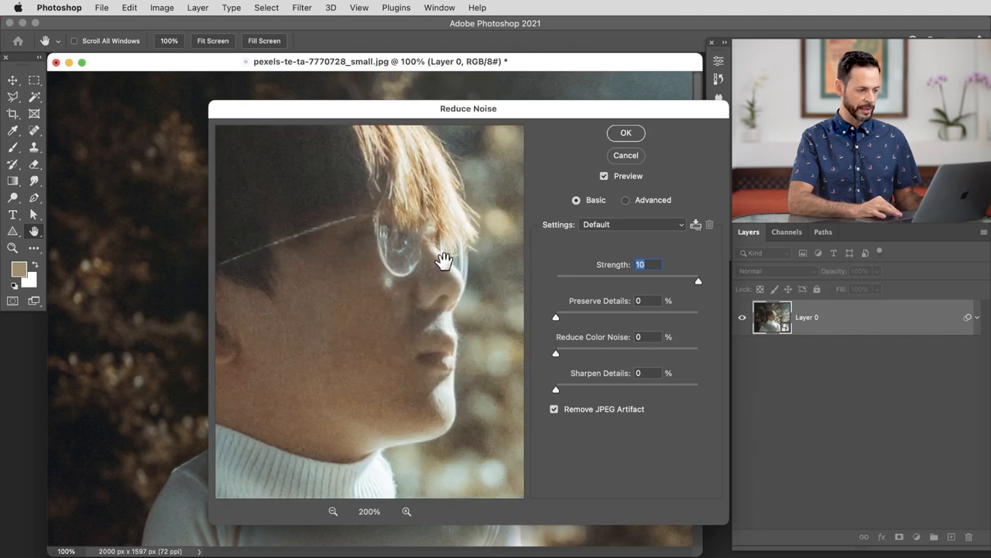
drag(445, 260, 453, 317)
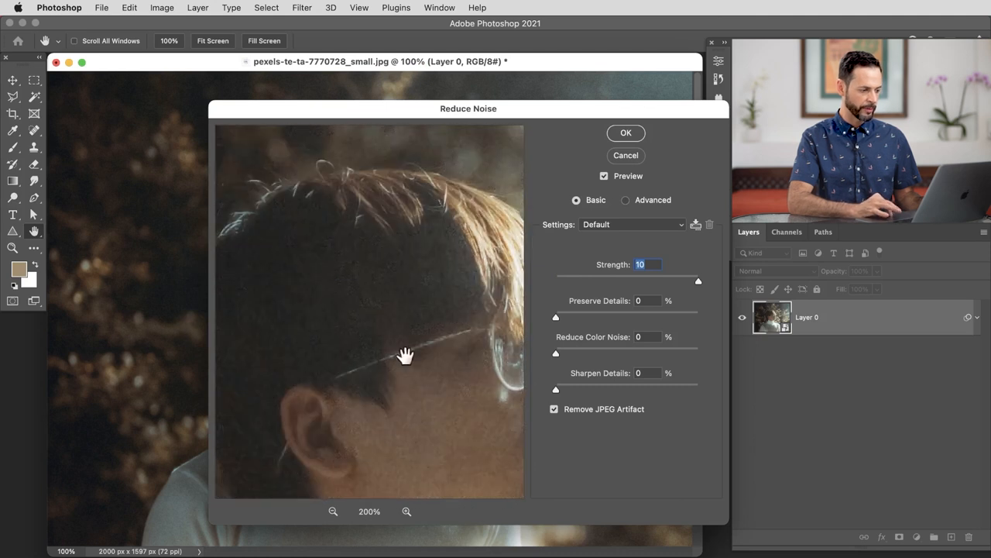
drag(556, 317, 577, 317)
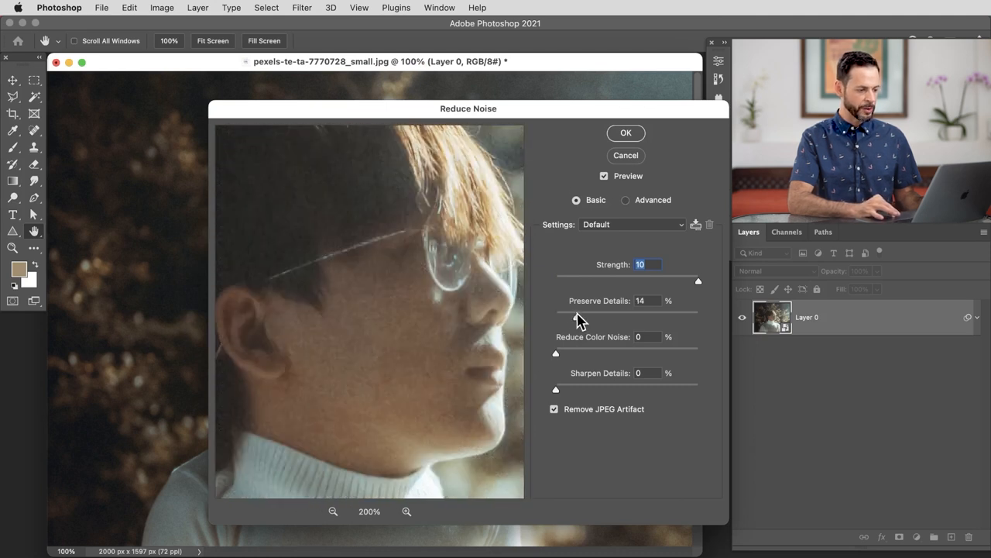
Max Preserve Details, Color Noise and Sharpen, reset them to 0, and disable Remove JPEG Artifact
drag(597, 317, 696, 317)
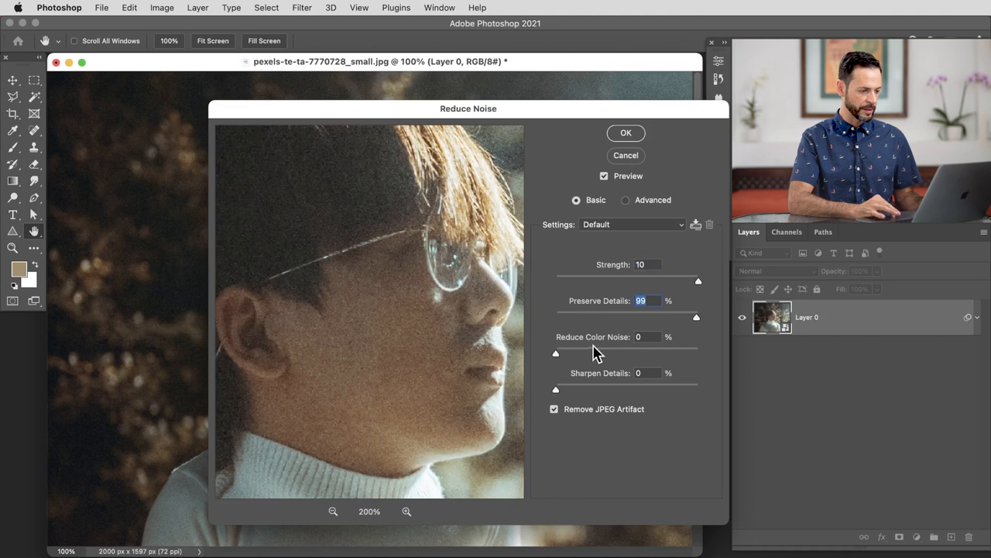
drag(555, 353, 698, 353)
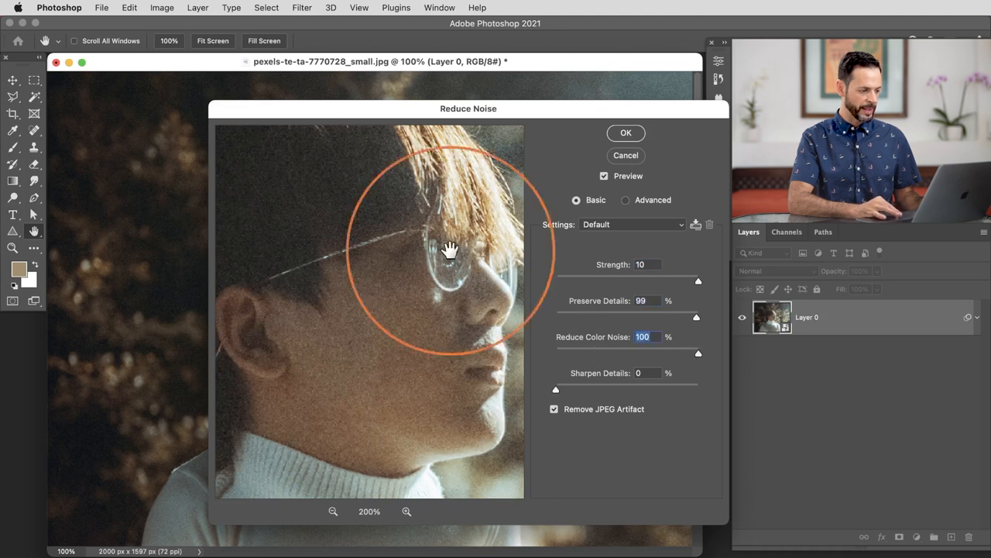
drag(449, 248, 428, 302)
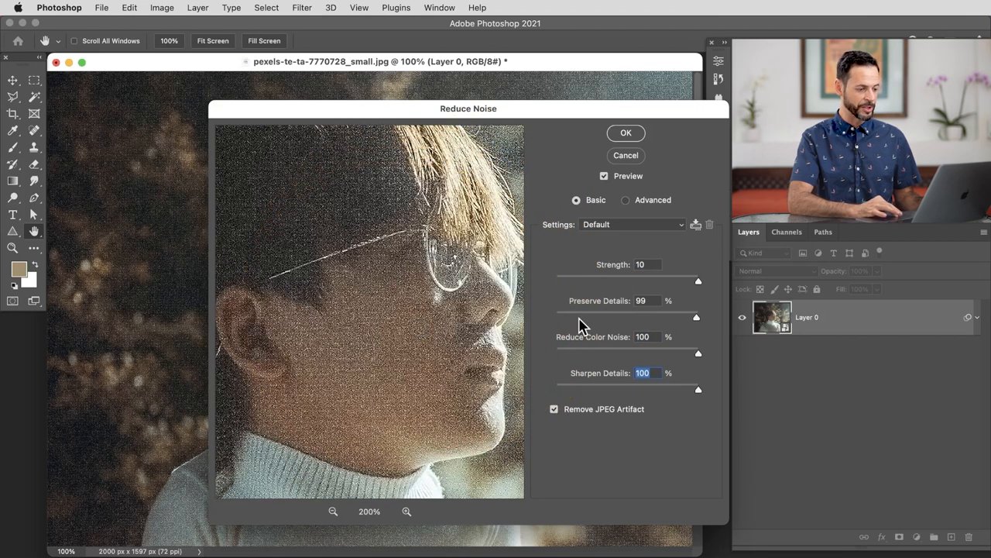
drag(697, 317, 555, 317)
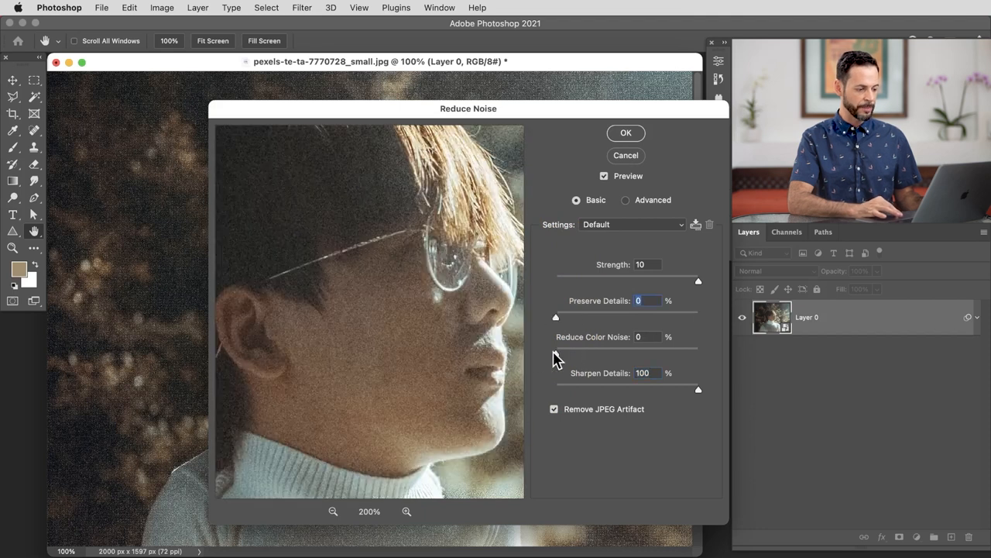
drag(697, 389, 555, 389)
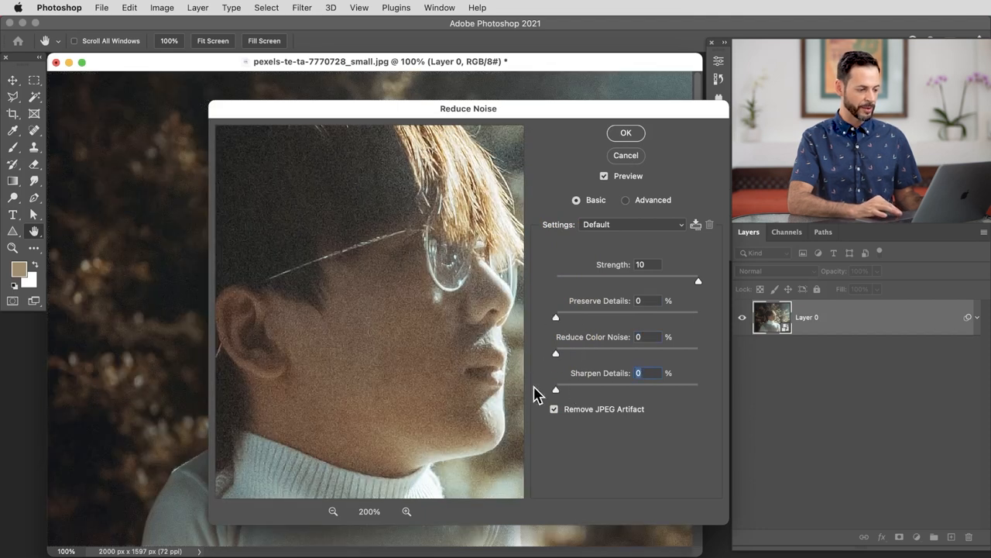
click(554, 408)
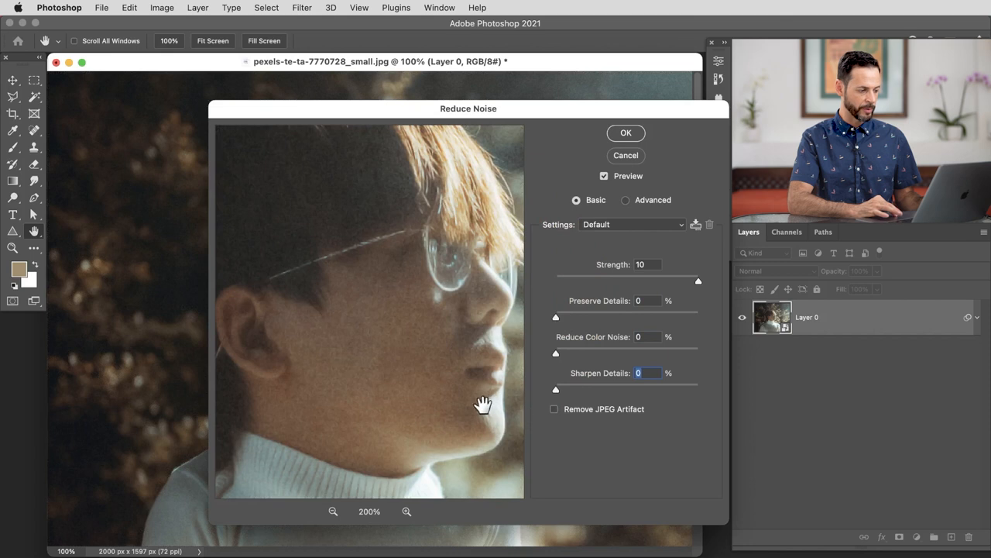
mouse_move(397, 309)
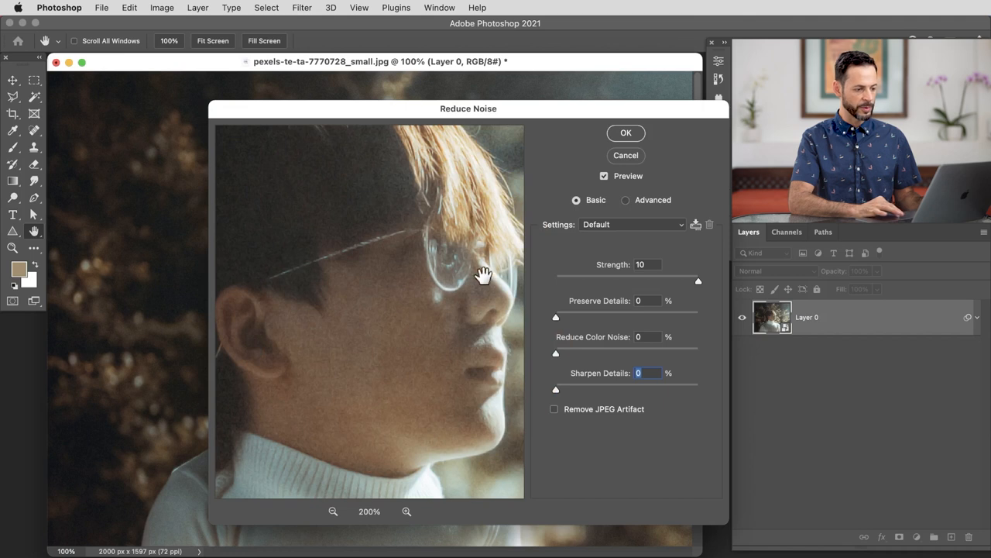
Set the Advanced Red channel Strength to 0, return to Overall, and apply Reduce Noise
click(625, 200)
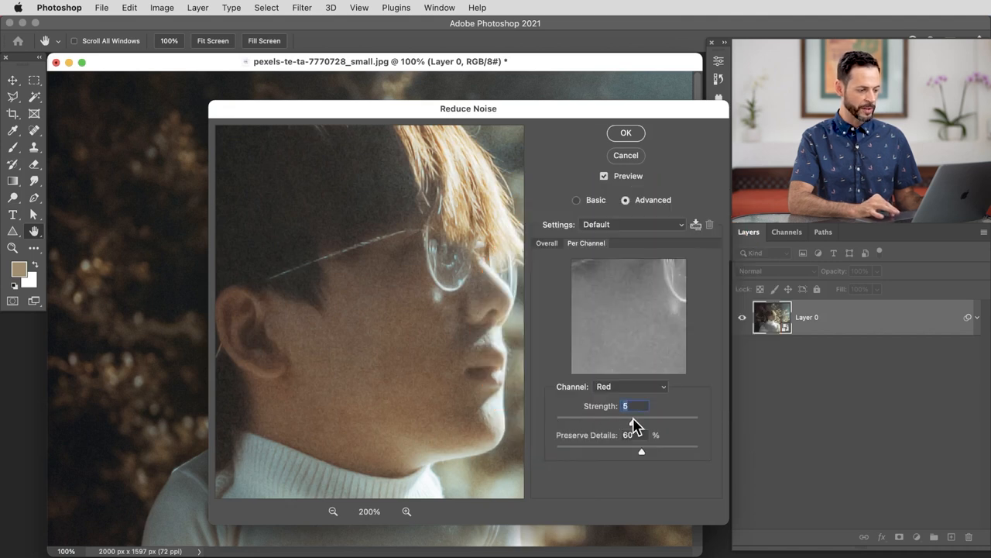
drag(627, 421, 555, 422)
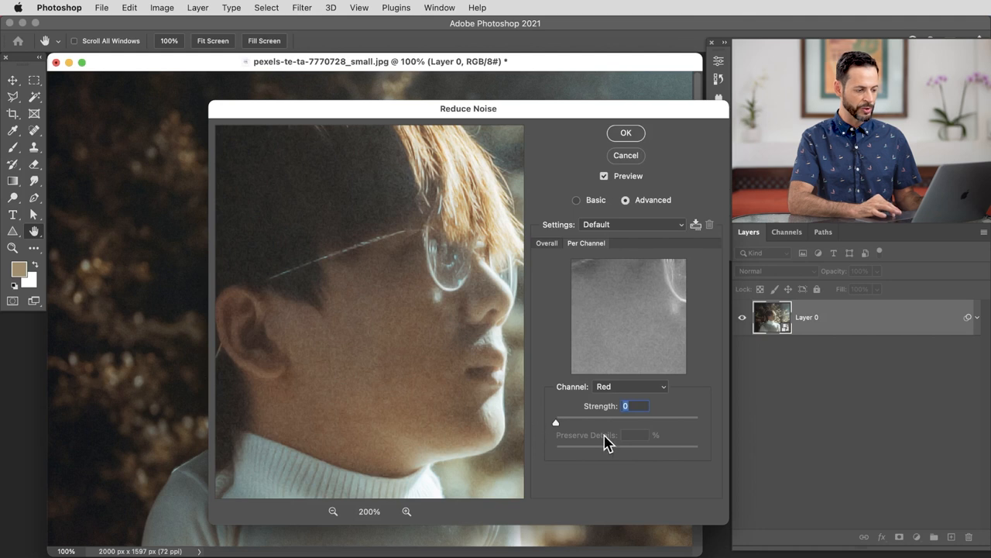
click(547, 242)
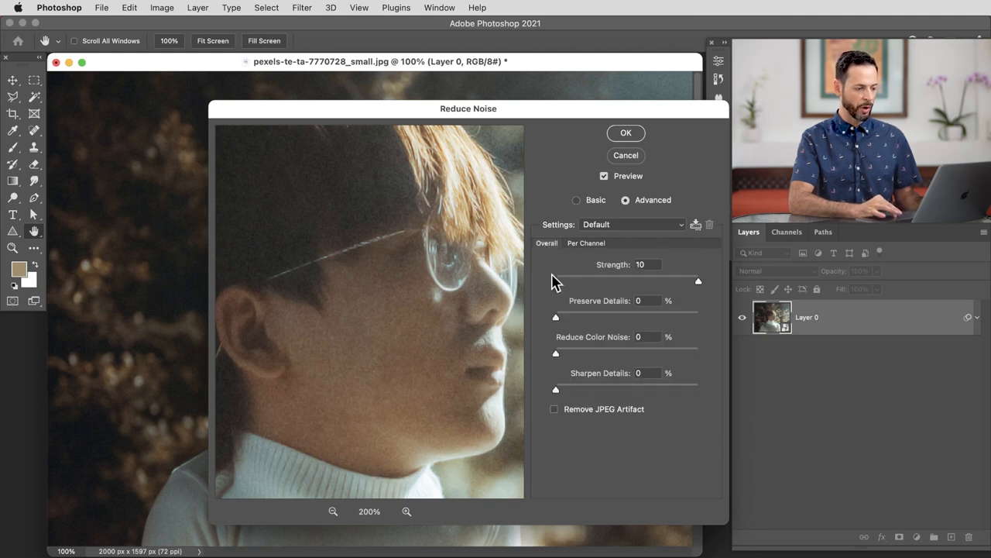
mouse_move(620, 271)
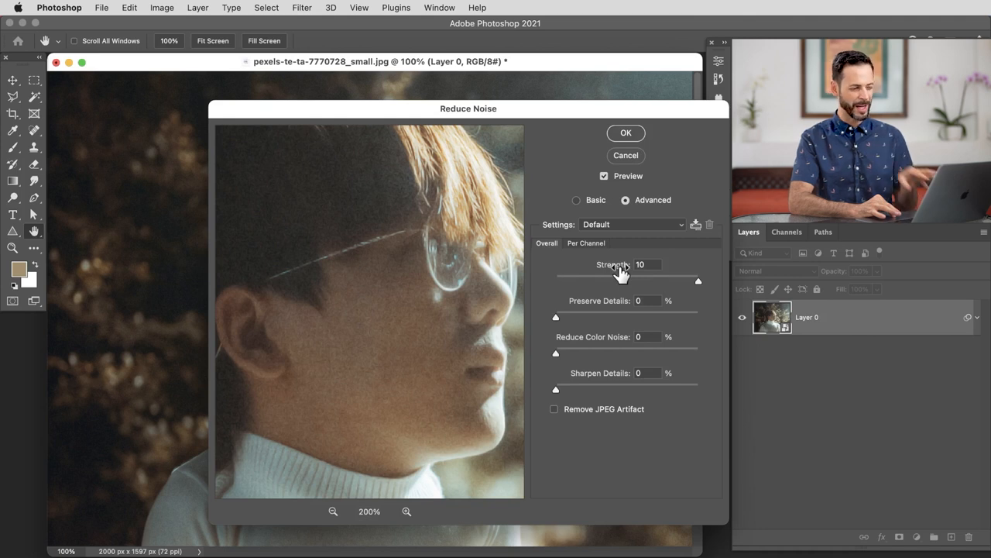
mouse_move(626, 147)
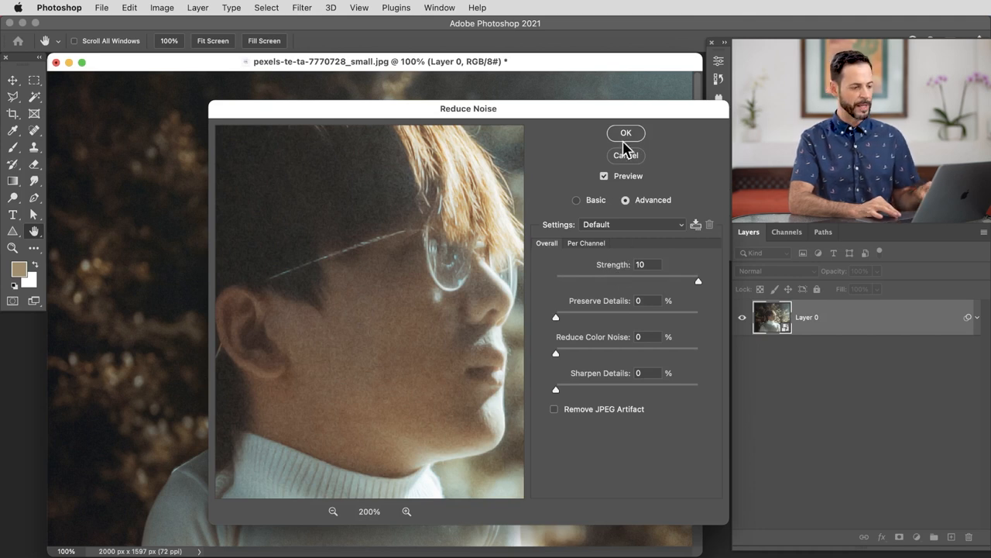
click(626, 133)
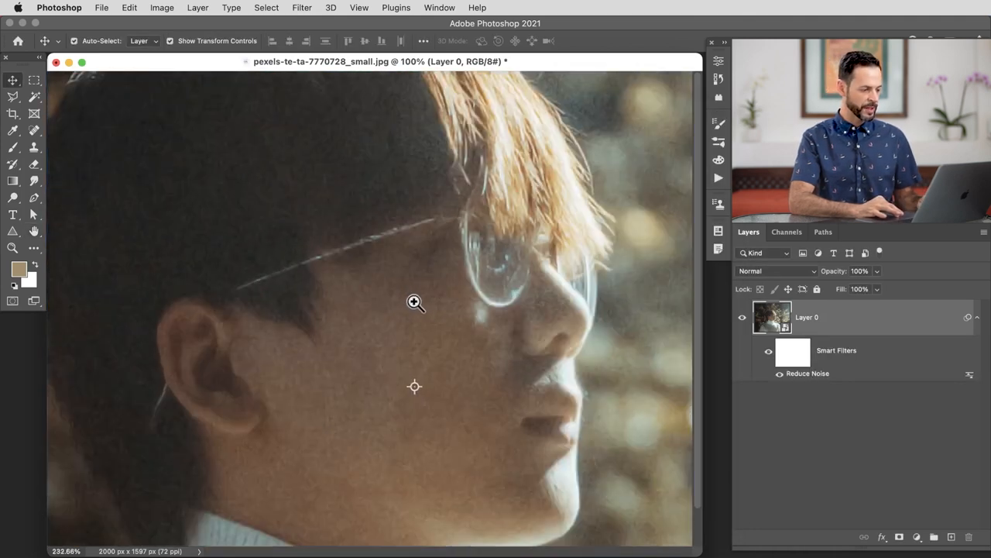
Zoom into the face and hide the Reduce Noise smart filter to compare
click(414, 302)
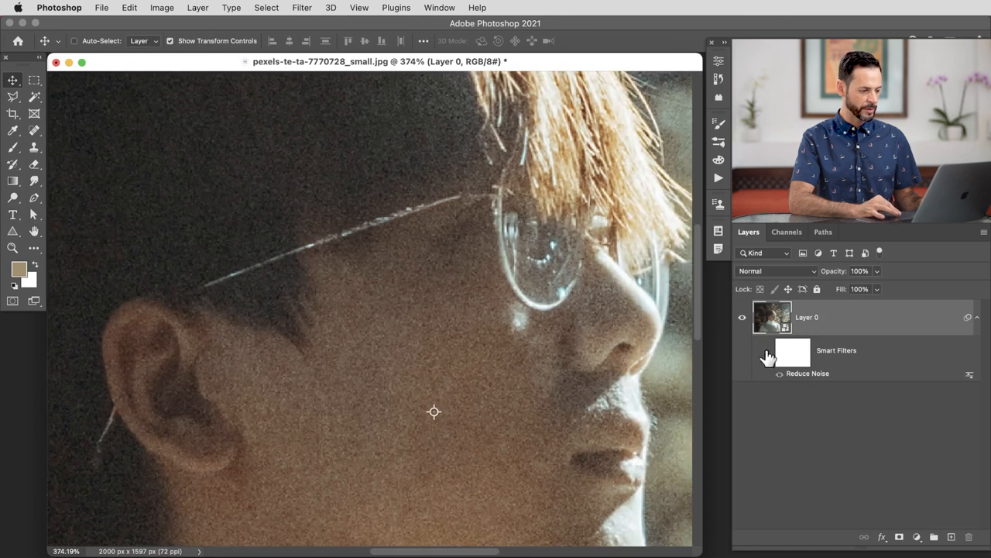
click(568, 367)
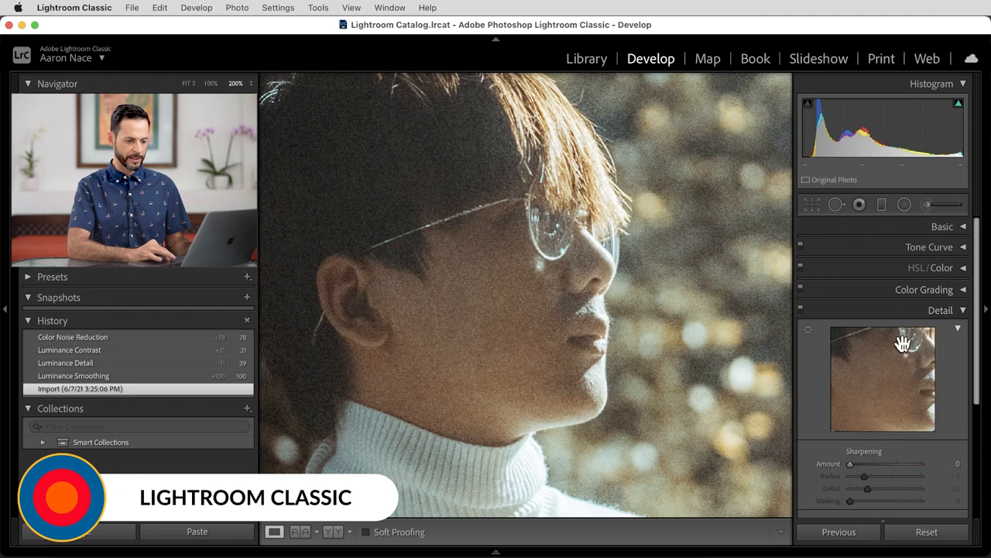
Set Lightroom luminance noise reduction to 100, Detail 27 and Contrast 38
scroll(down, 3)
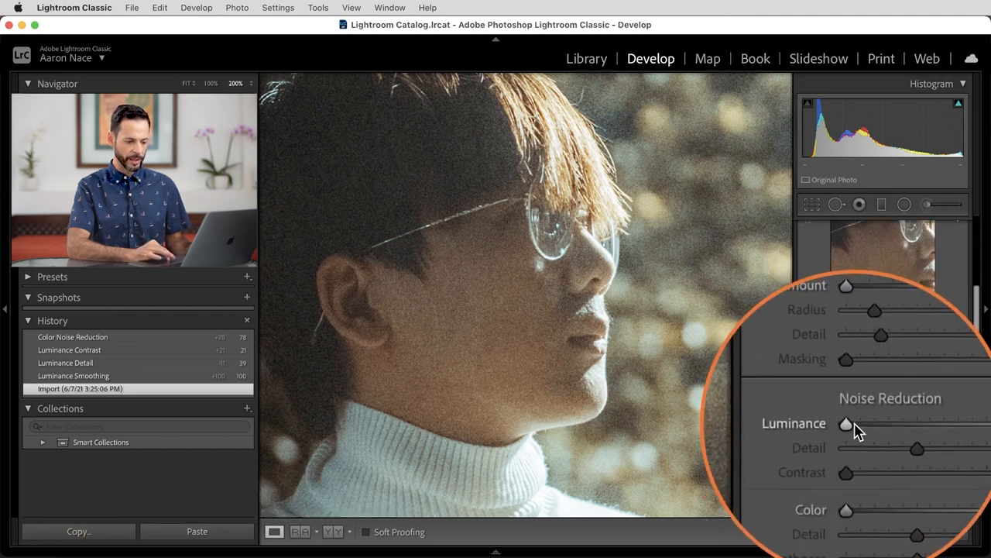
drag(847, 423, 892, 423)
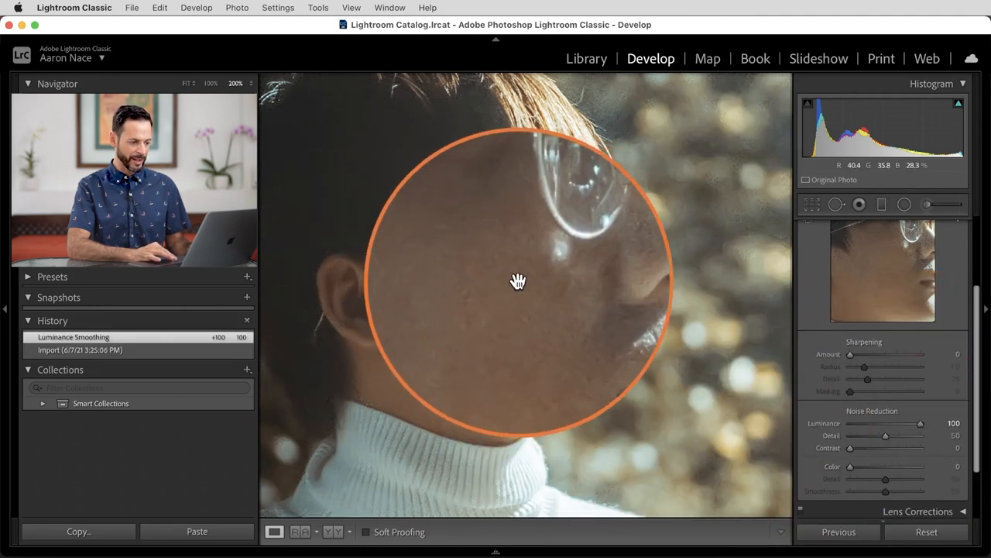
drag(519, 281, 460, 310)
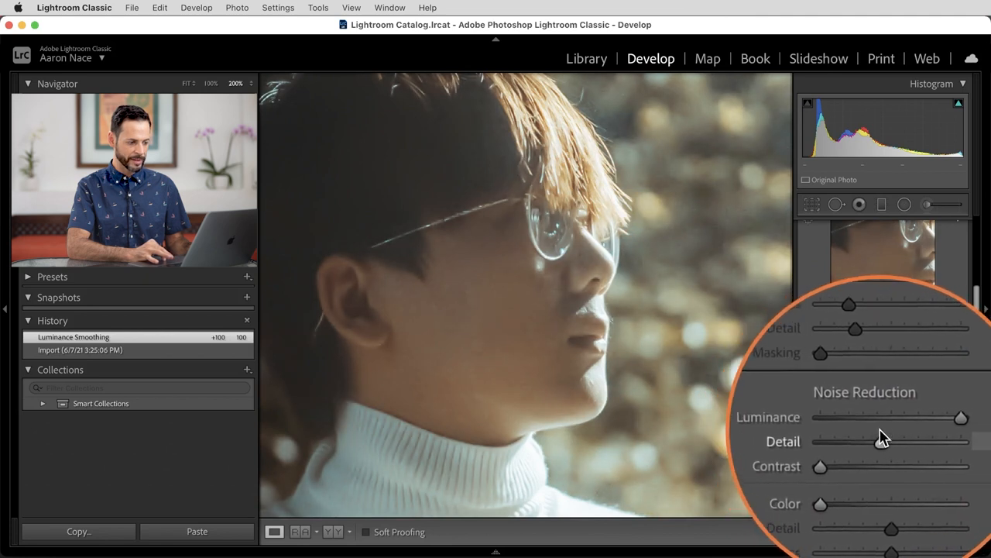
drag(855, 442, 902, 424)
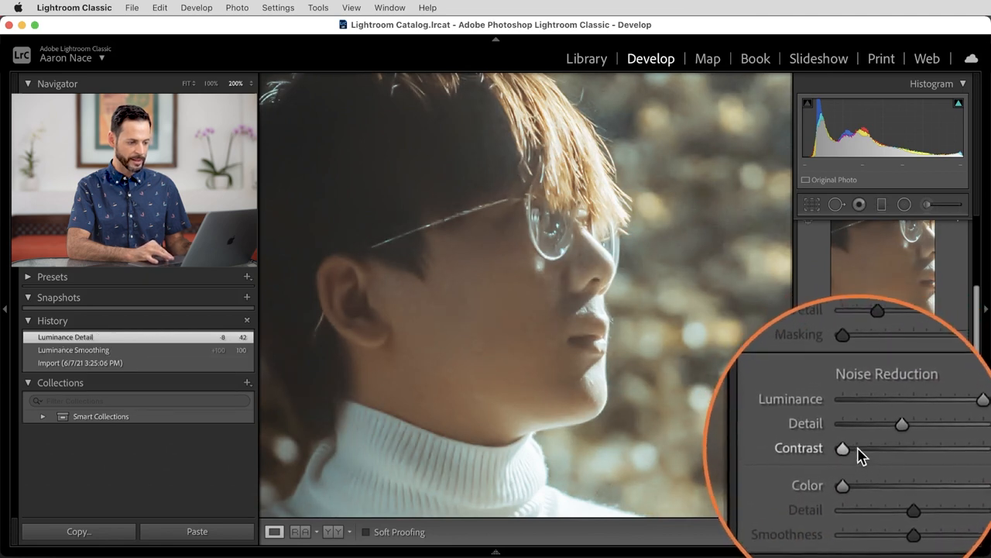
drag(843, 449, 883, 449)
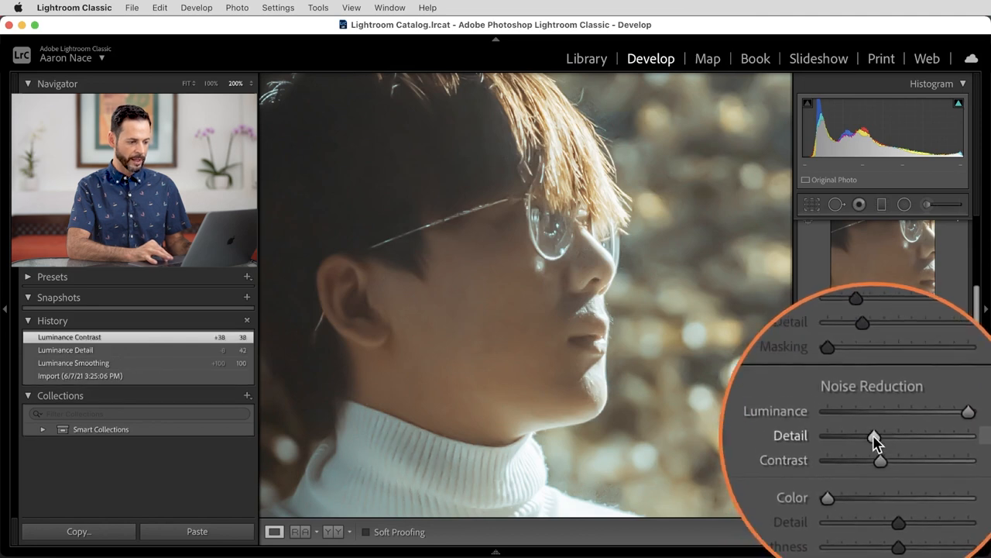
drag(879, 435, 869, 435)
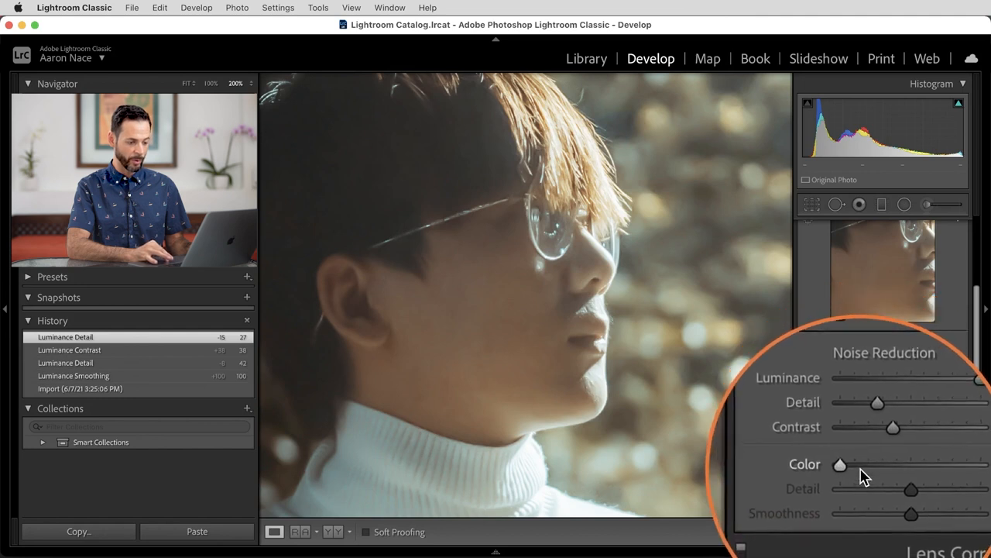
drag(840, 465, 885, 466)
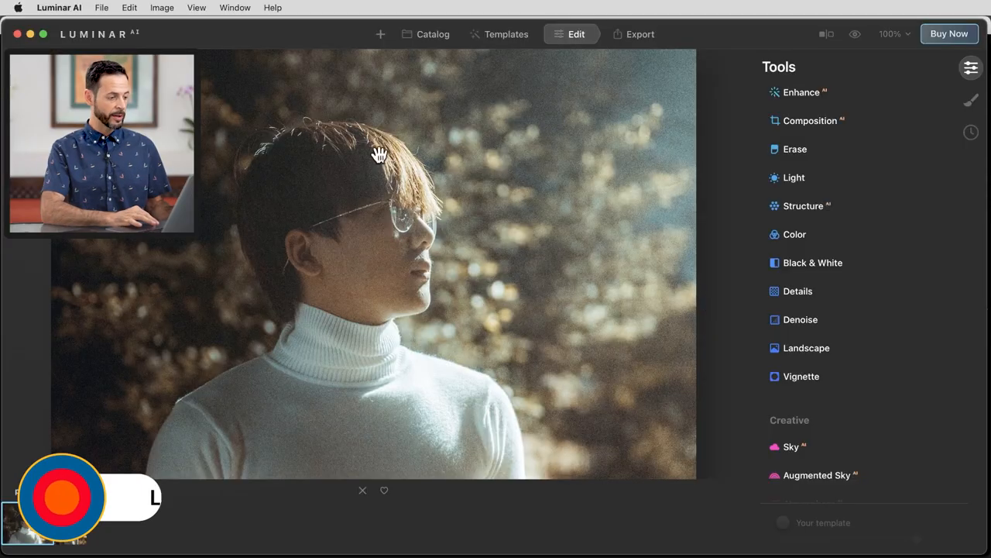
mouse_move(414, 256)
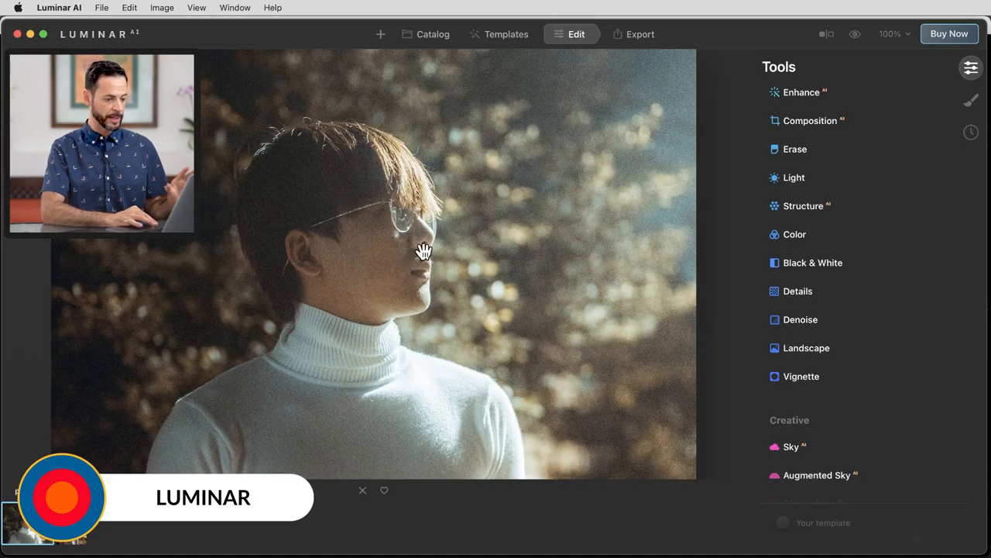
Set Luminosity and Color Denoise to 100 and Boost to 96
click(800, 319)
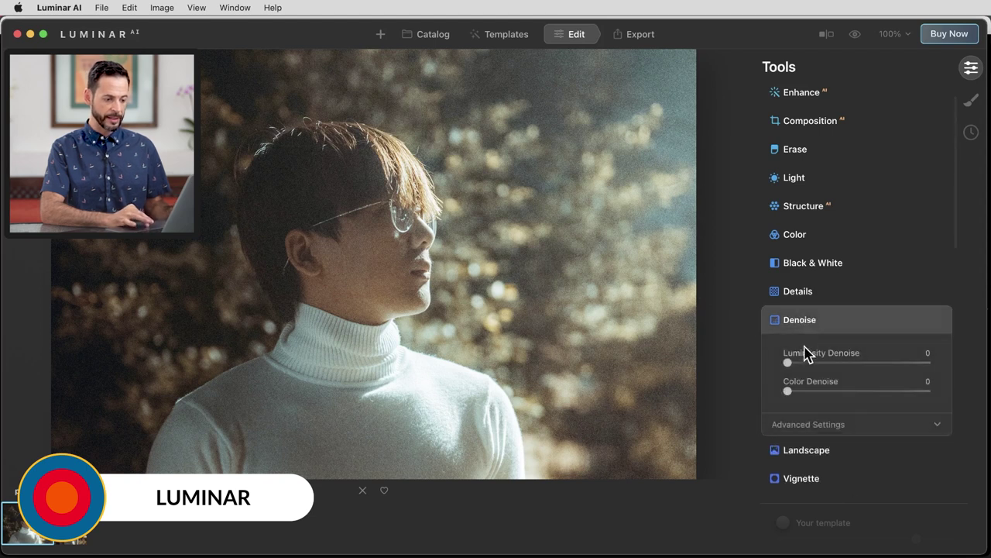
drag(787, 362, 882, 362)
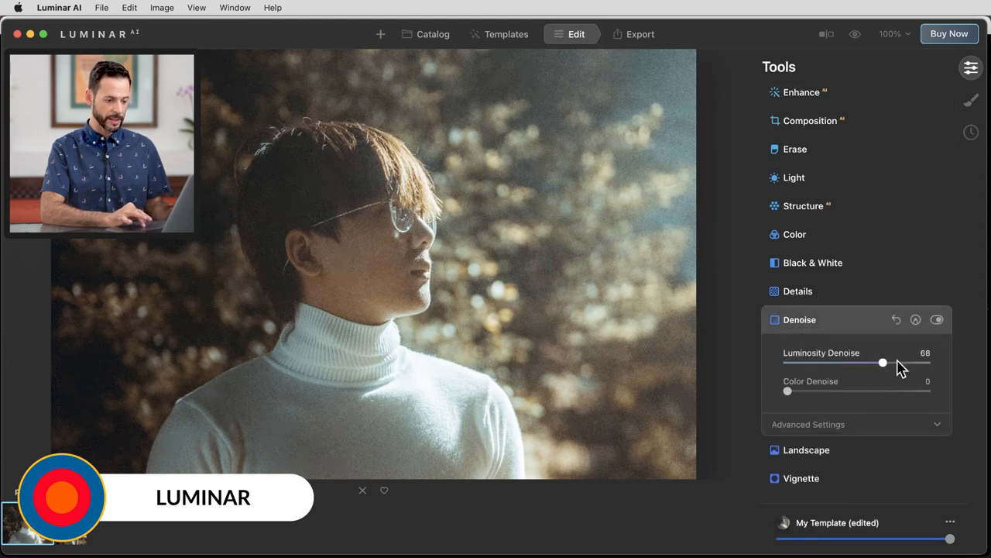
drag(882, 362, 915, 362)
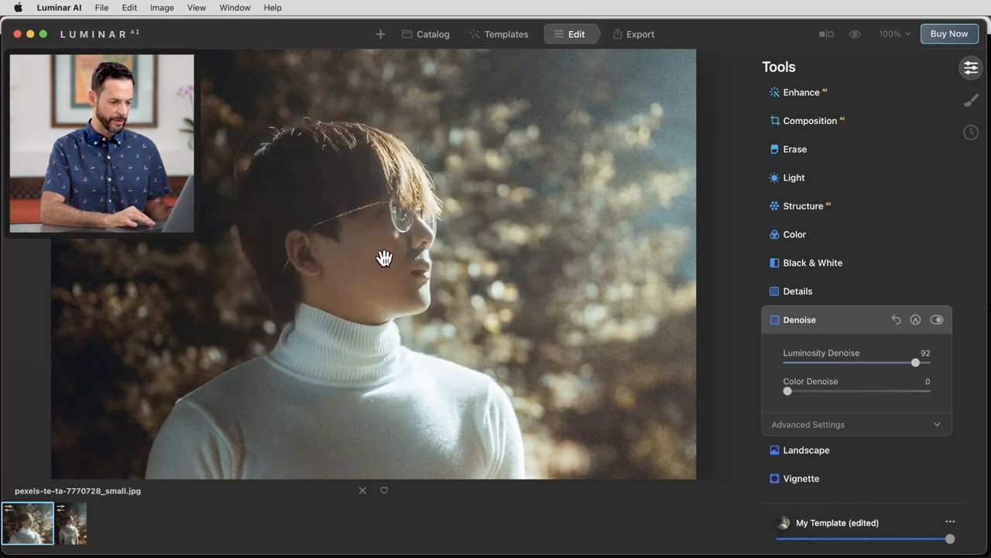
drag(788, 391, 881, 391)
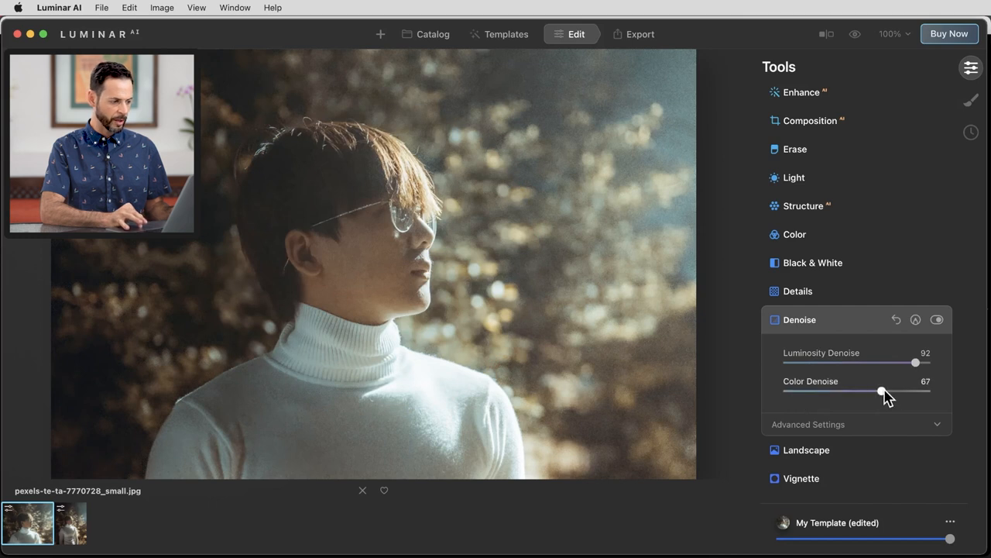
drag(881, 391, 925, 391)
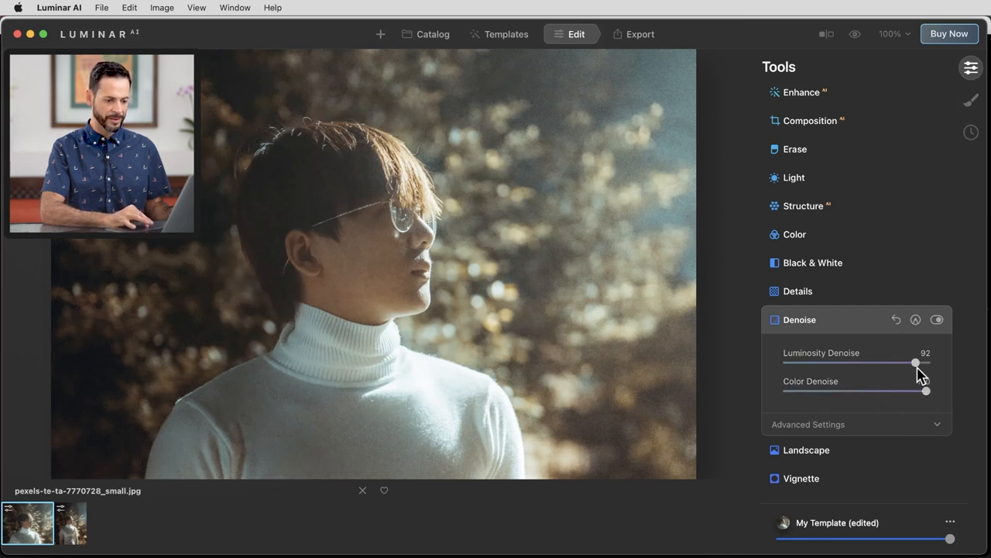
click(937, 424)
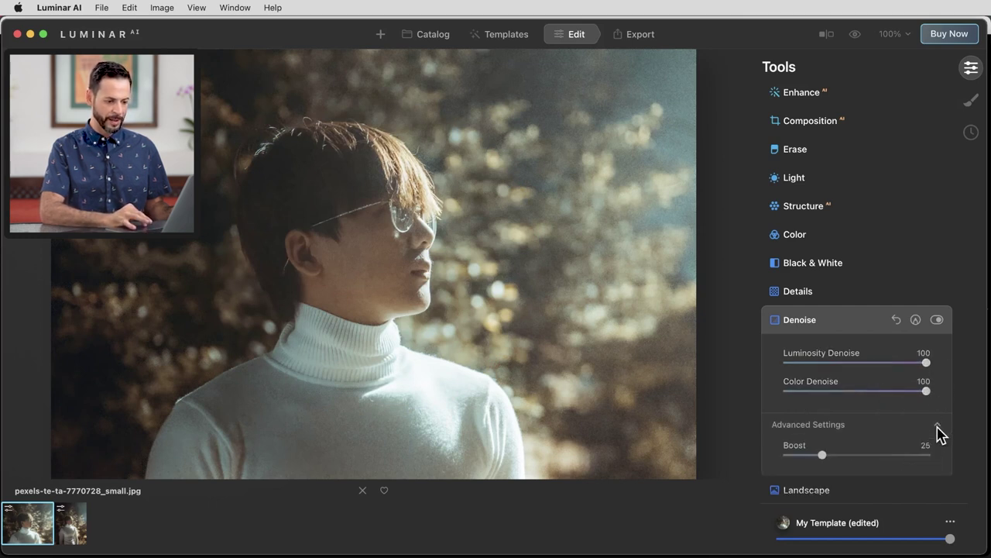
drag(822, 455, 920, 454)
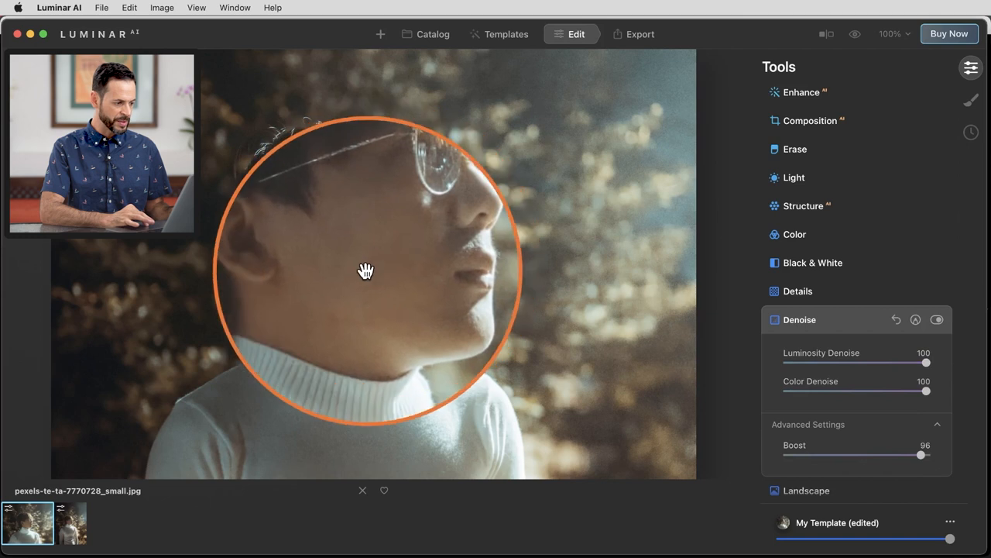
Pan over the face, glasses, hair edges and chin to inspect the denoised result
drag(367, 271, 412, 242)
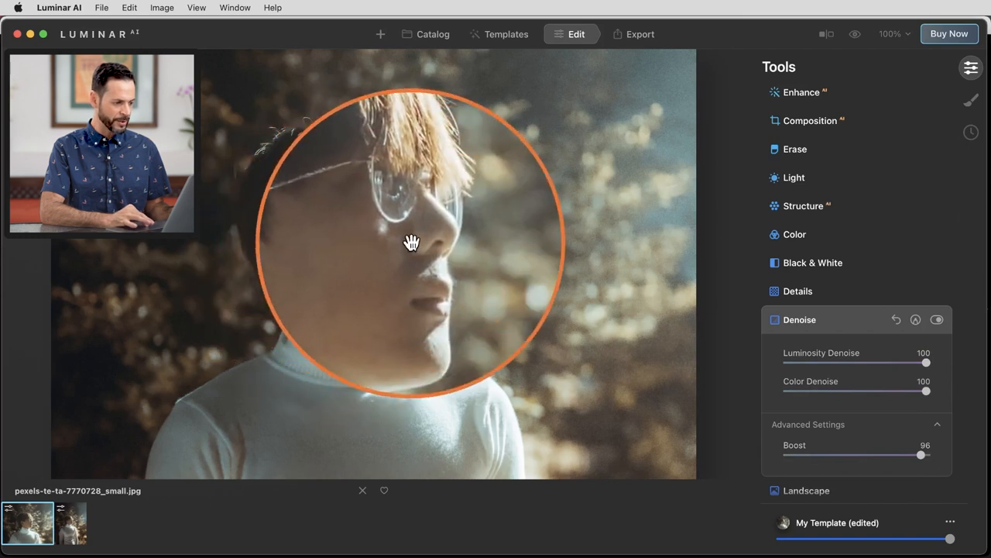
drag(412, 243, 418, 200)
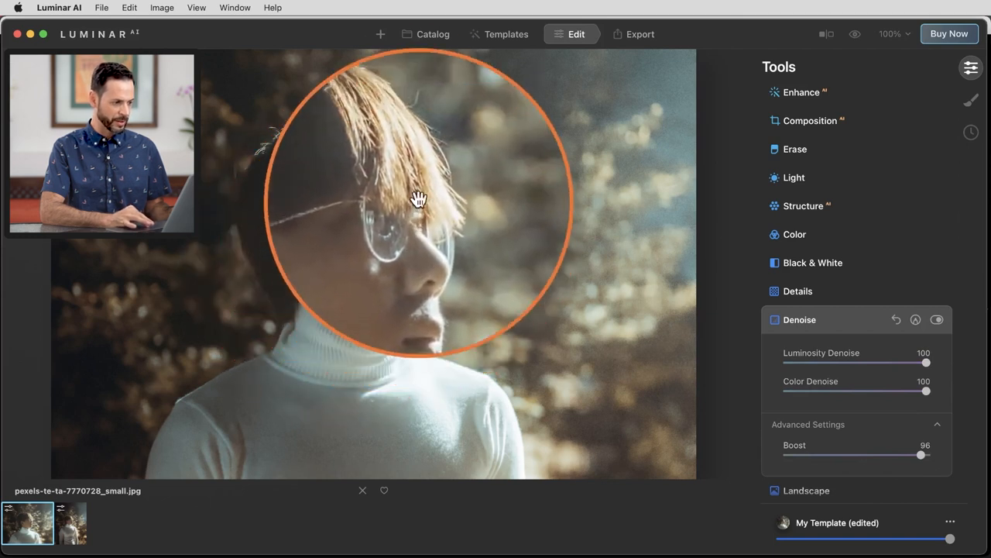
drag(418, 200, 336, 145)
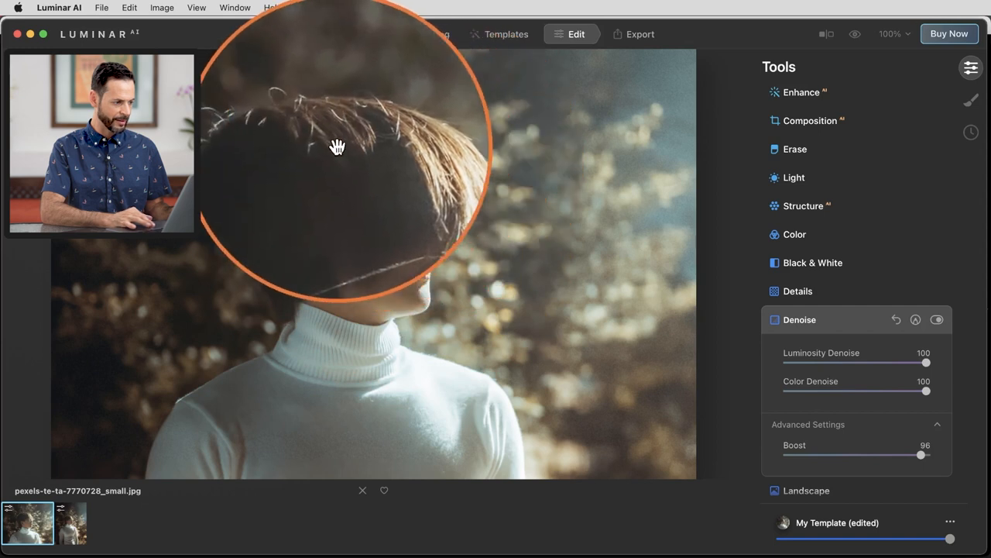
drag(337, 147, 420, 217)
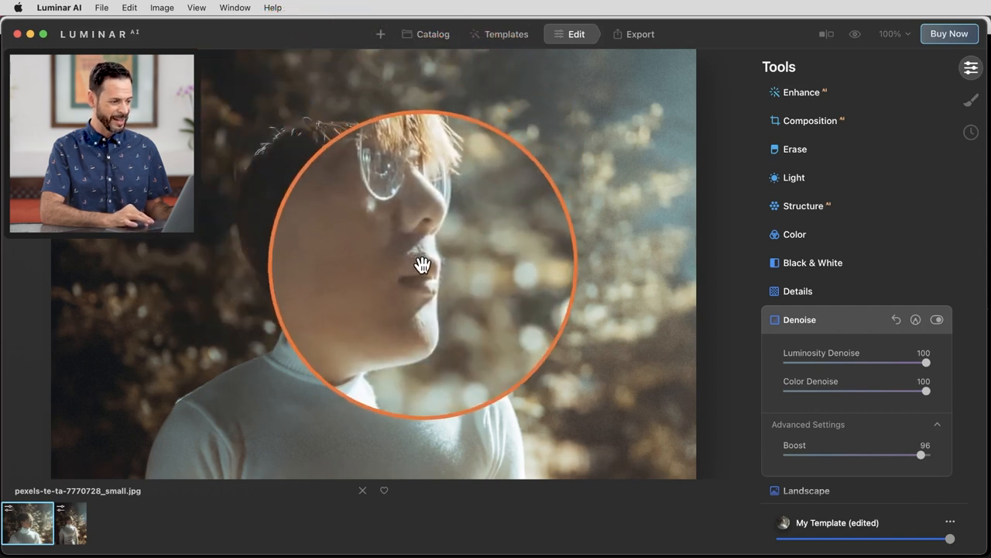
drag(422, 263, 413, 238)
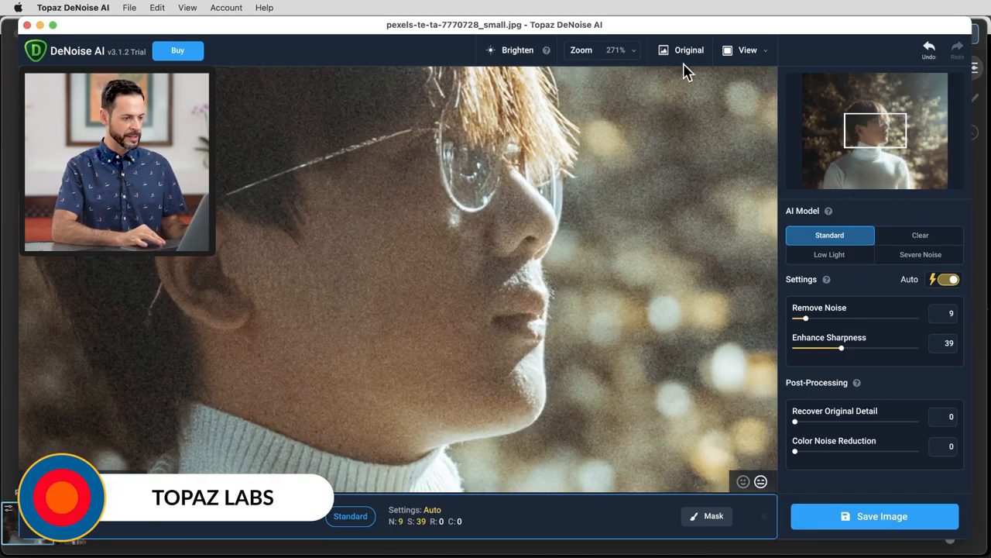
mouse_move(689, 59)
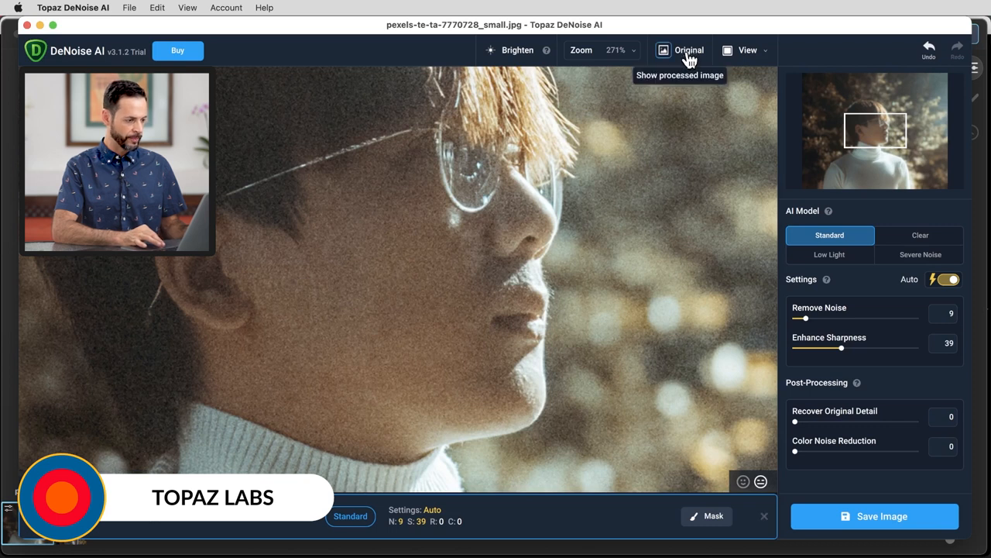
mouse_move(633, 151)
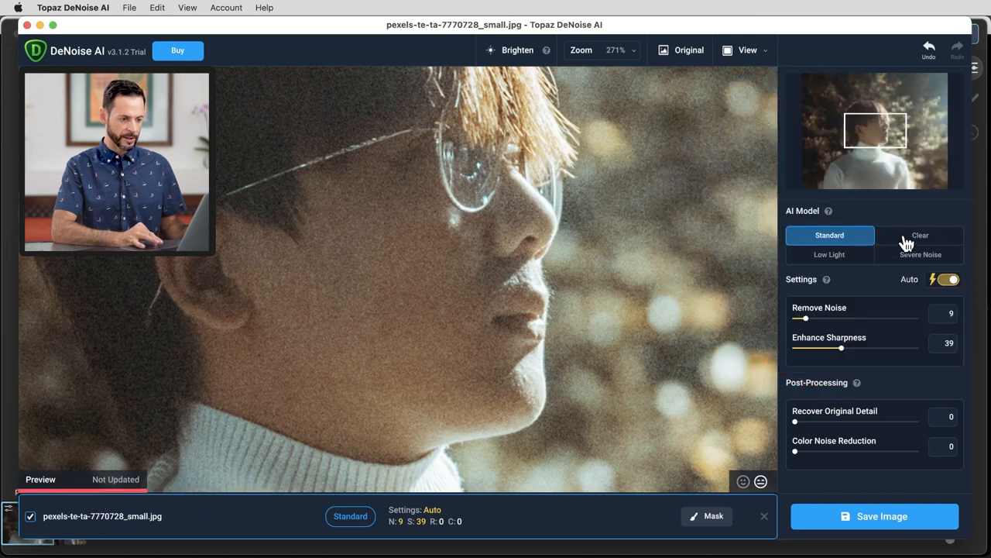
Try the Clear and Low Light models, then choose Severe Noise
click(920, 235)
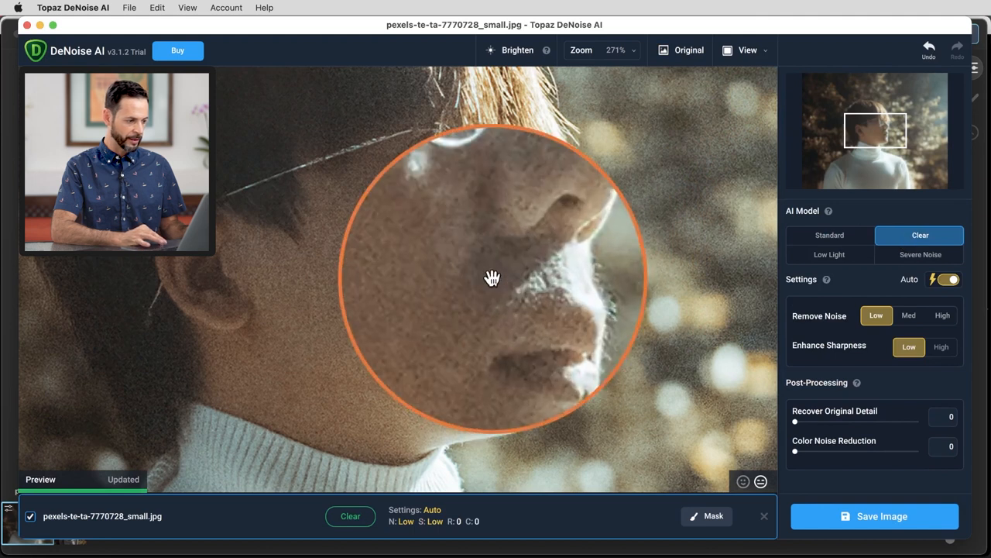
drag(492, 277, 462, 269)
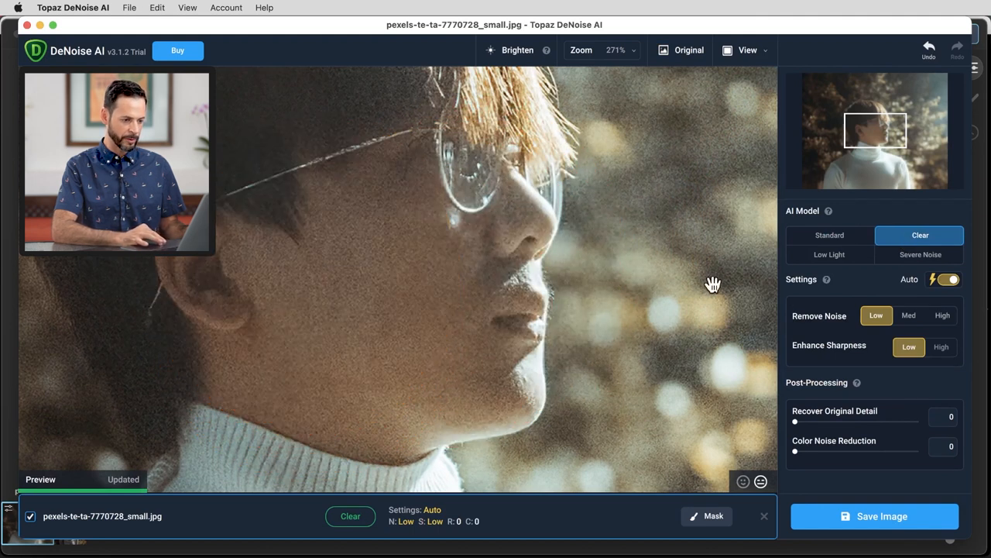
click(830, 254)
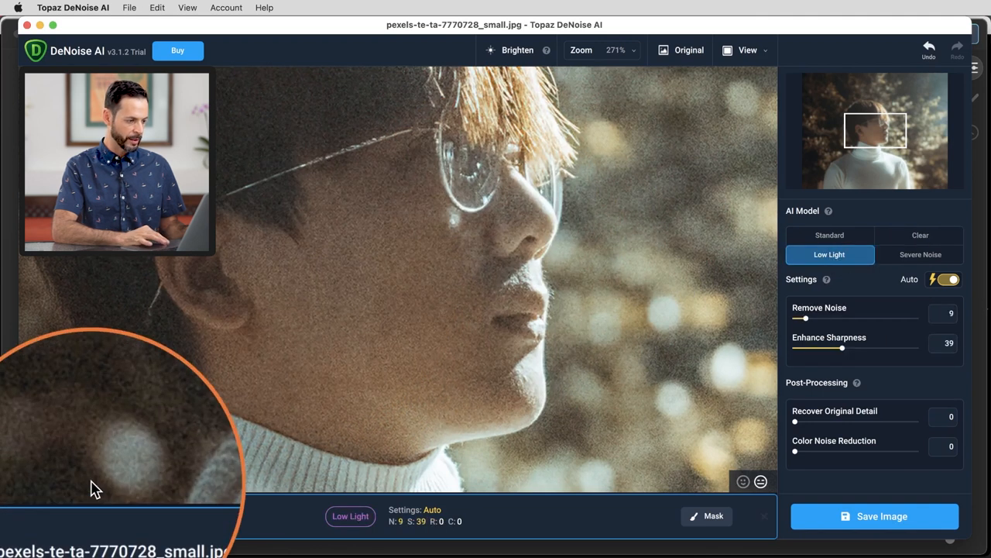
click(920, 254)
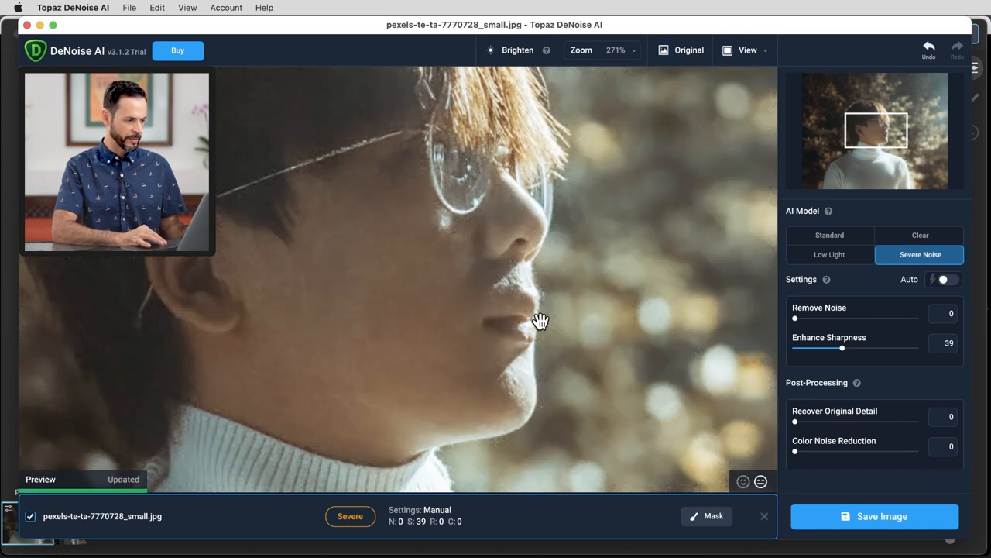
Raise Remove Noise and Enhance Sharpness to 100, then pan the preview over face and hair
drag(795, 319, 826, 319)
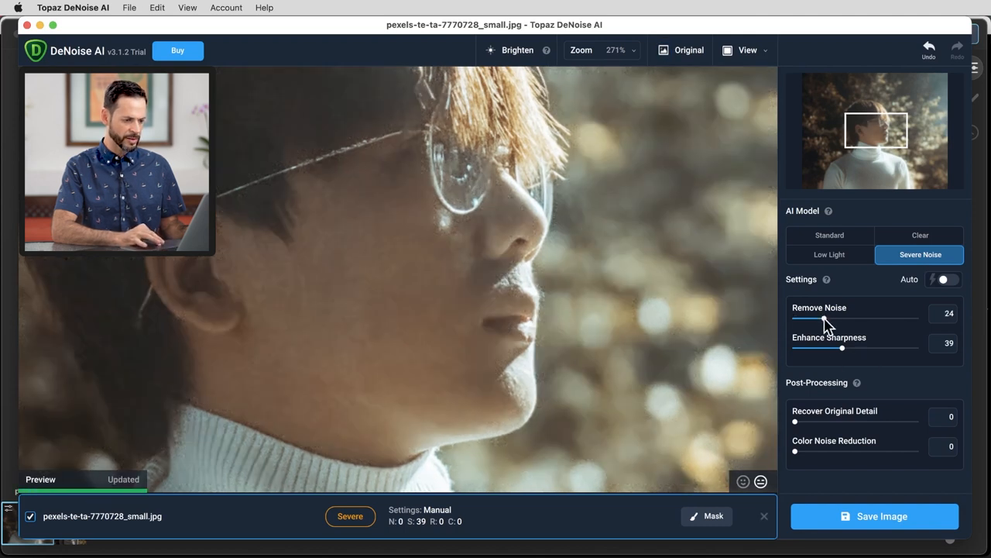
drag(806, 318, 916, 318)
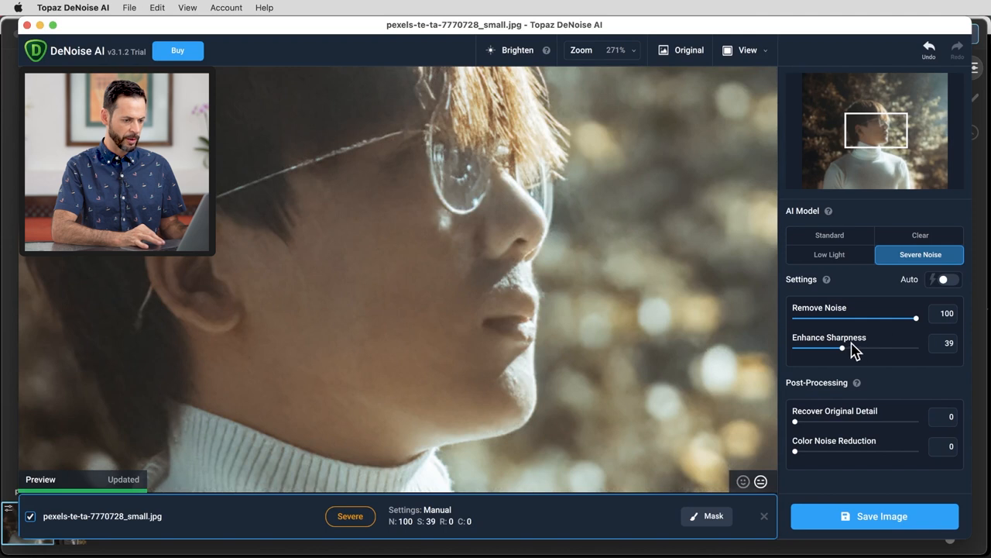
drag(841, 348, 906, 347)
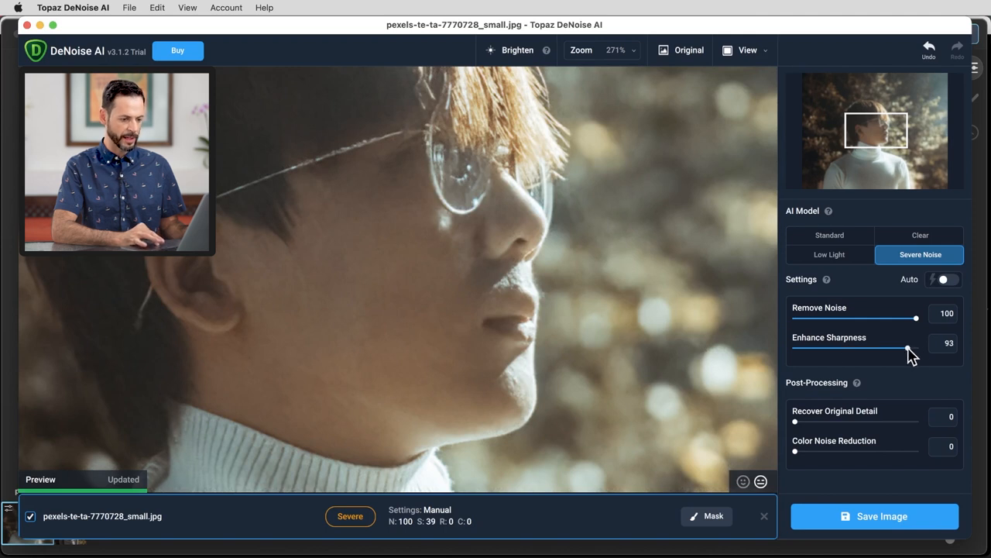
drag(910, 347, 917, 348)
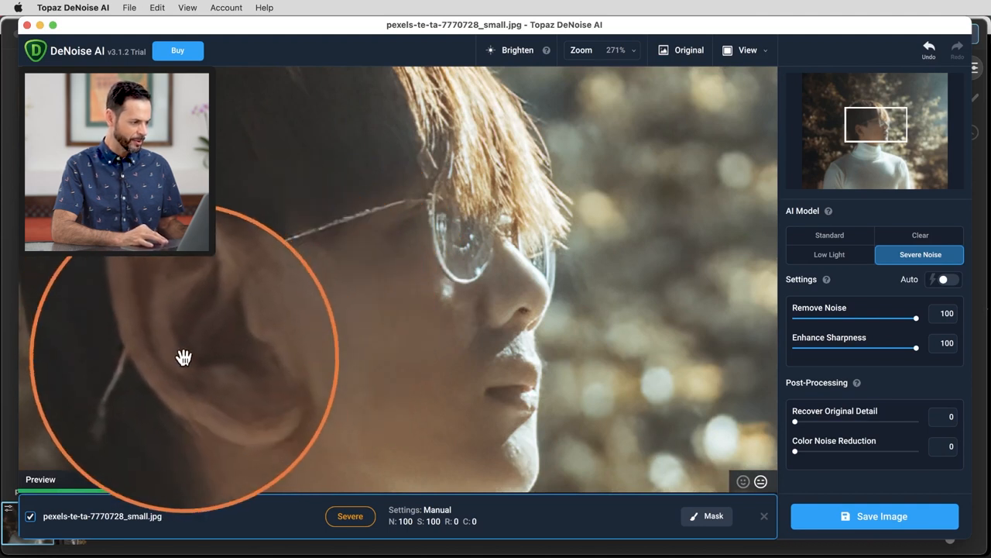
drag(184, 357, 205, 304)
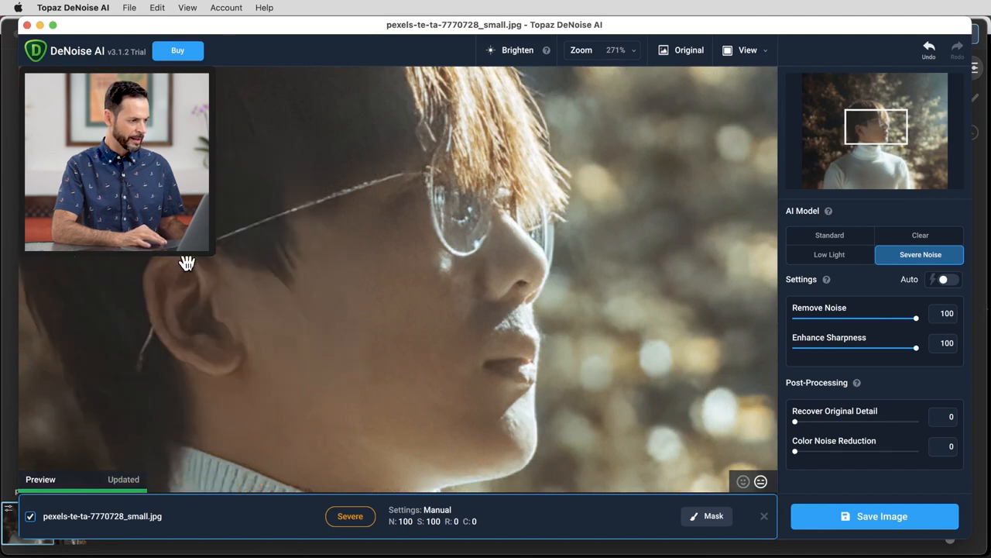
drag(187, 262, 309, 325)
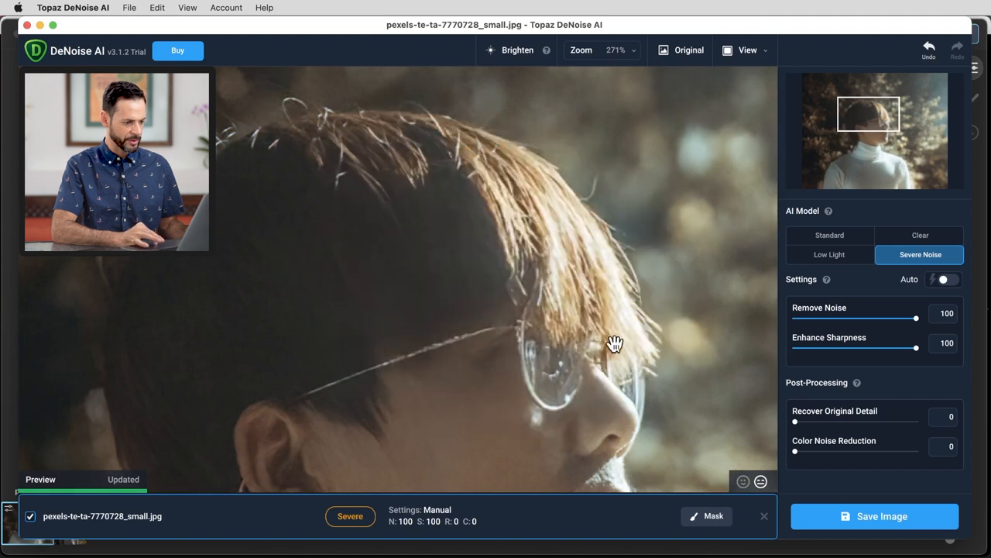
drag(615, 343, 457, 106)
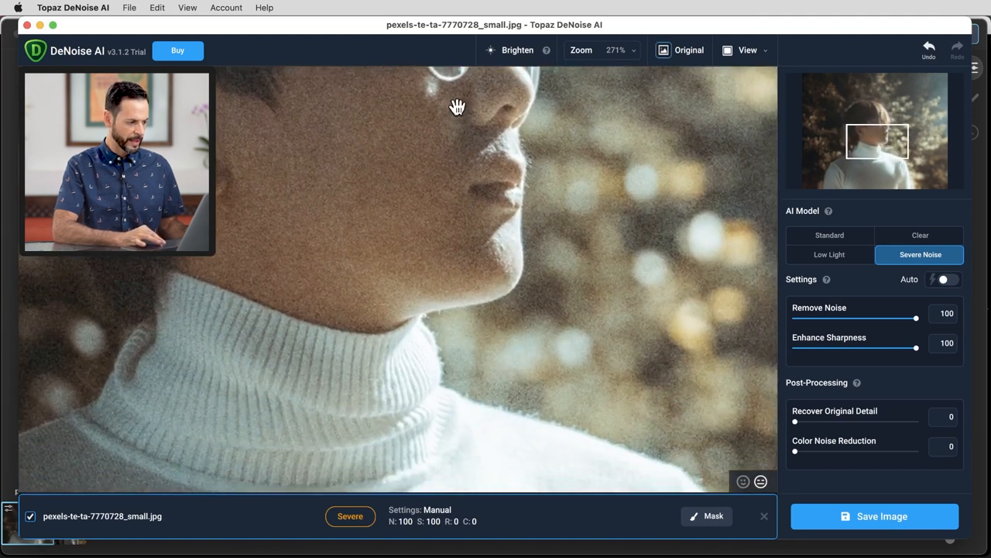
drag(457, 106, 228, 378)
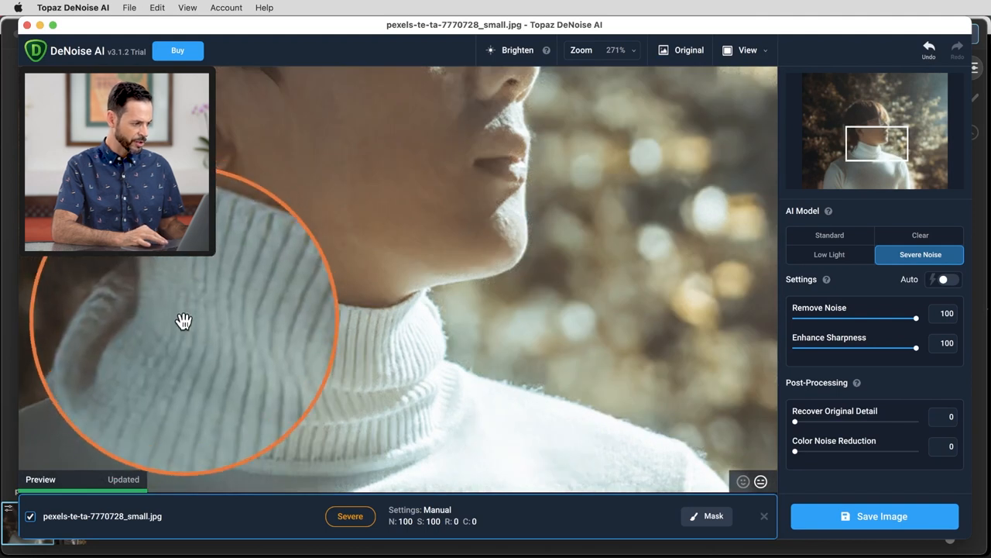
drag(184, 322, 177, 386)
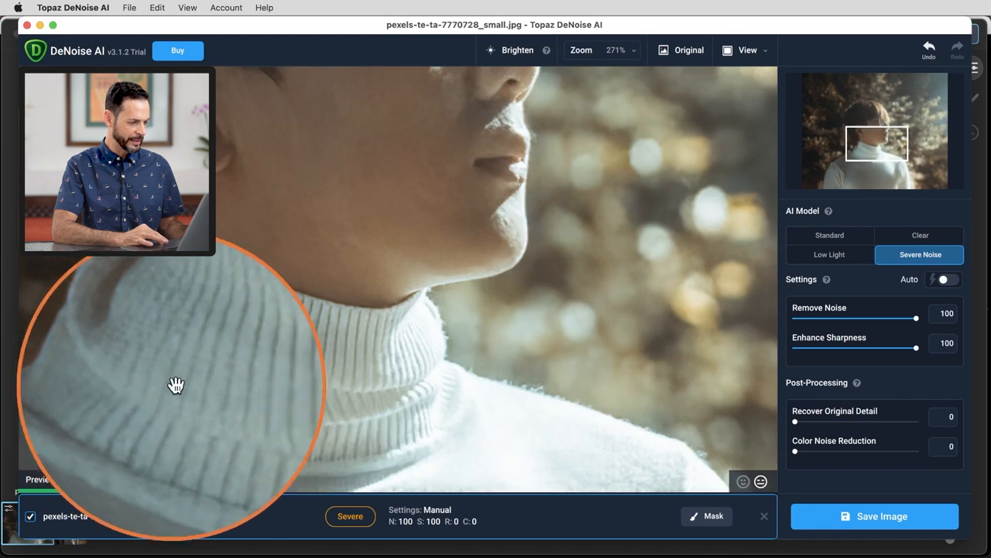
drag(176, 385, 542, 397)
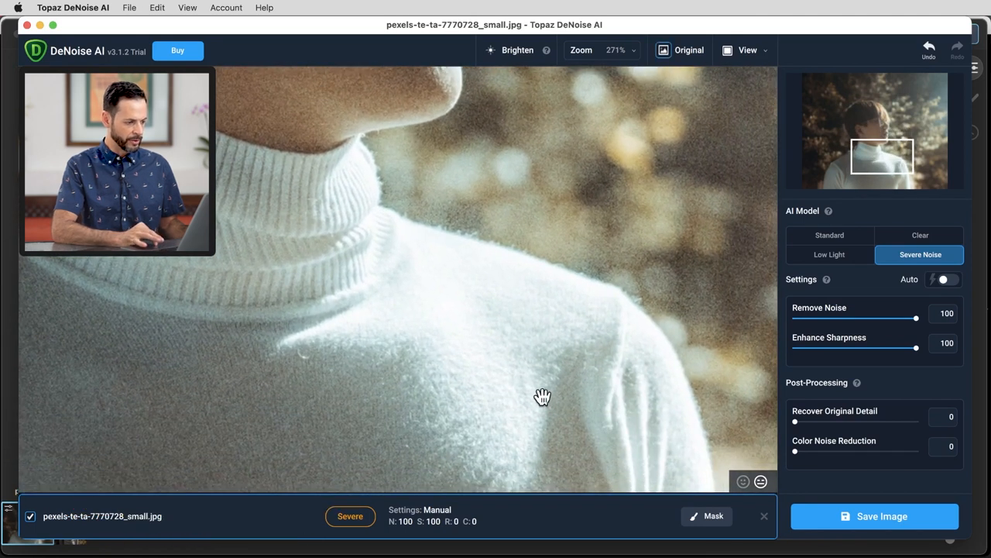
drag(542, 395, 503, 333)
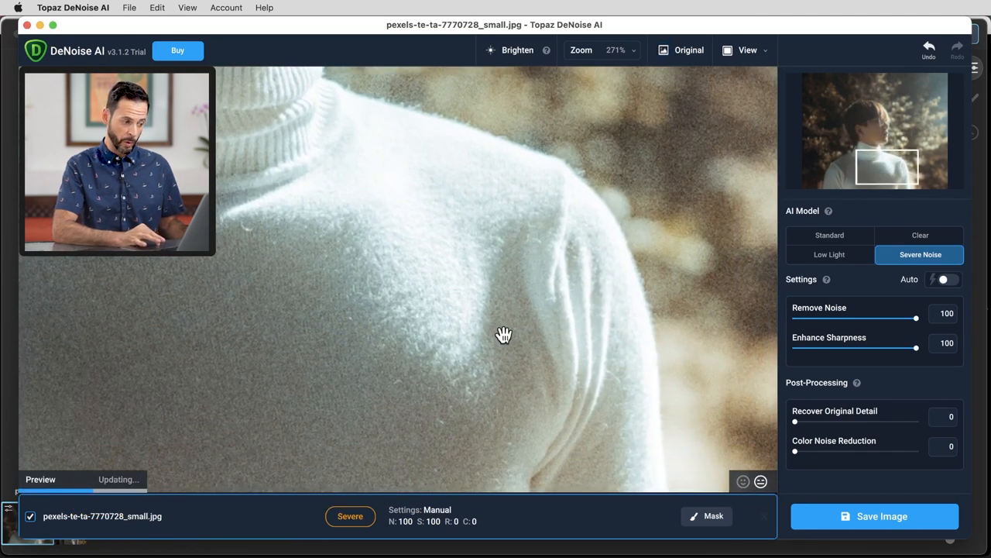
drag(504, 333, 643, 147)
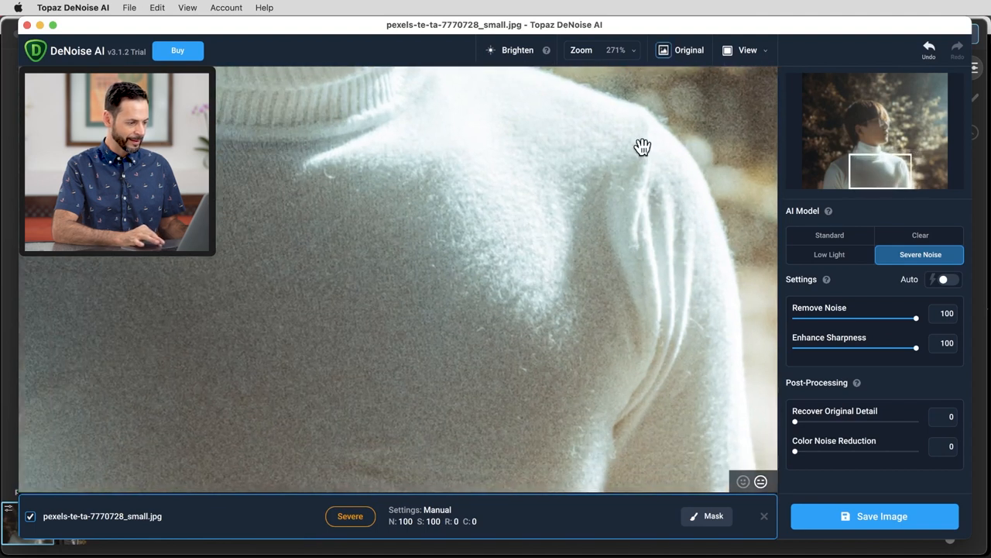
drag(643, 147, 158, 318)
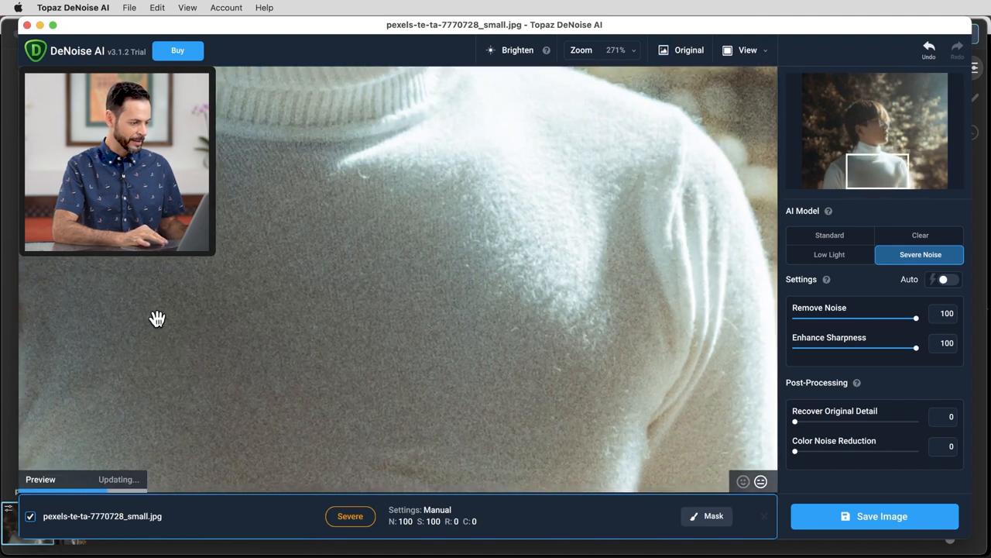
drag(158, 319, 561, 355)
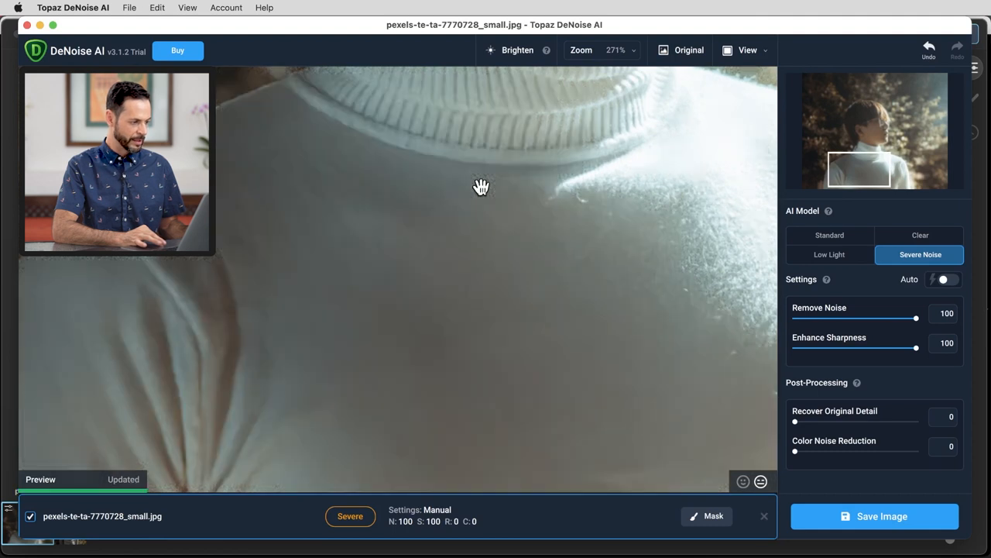
drag(482, 186, 527, 233)
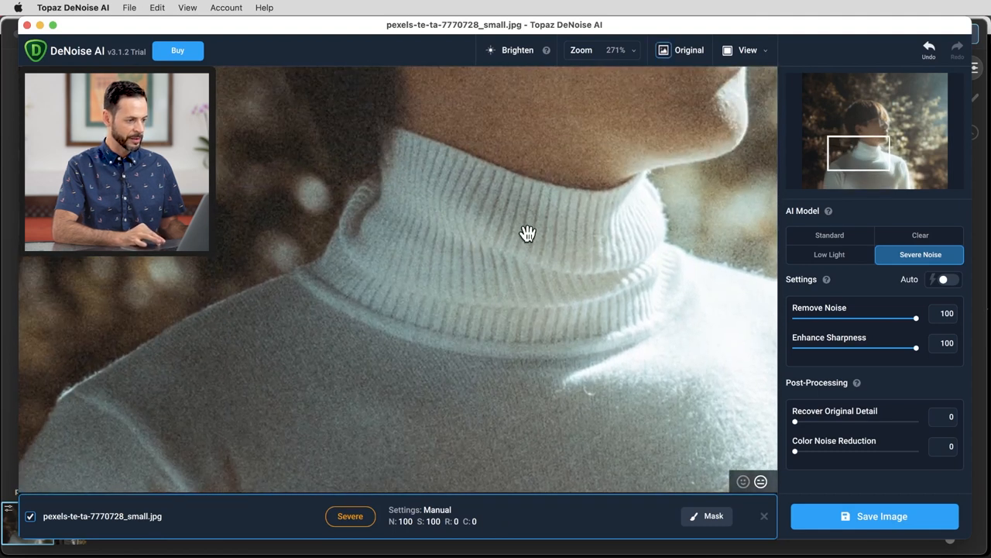
drag(528, 234, 537, 284)
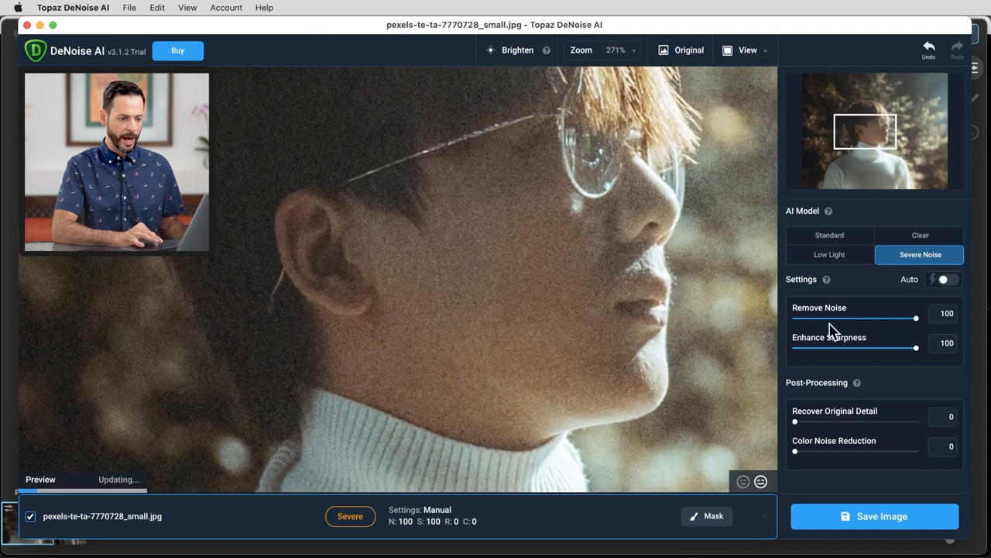
Turn on Auto settings, giving Remove Noise 9 and Enhance Sharpness 39
click(945, 278)
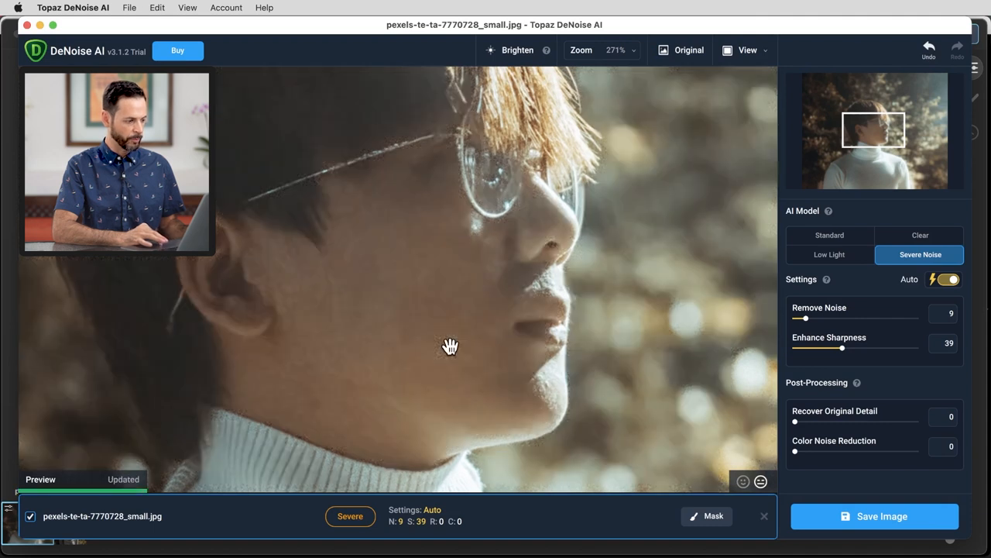
mouse_move(510, 238)
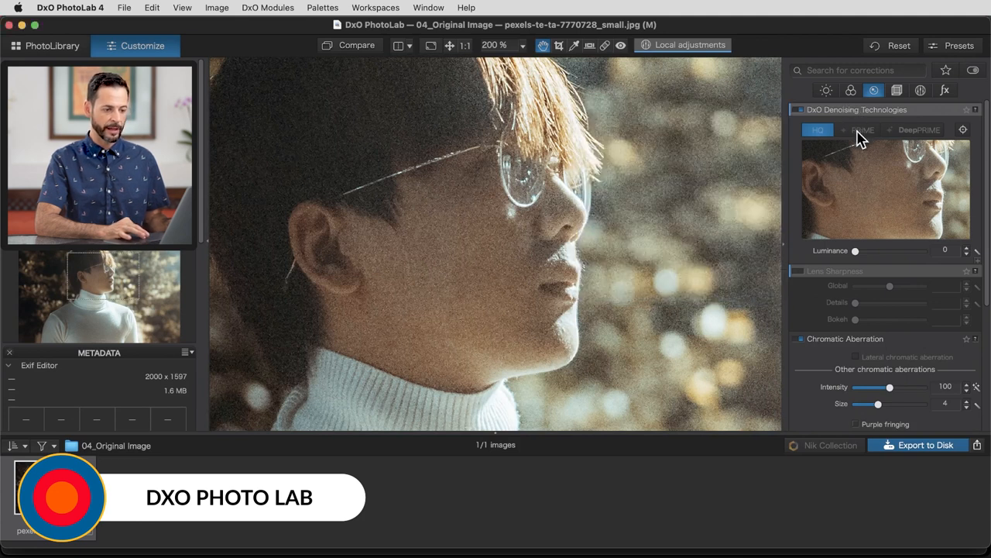
mouse_move(861, 130)
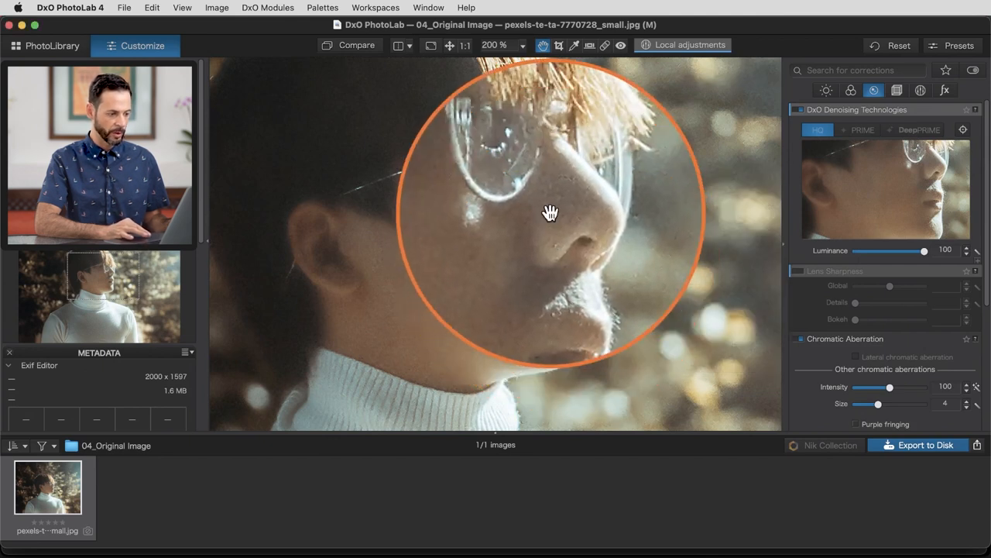
Pan the 200% preview over the ear and face to check detail
drag(550, 213, 346, 259)
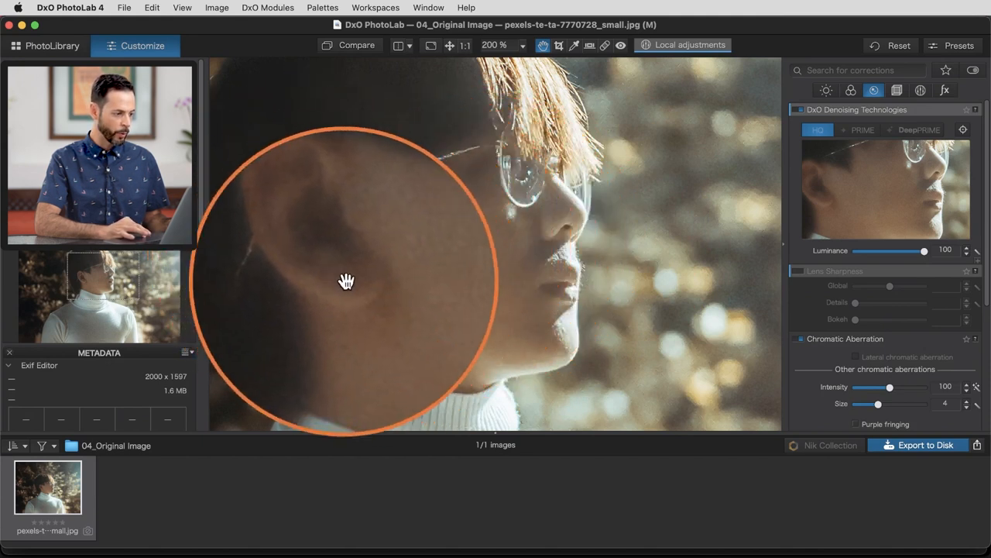
drag(347, 280, 323, 272)
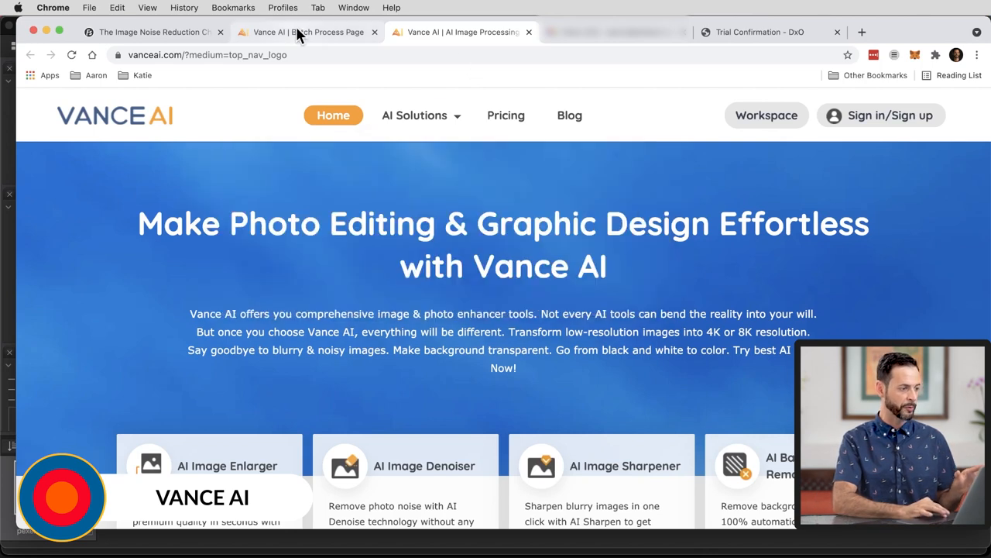
Check Vance AI's batch Uploaded, Processing and Processed lists for the finished denoised portrait
click(309, 32)
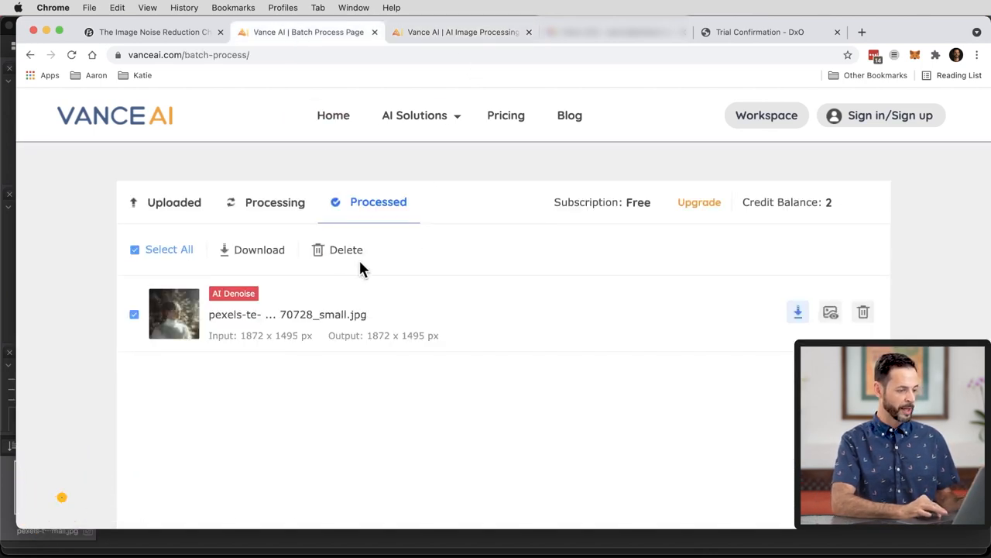
mouse_move(173, 202)
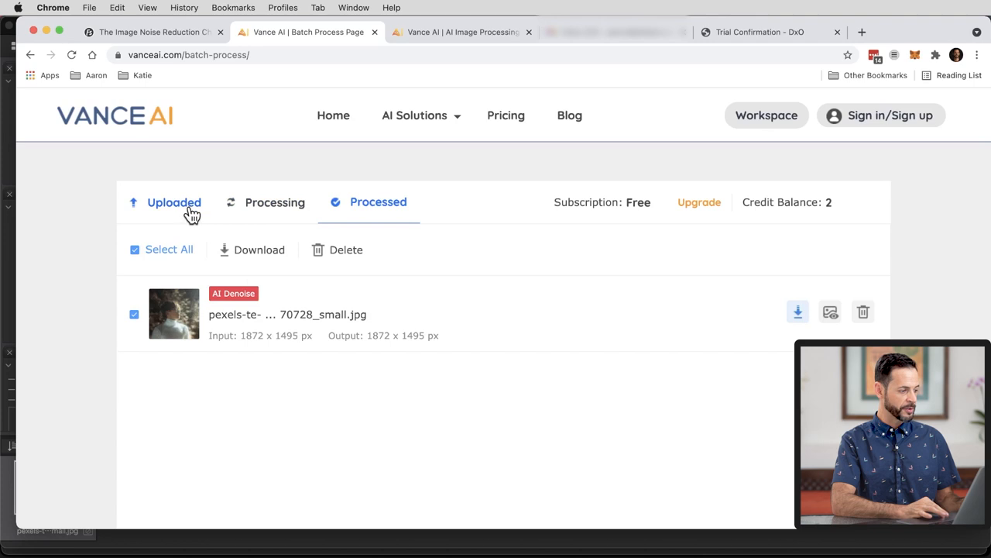
click(173, 202)
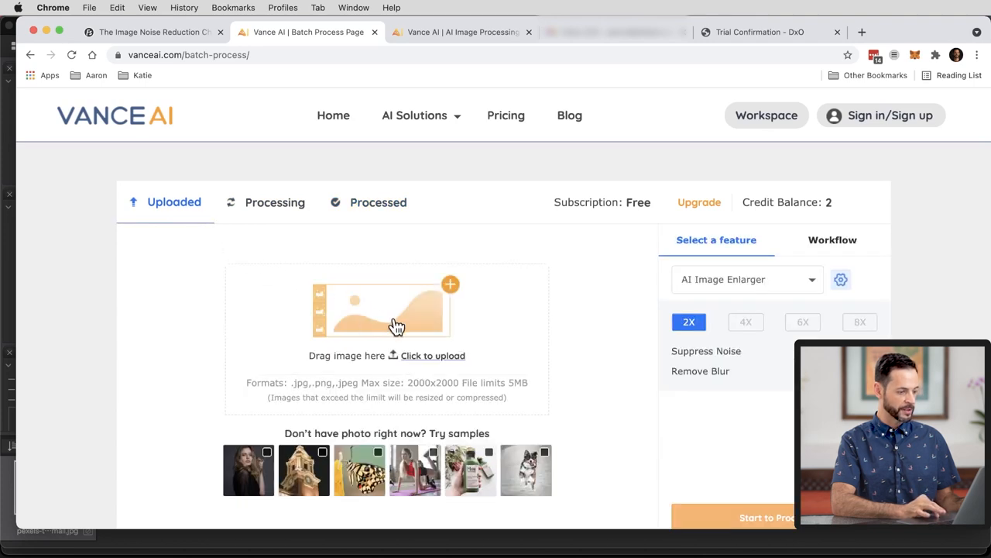
click(274, 202)
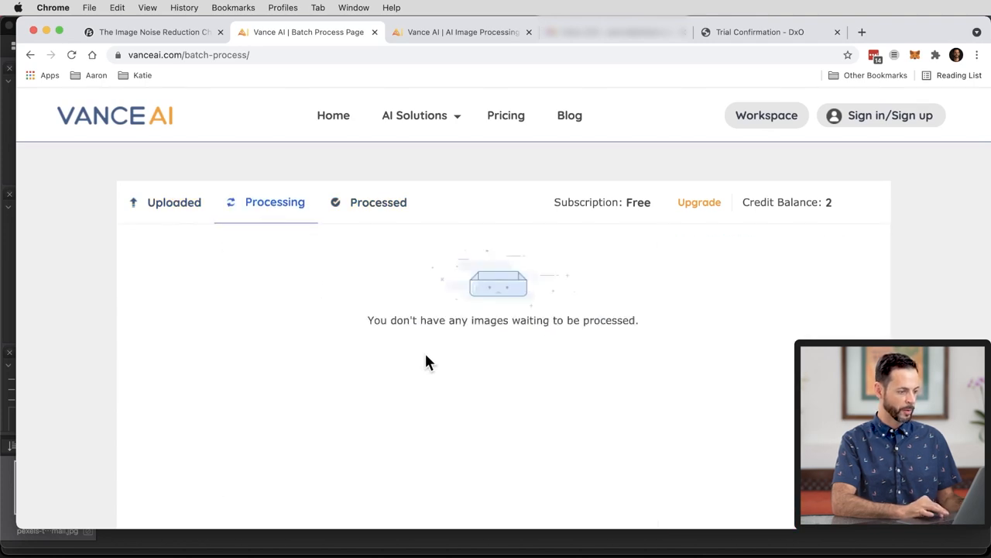
click(378, 202)
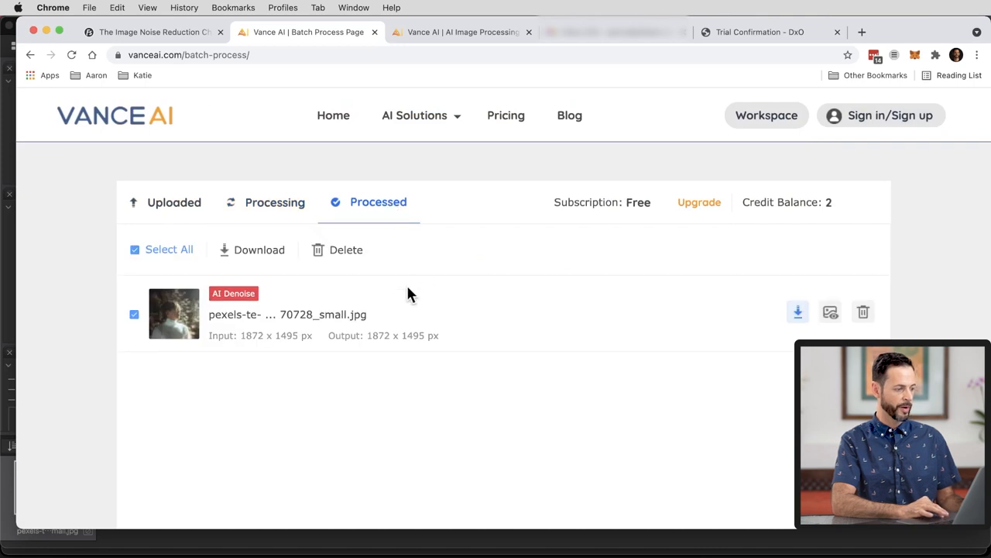
mouse_move(607, 333)
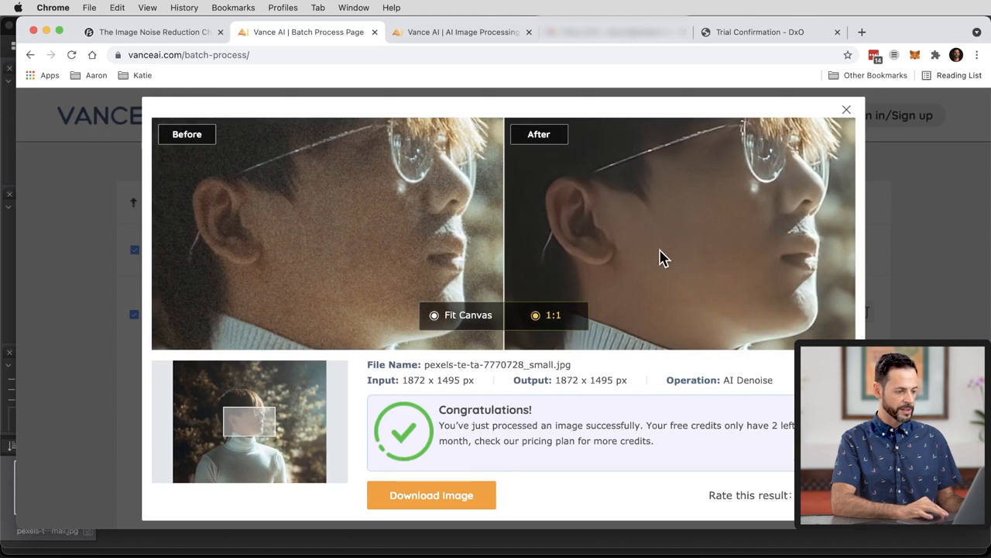
mouse_move(346, 226)
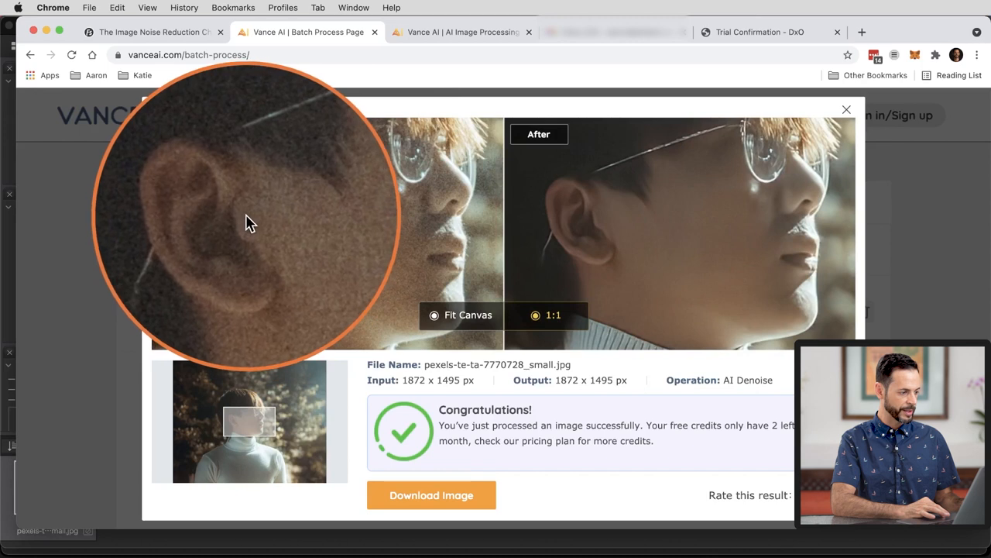
mouse_move(464, 256)
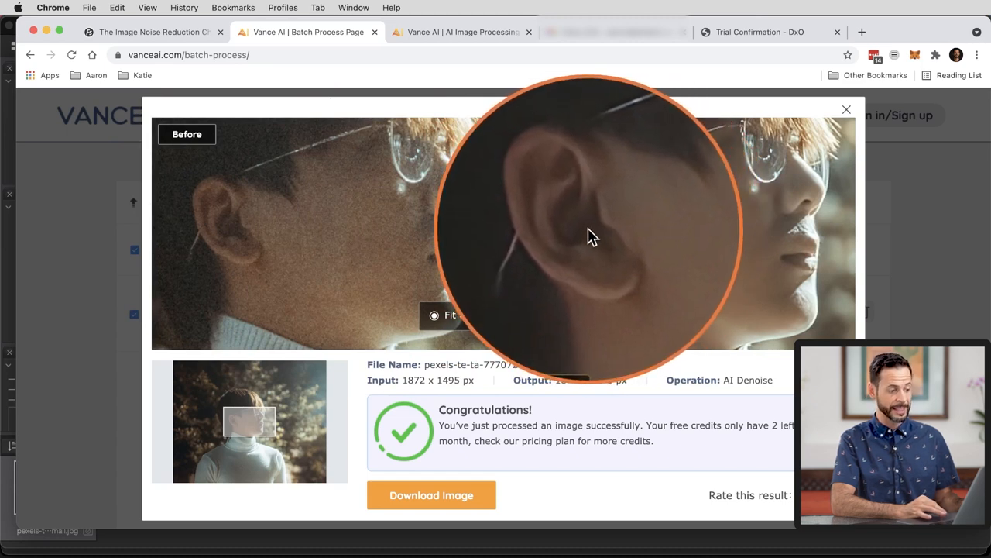
mouse_move(581, 224)
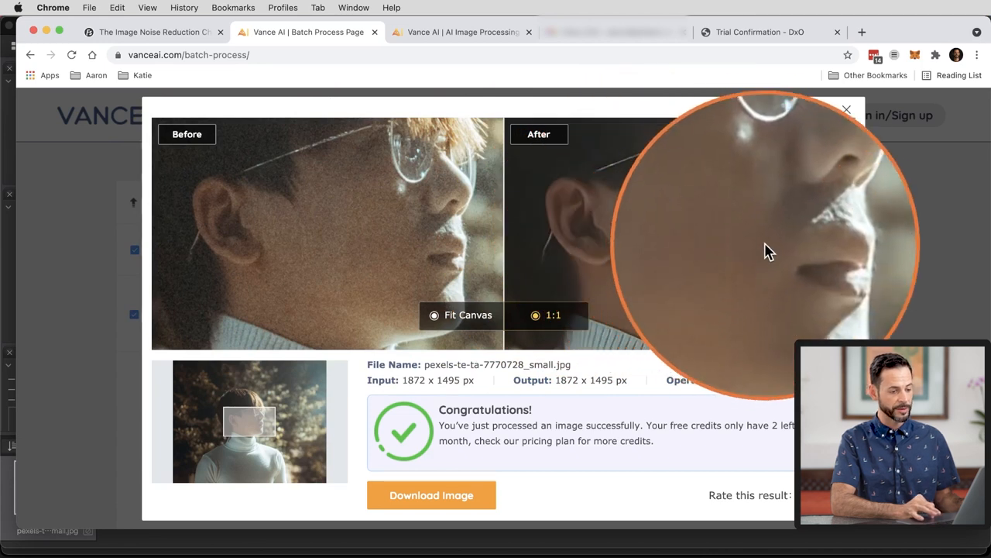
mouse_move(717, 216)
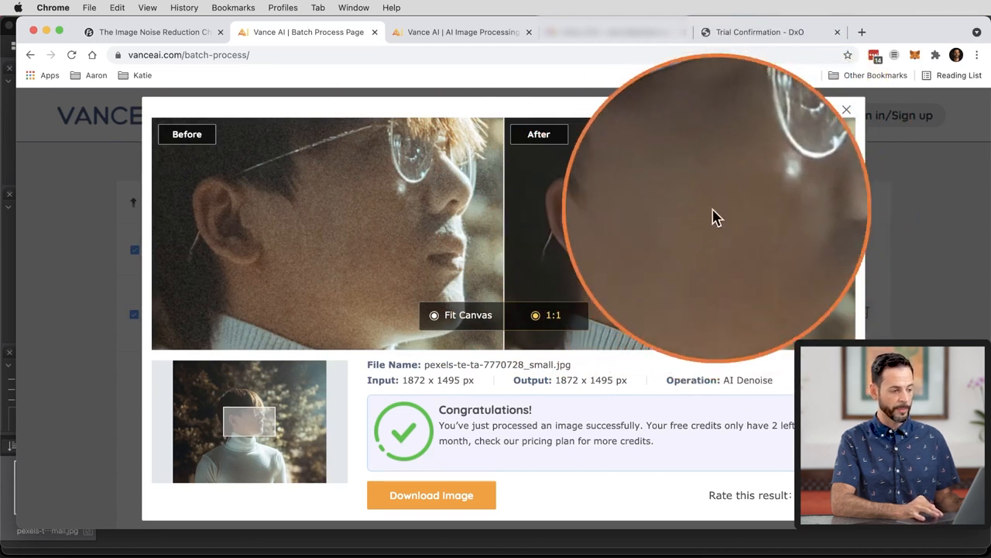
mouse_move(584, 251)
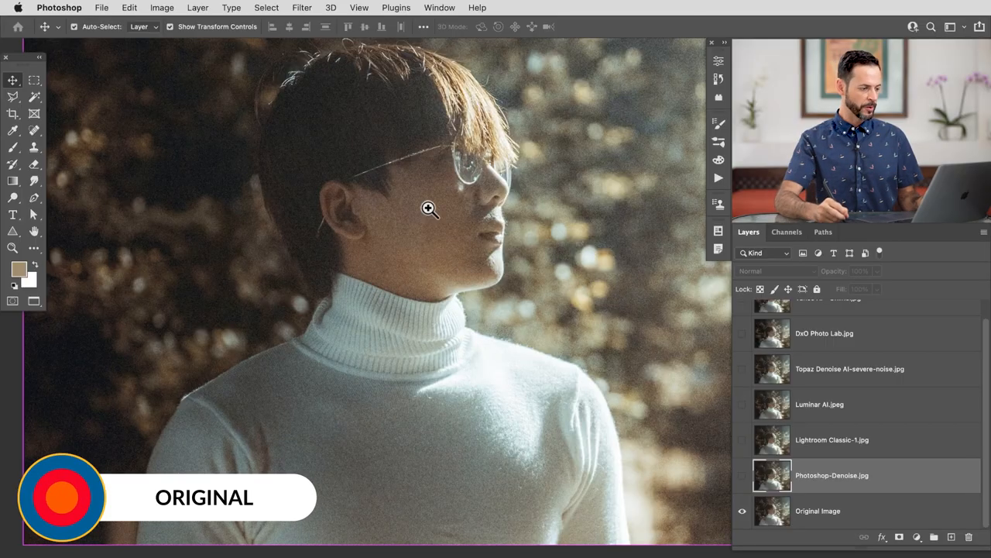
Zoom into the face and show the Photoshop-Denoise layer over the original
click(429, 208)
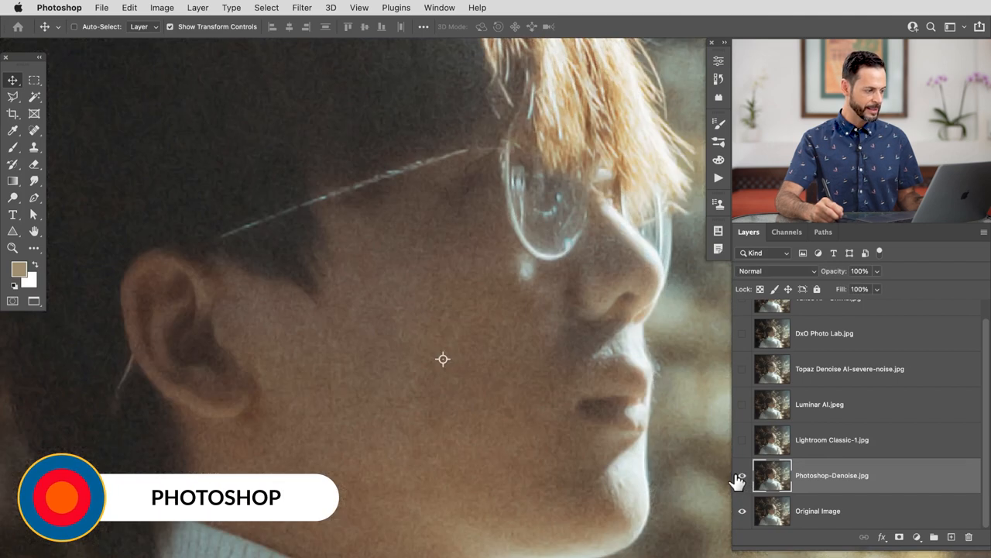
click(742, 474)
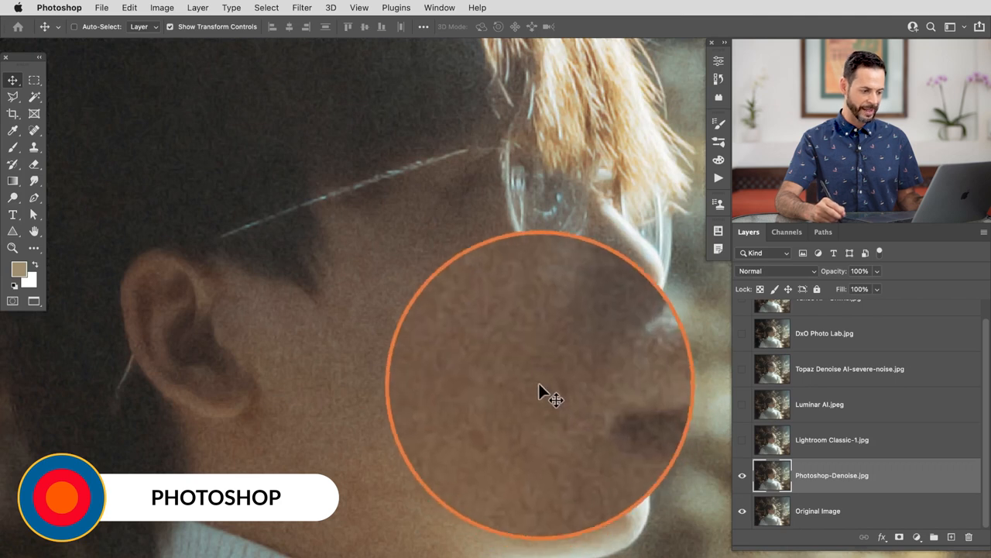
drag(553, 395, 525, 497)
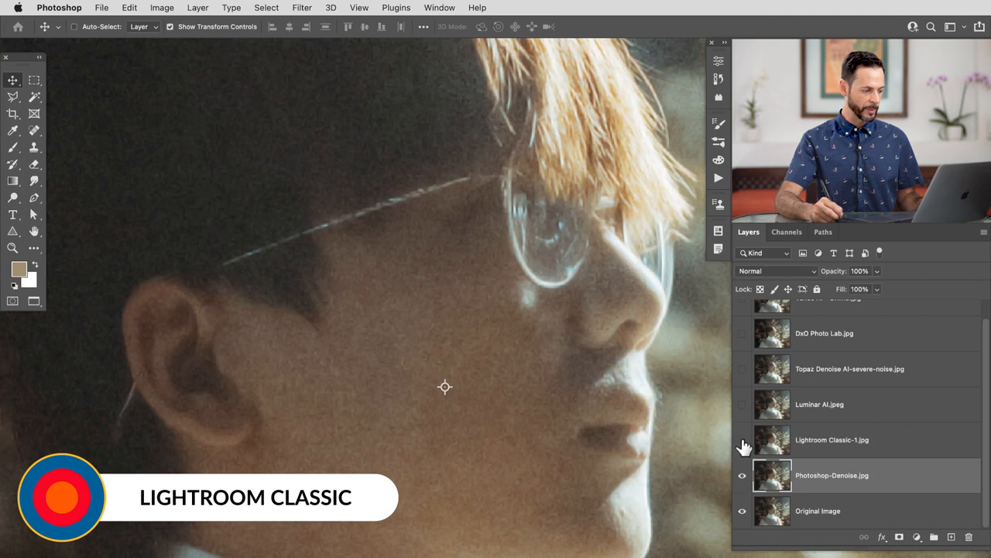
Toggle the Lightroom Classic-1 layer on and off repeatedly, leaving it visible
click(741, 439)
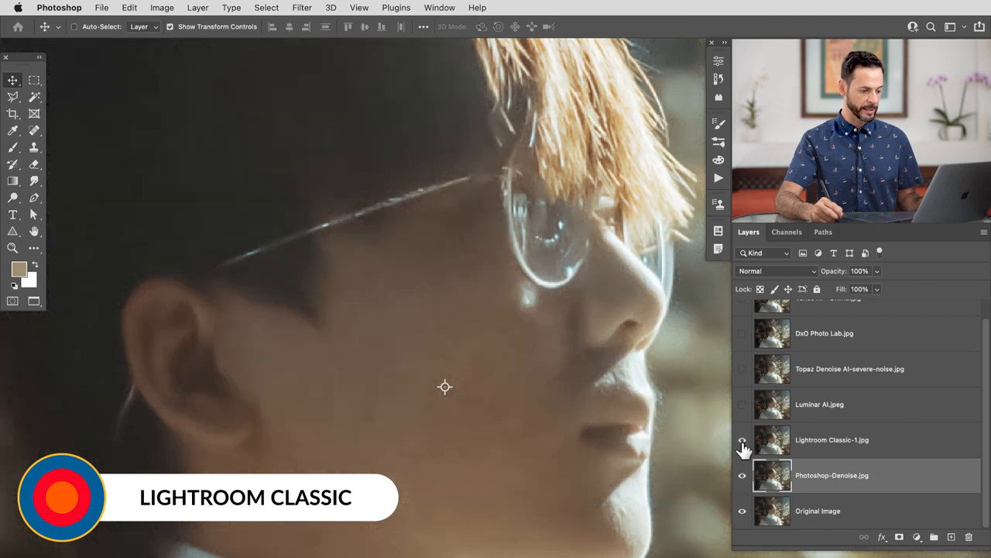
click(742, 439)
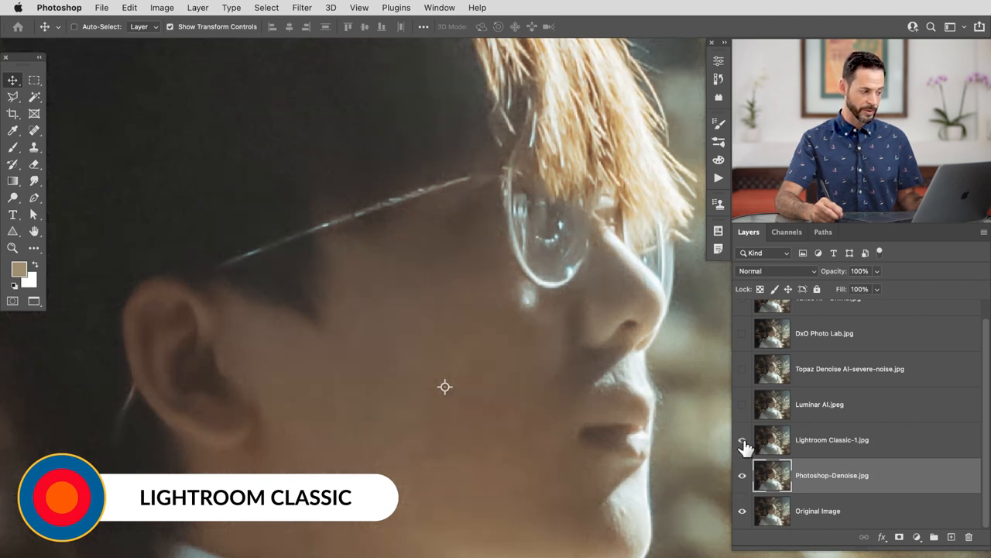
click(742, 439)
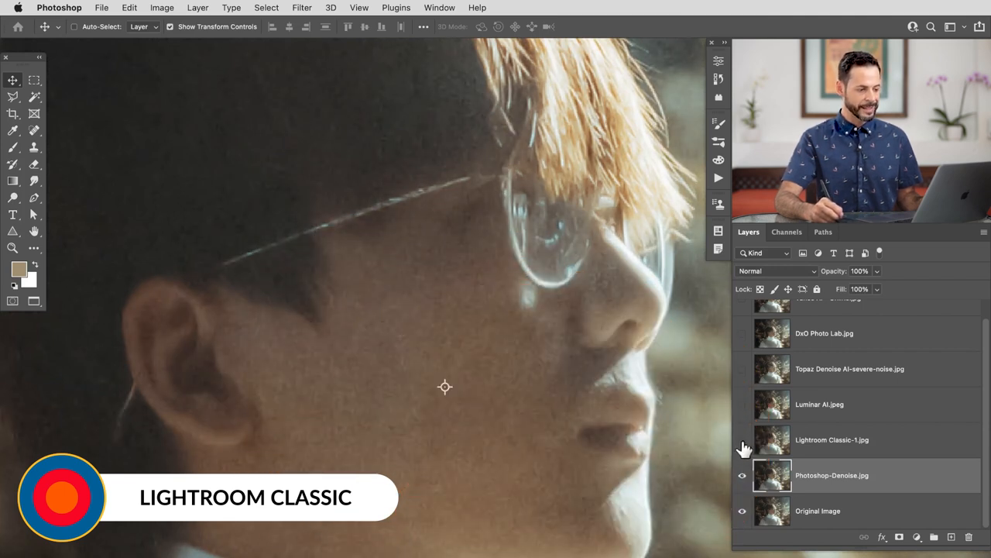
click(742, 439)
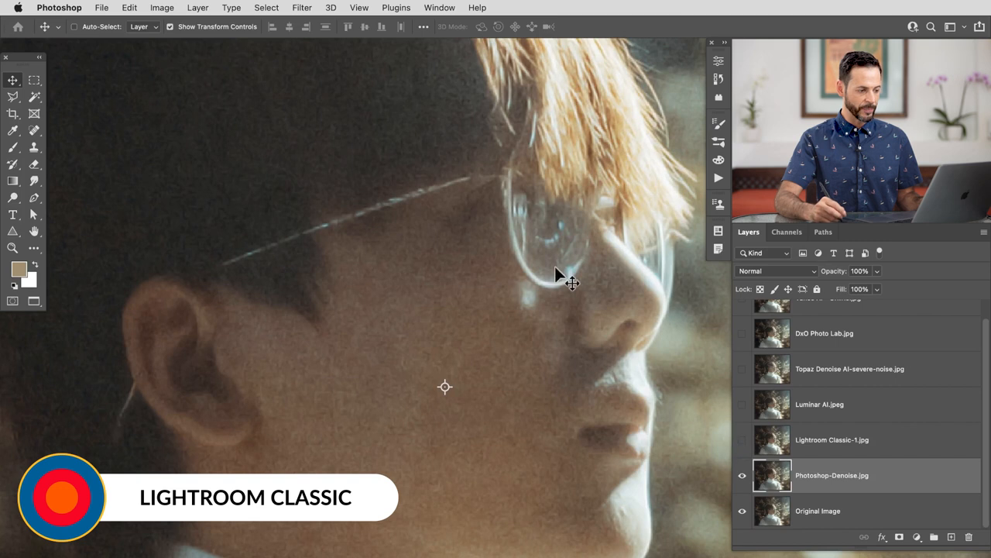
mouse_move(750, 460)
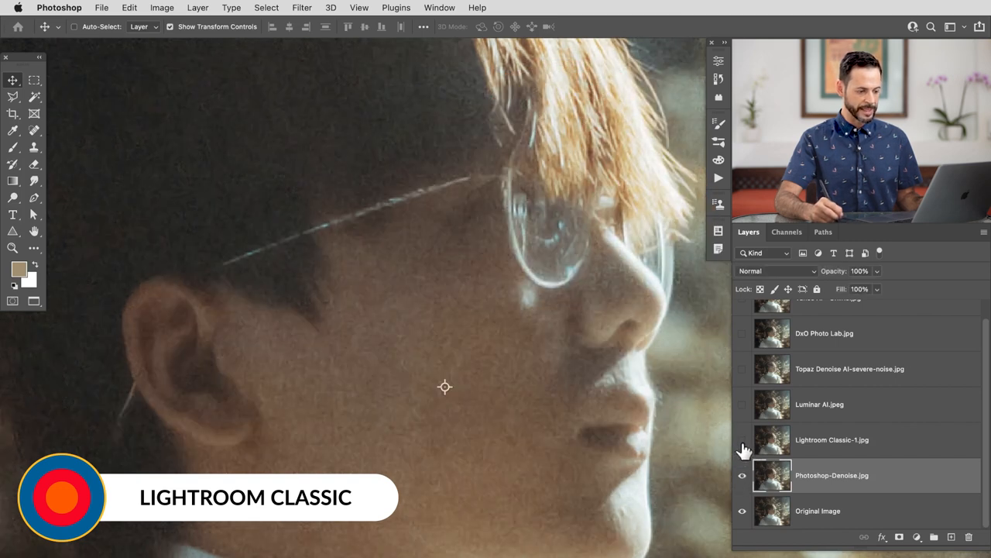
click(742, 439)
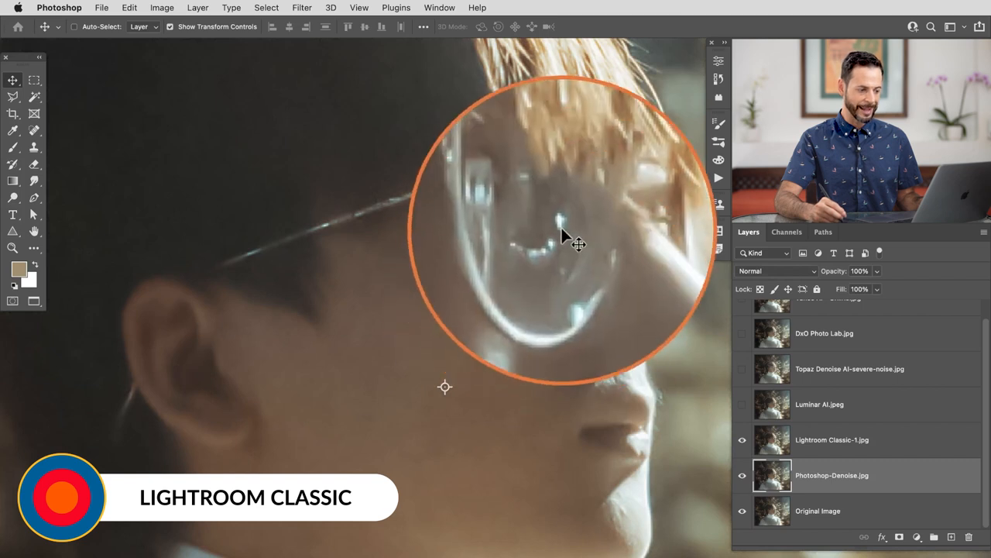
click(742, 439)
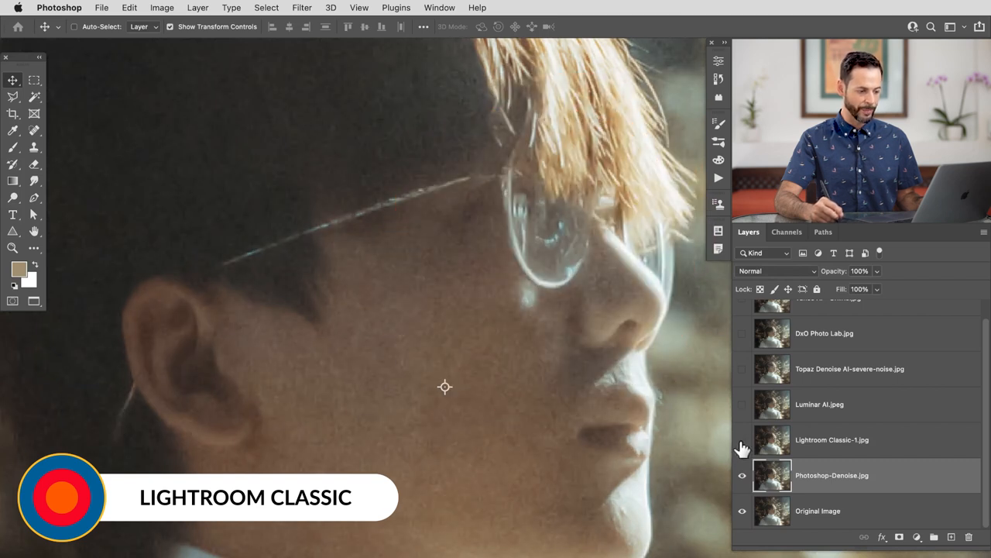
click(742, 439)
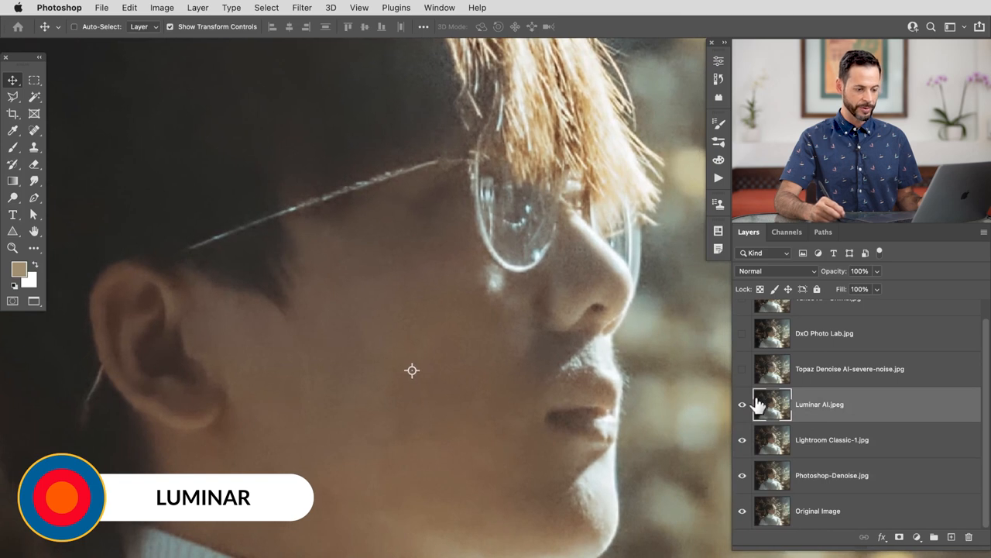
Toggle the Luminar AI layer off and on, then turn on the Topaz DeNoise AI layer
click(742, 403)
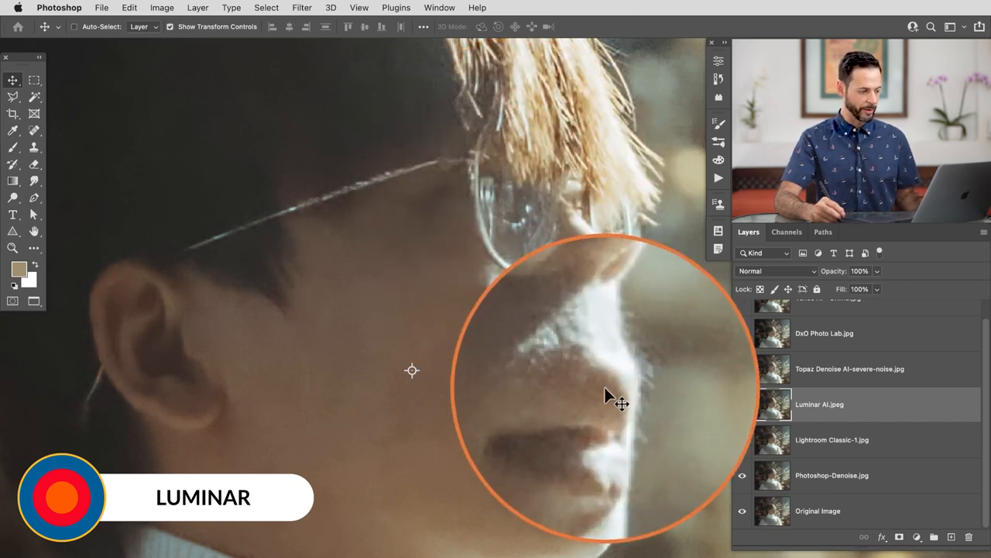
click(742, 403)
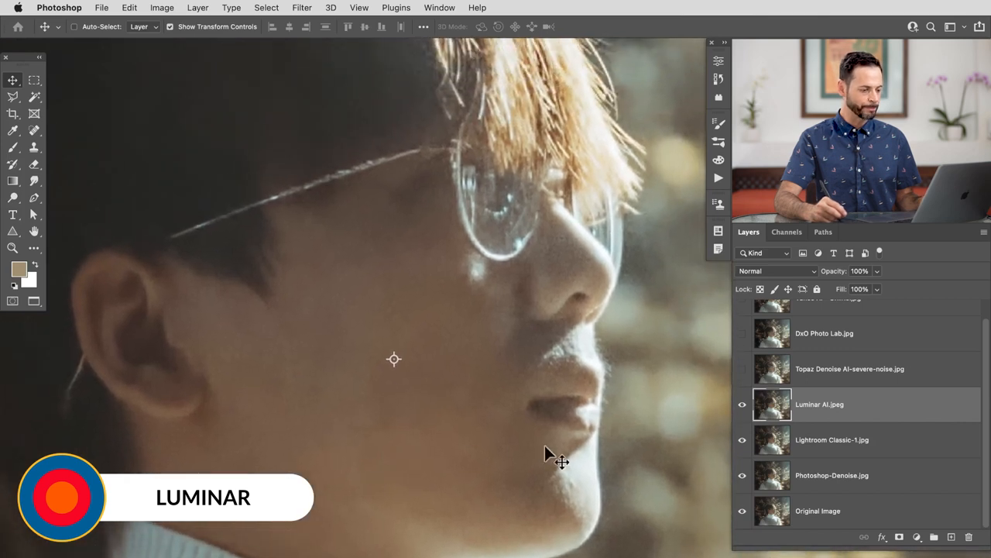
click(742, 368)
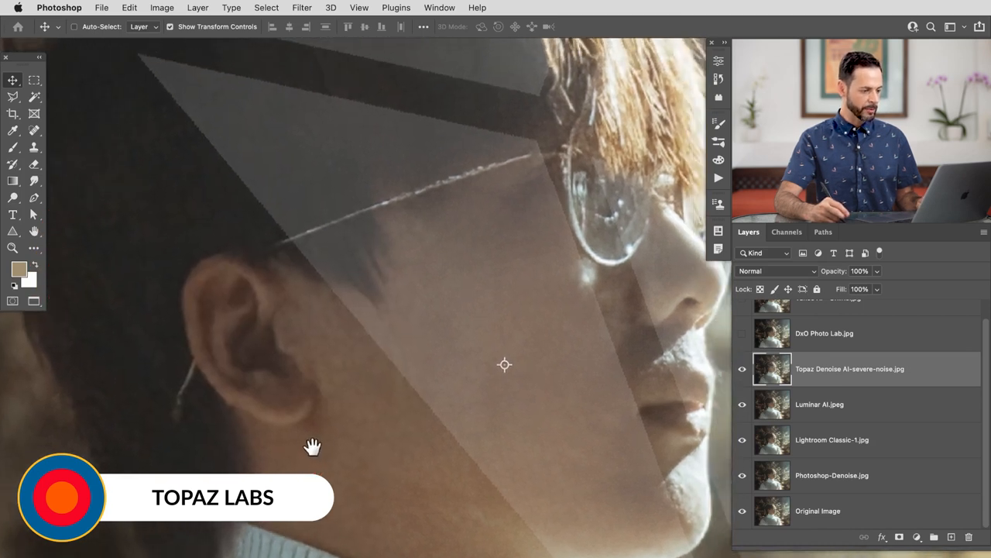
Pan up to the hair and solo the Topaz Denoise AI layer over the original
drag(314, 447, 279, 391)
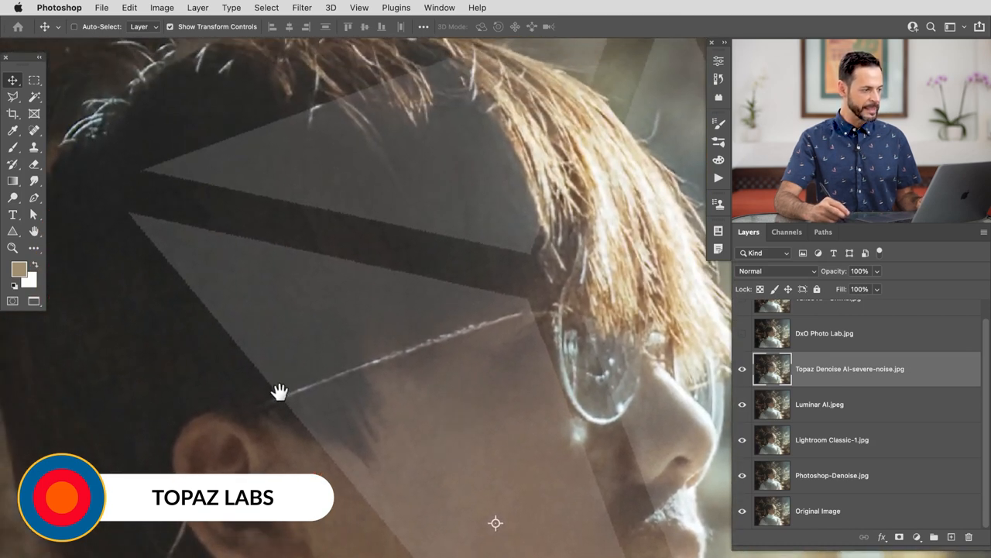
click(742, 368)
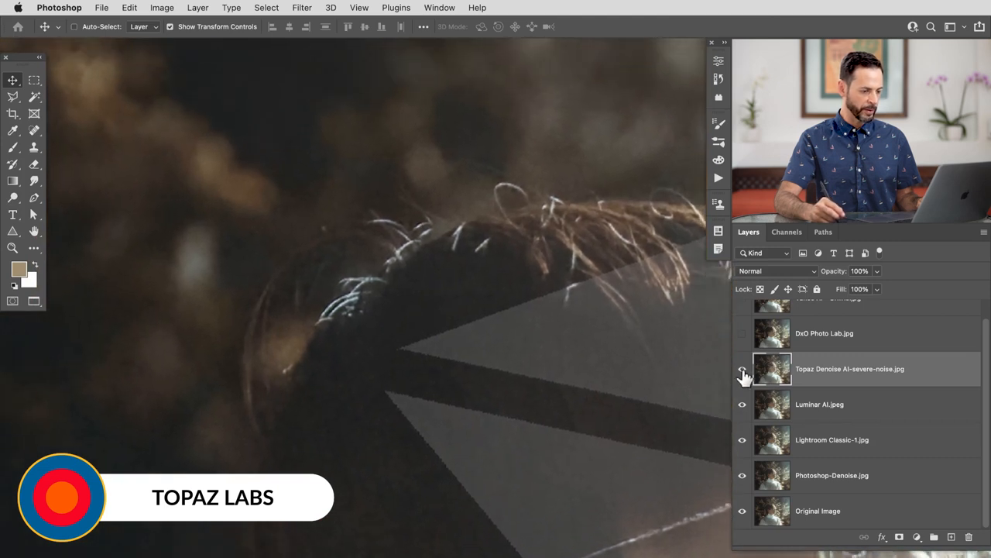
click(742, 369)
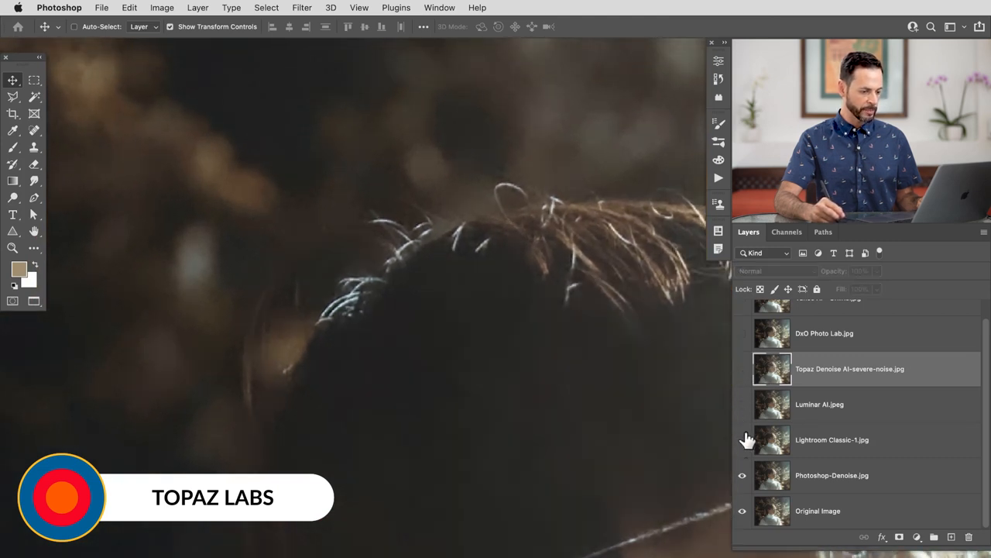
click(742, 369)
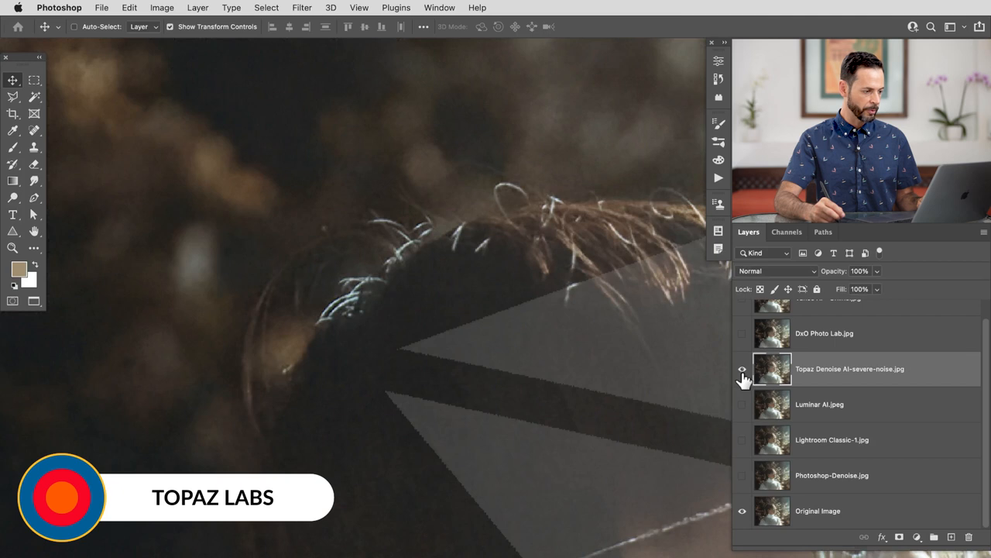
Toggle the Topaz Denoise AI layer against the noisy original, then move to the next layer
click(742, 369)
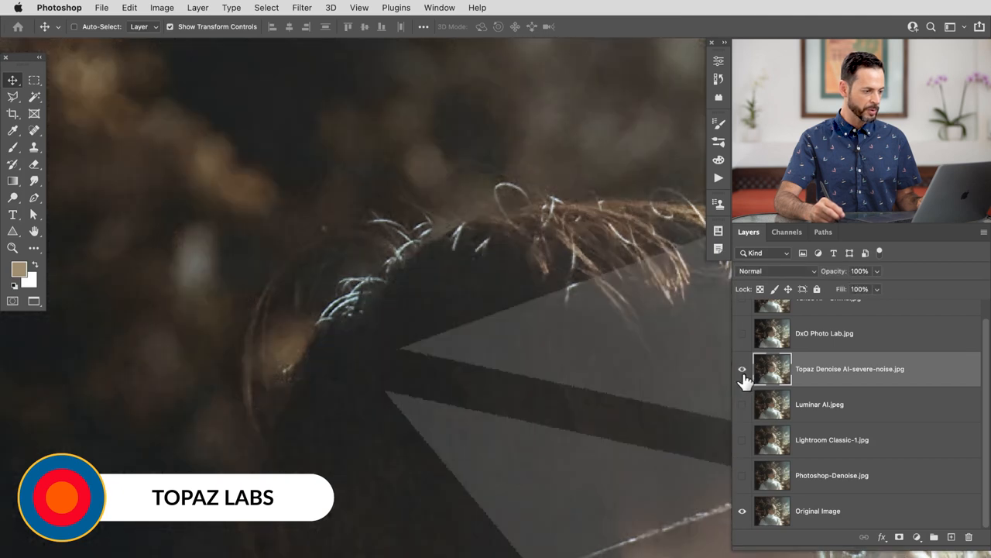
click(742, 369)
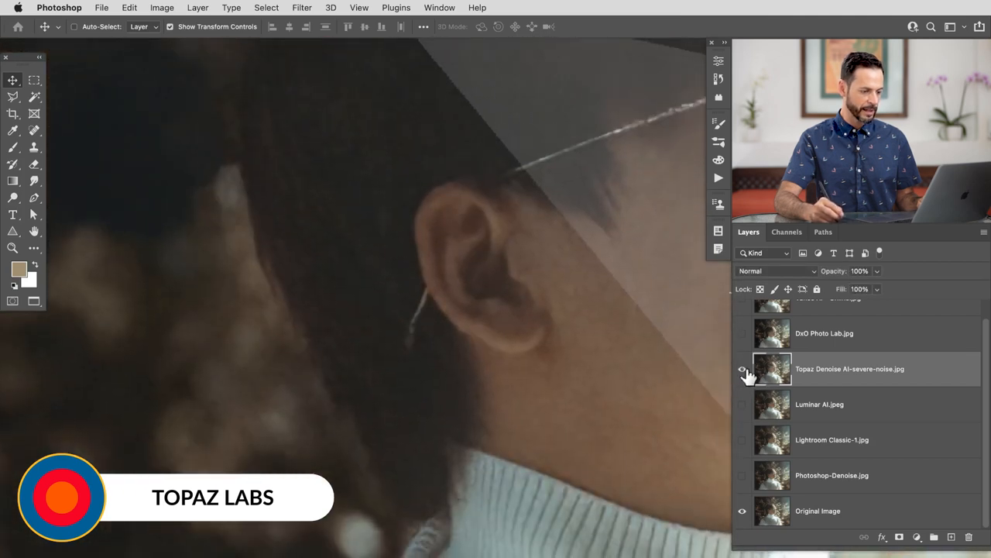
click(742, 368)
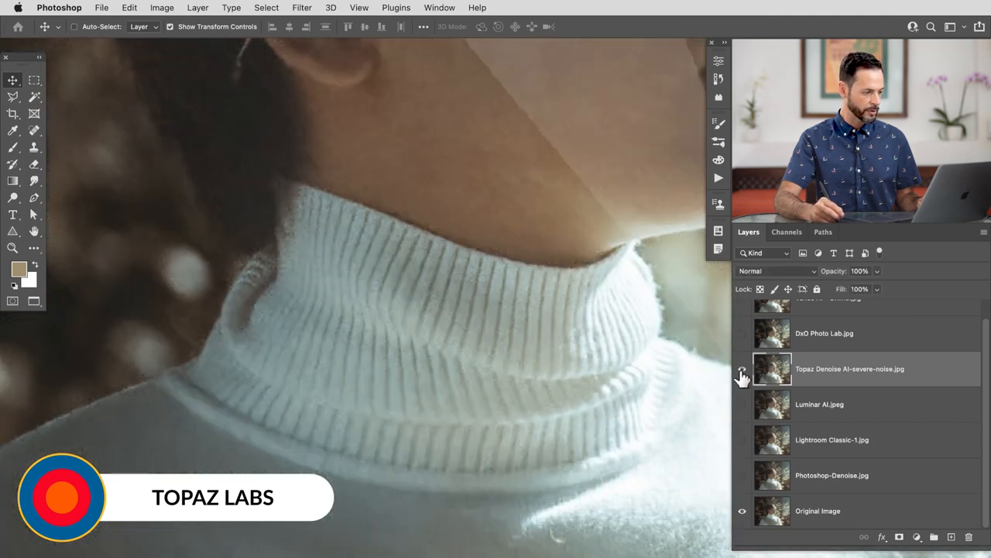
click(742, 369)
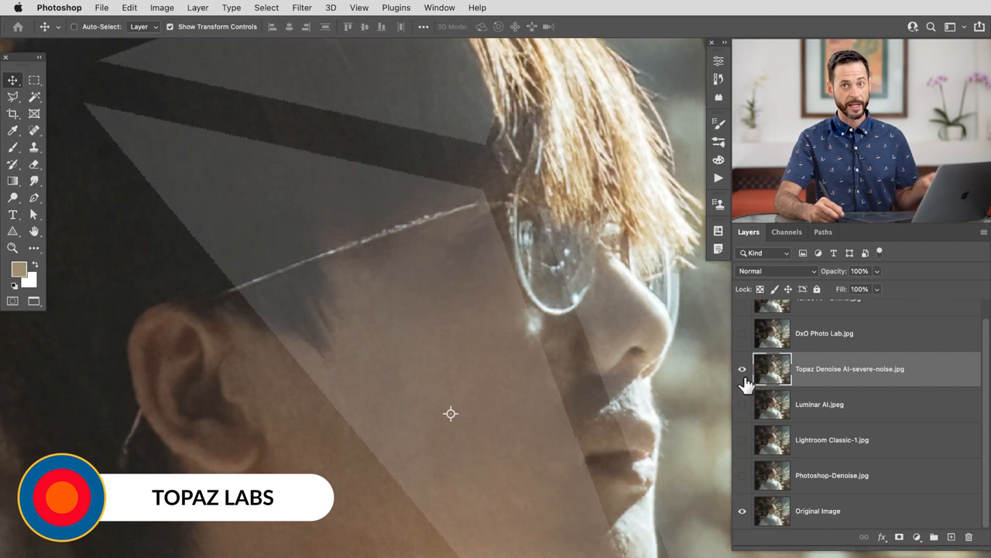
click(741, 368)
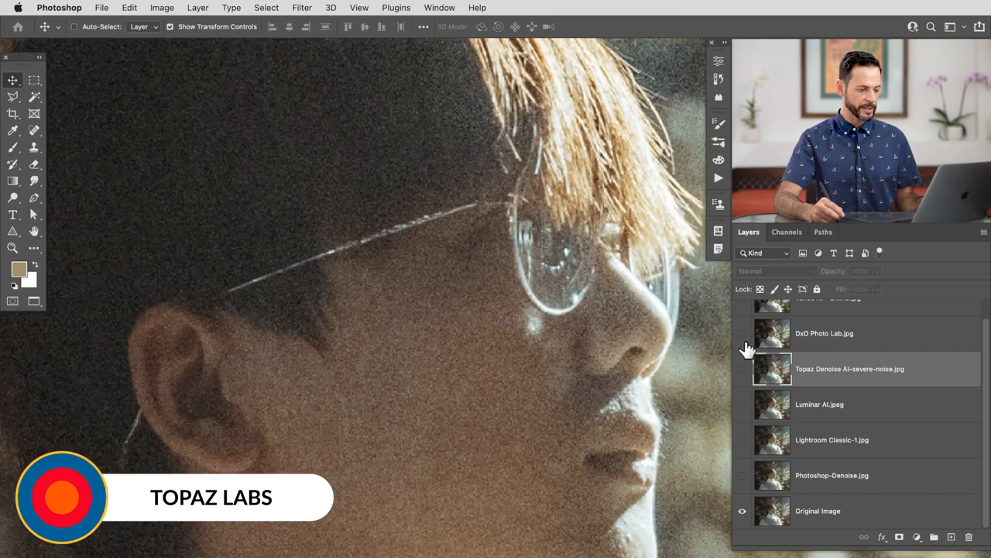
click(742, 333)
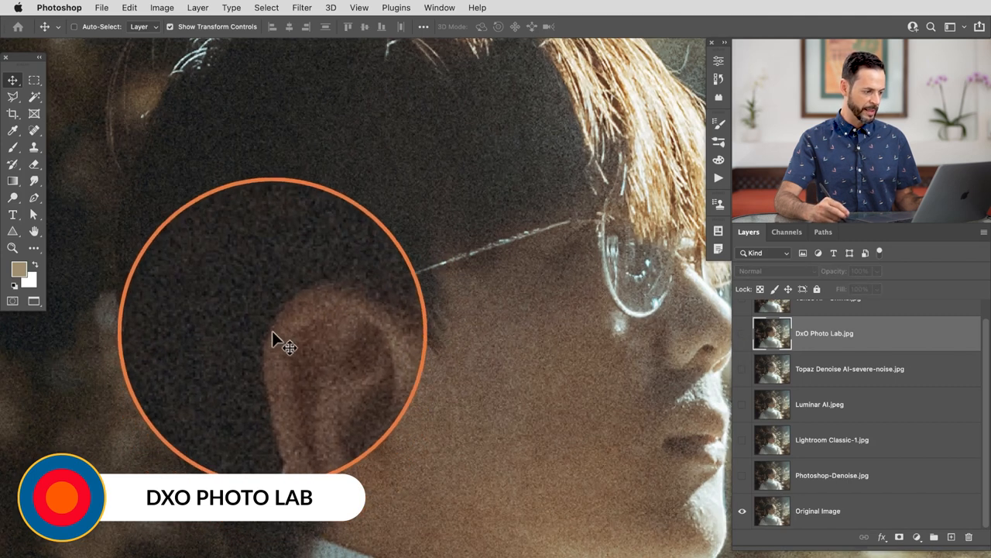
click(742, 333)
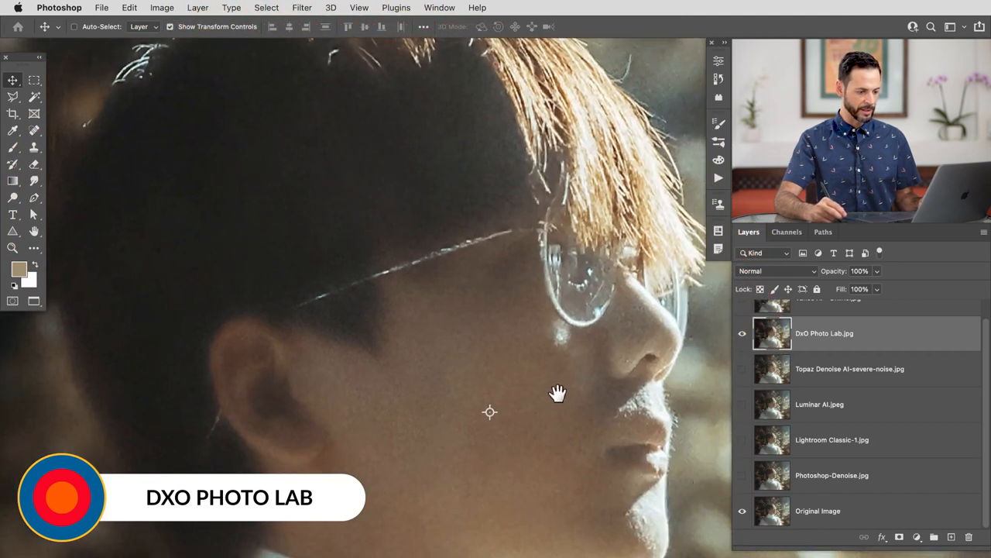
click(742, 333)
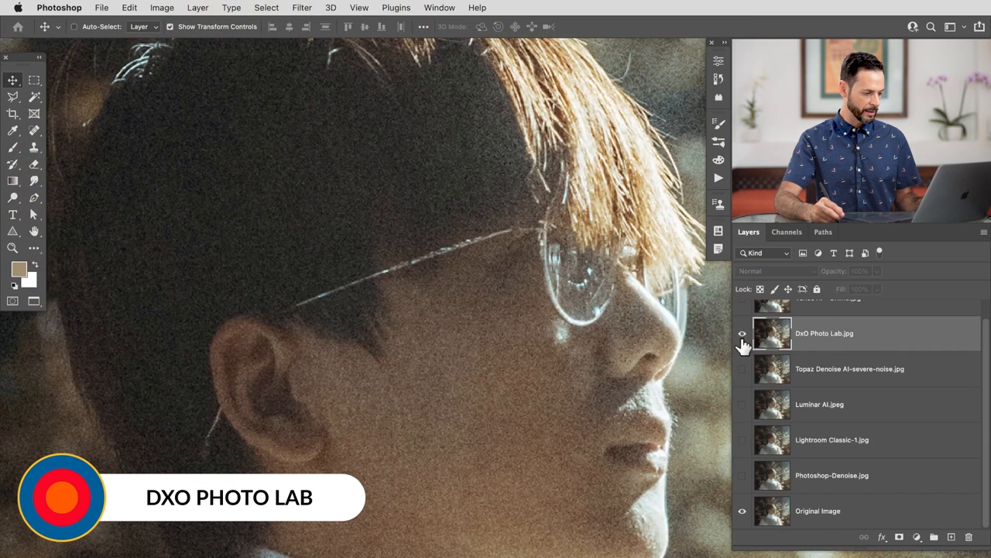
click(742, 333)
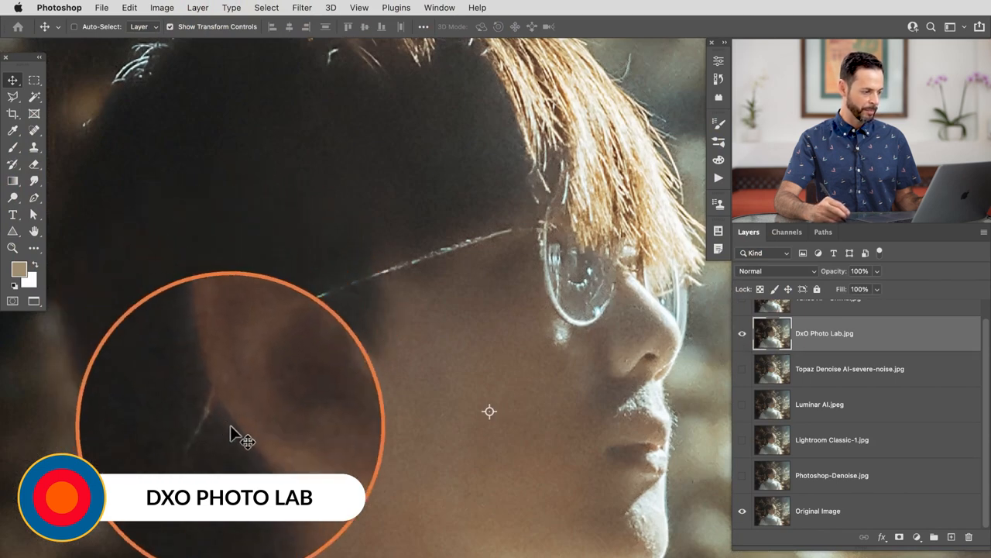
click(742, 339)
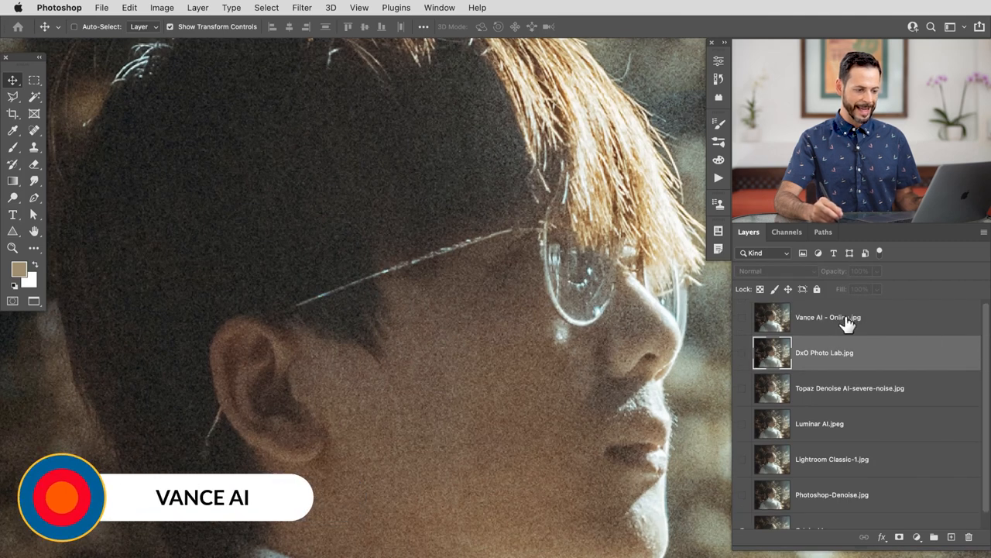
Show the Vance AI - Online.jpg layer and toggle it against the original on face and collar
click(742, 316)
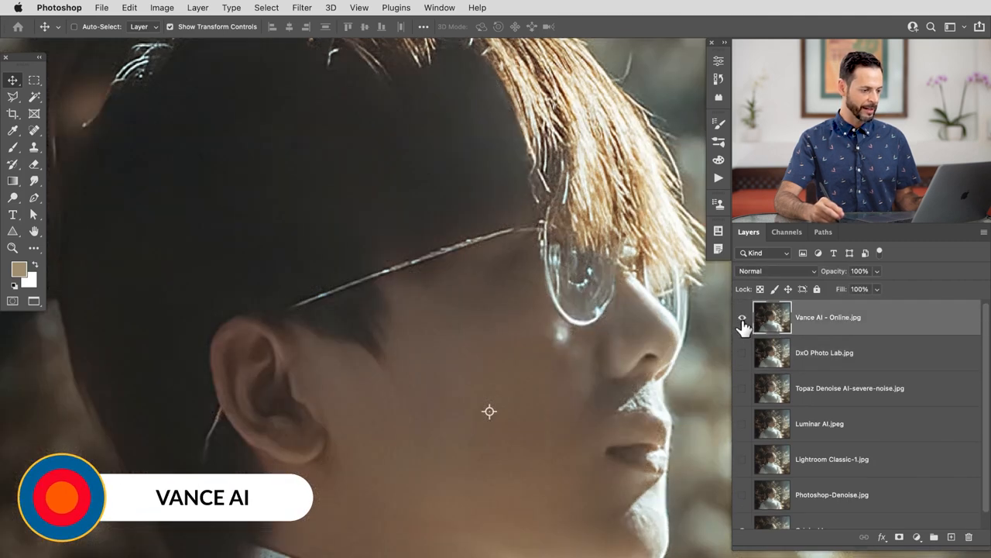
click(742, 317)
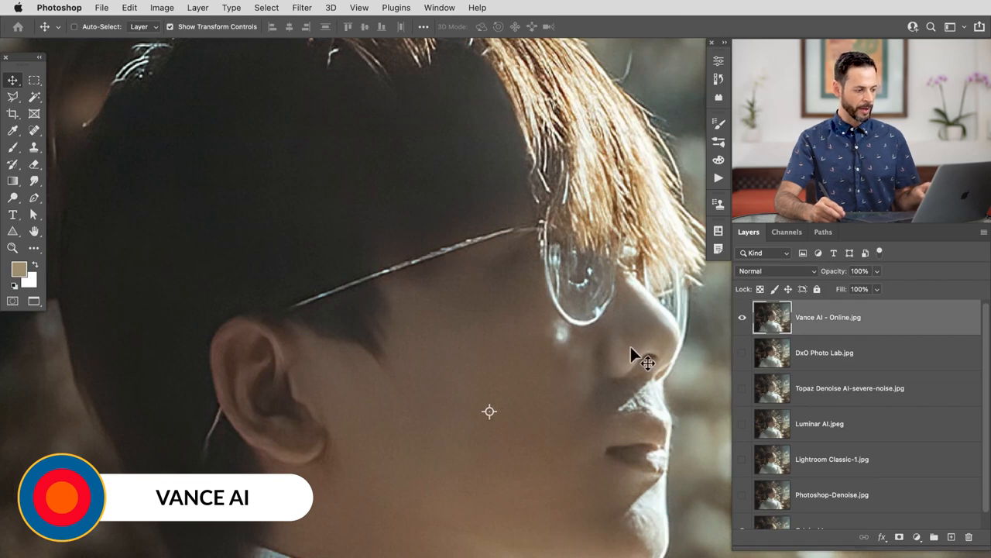
mouse_move(364, 407)
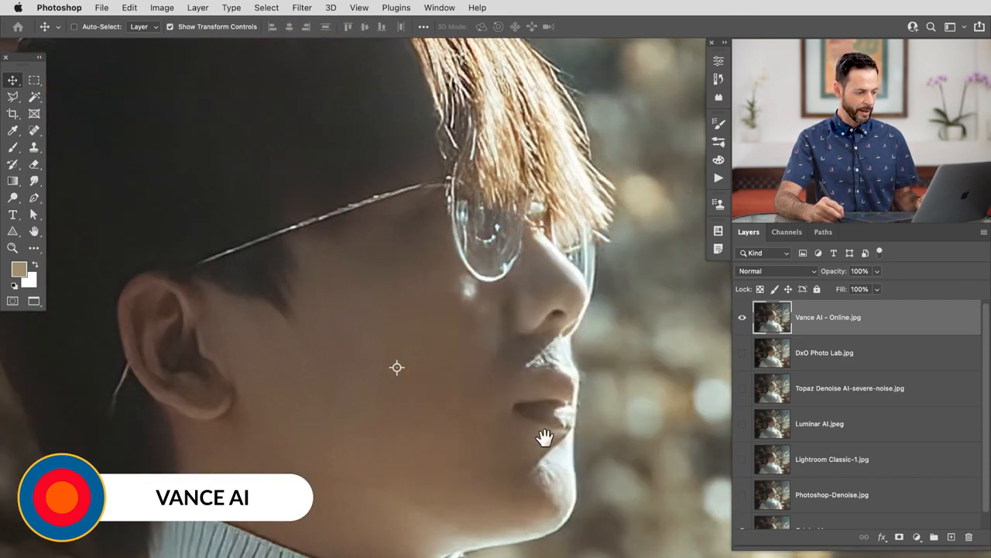
drag(546, 438, 478, 354)
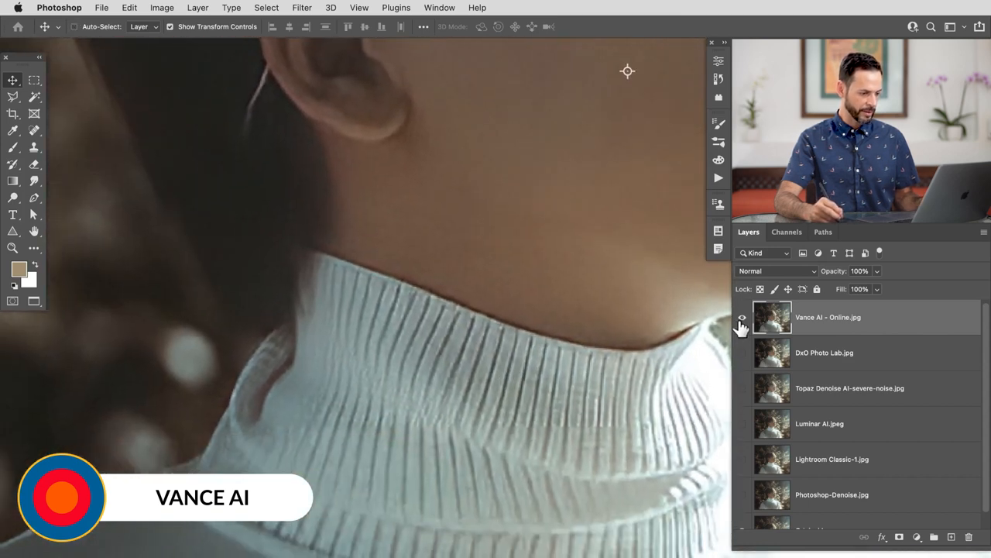
click(742, 316)
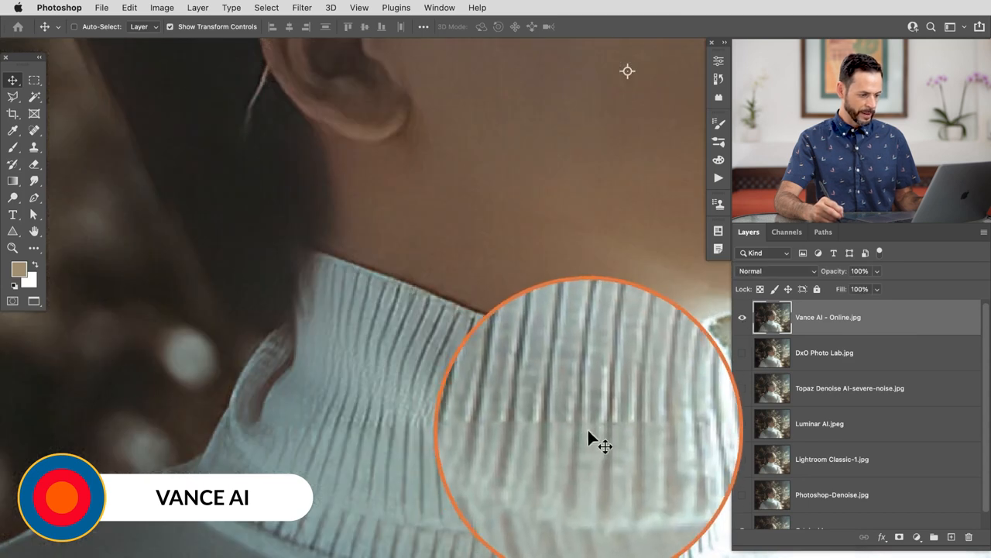
drag(604, 445, 533, 445)
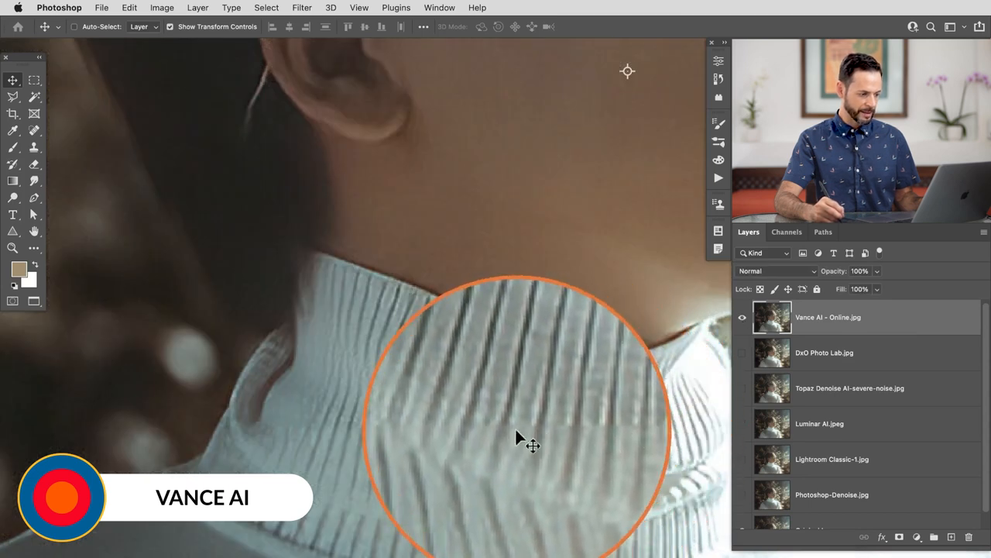
click(741, 317)
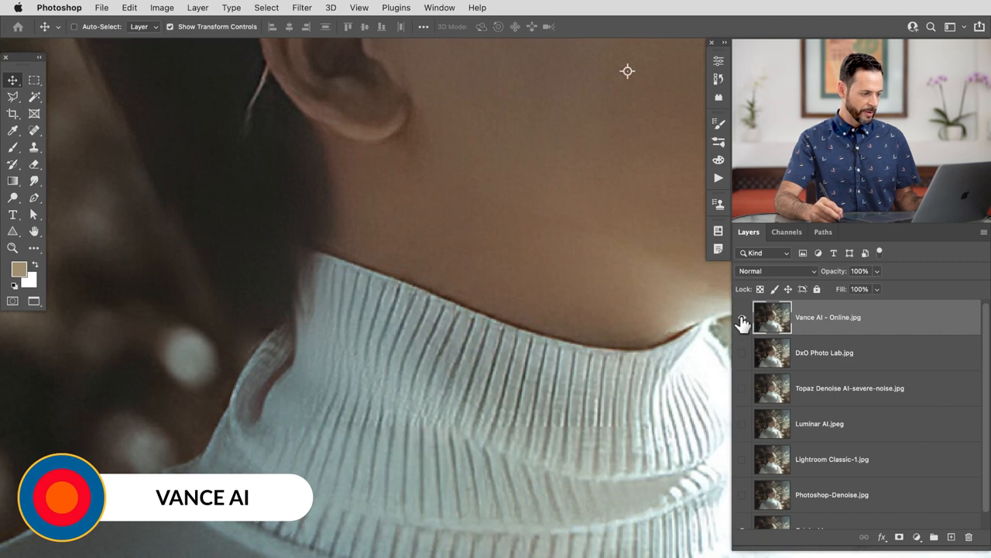
click(742, 317)
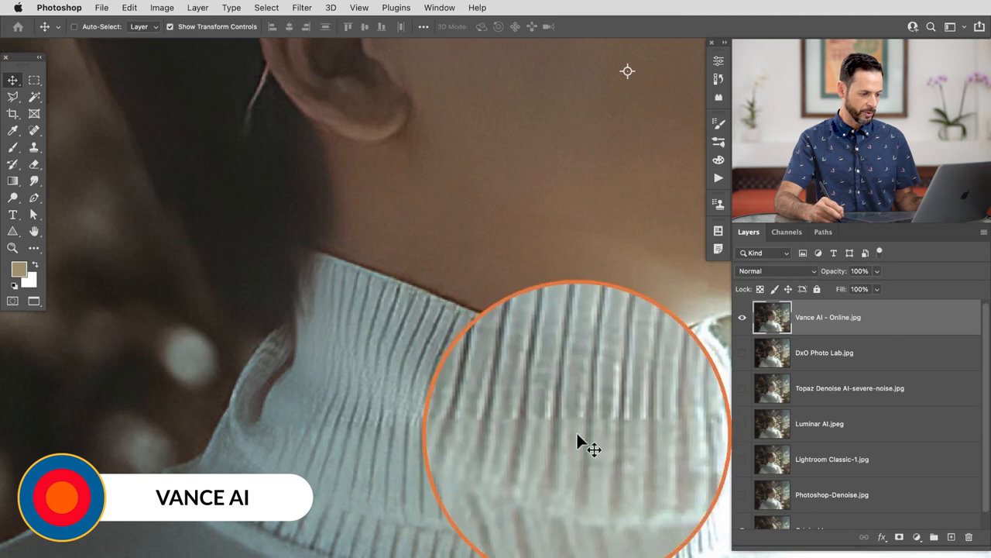
click(742, 317)
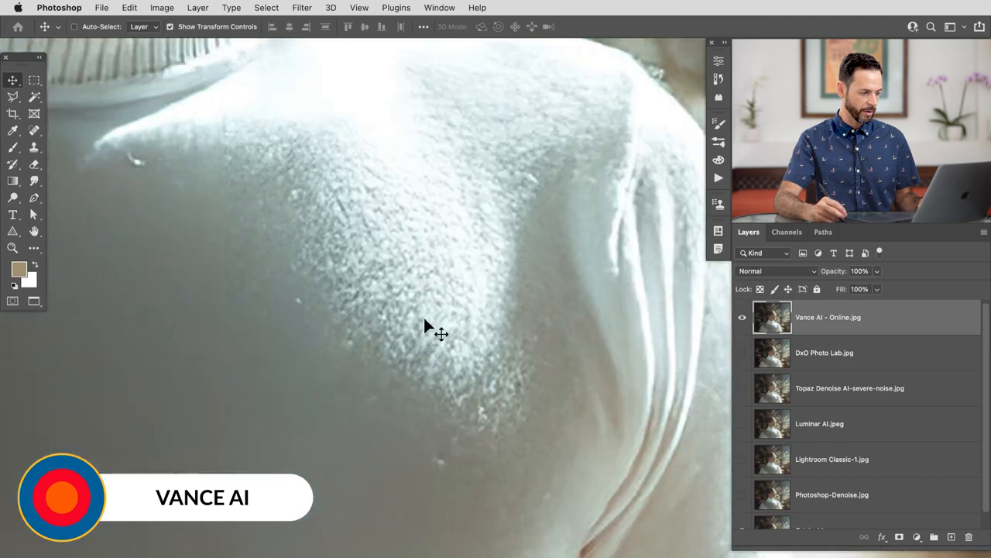
click(742, 316)
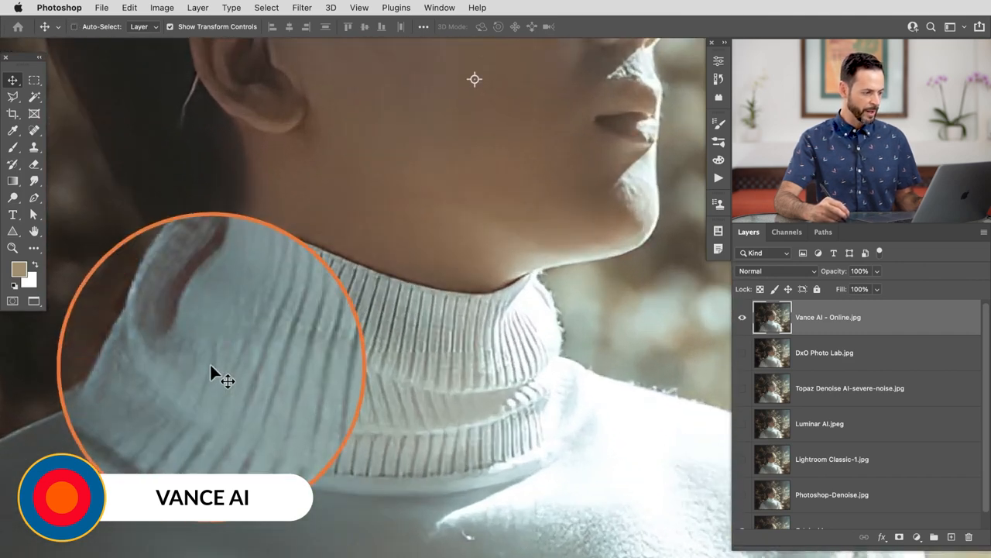
drag(217, 364, 403, 371)
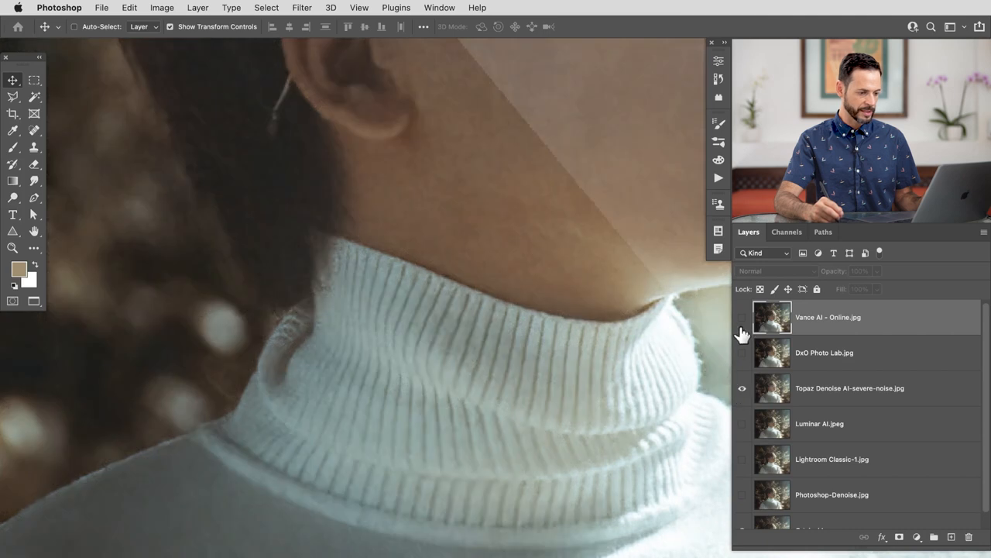
Toggle Vance AI over the Topaz result on the turtleneck, then hide both layers
click(742, 317)
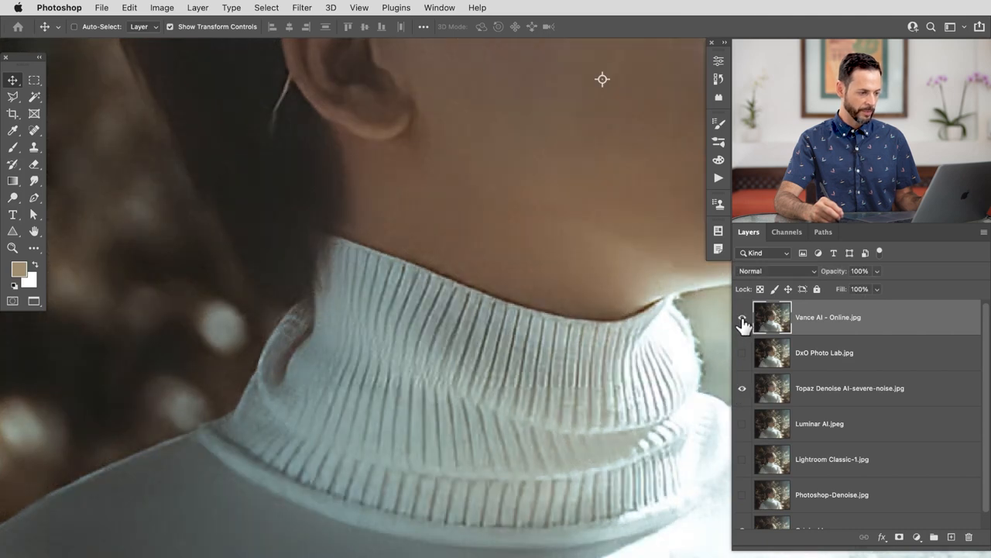
click(742, 316)
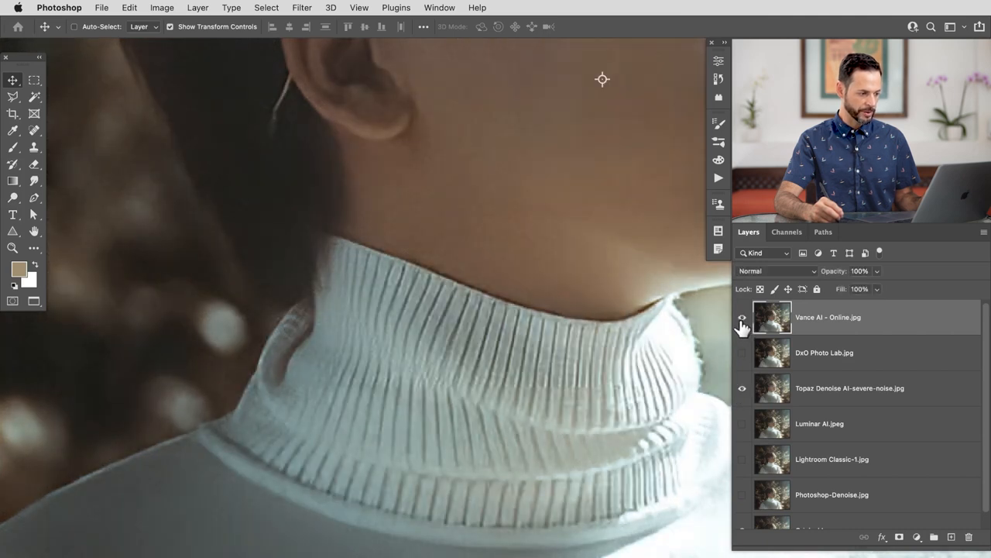
click(742, 317)
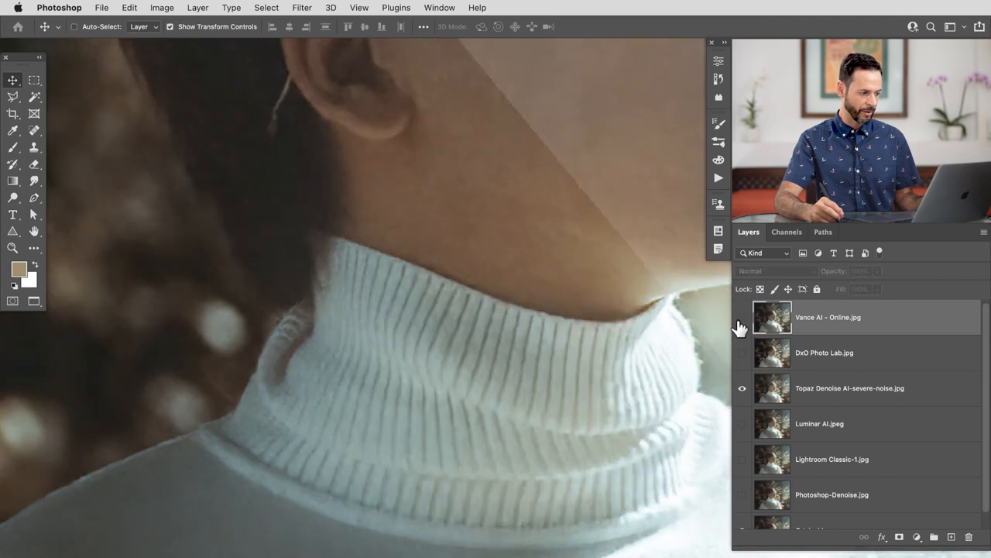
click(850, 388)
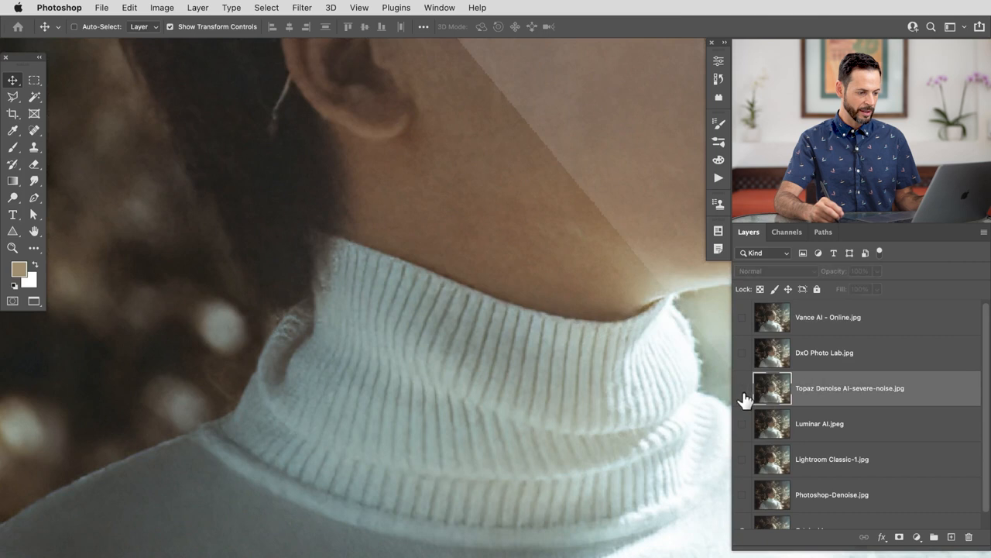
click(742, 388)
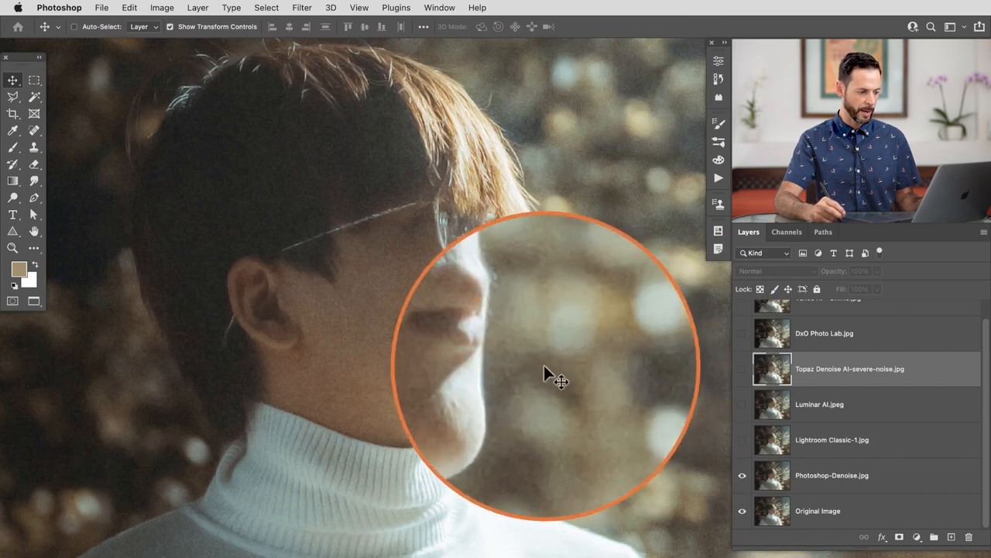
Hide the Photoshop-Denoise layer and show Topaz Denoise AI-severe-noise.jpg over the original
click(741, 369)
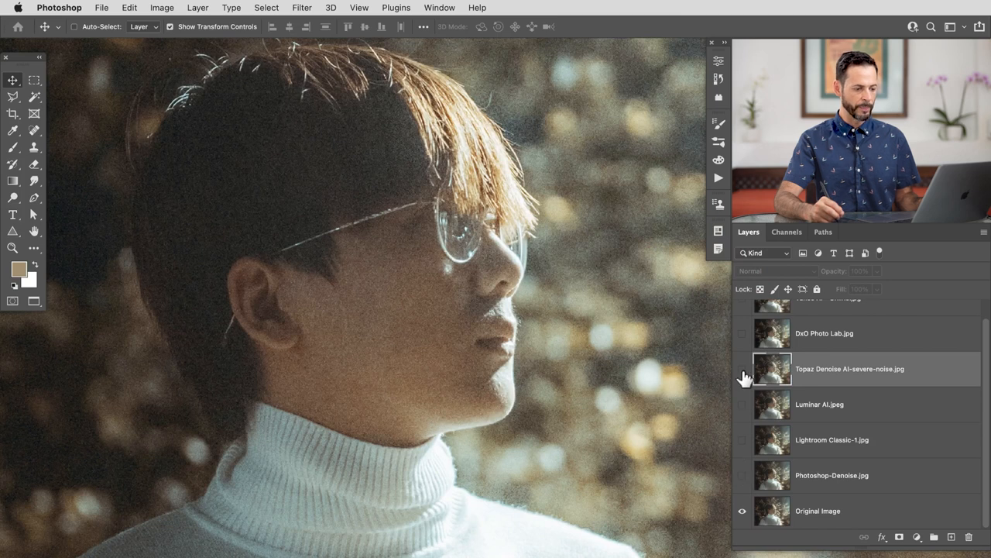
click(742, 369)
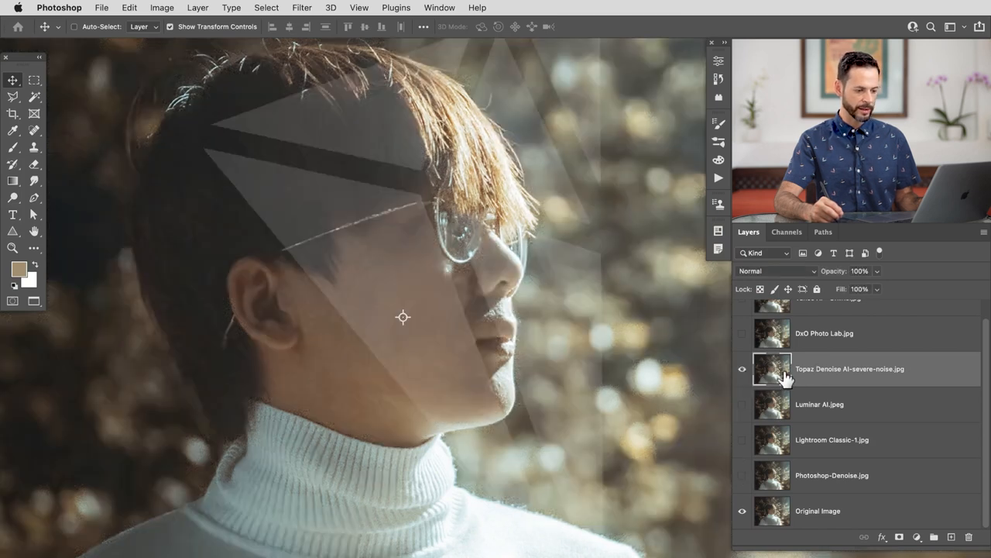